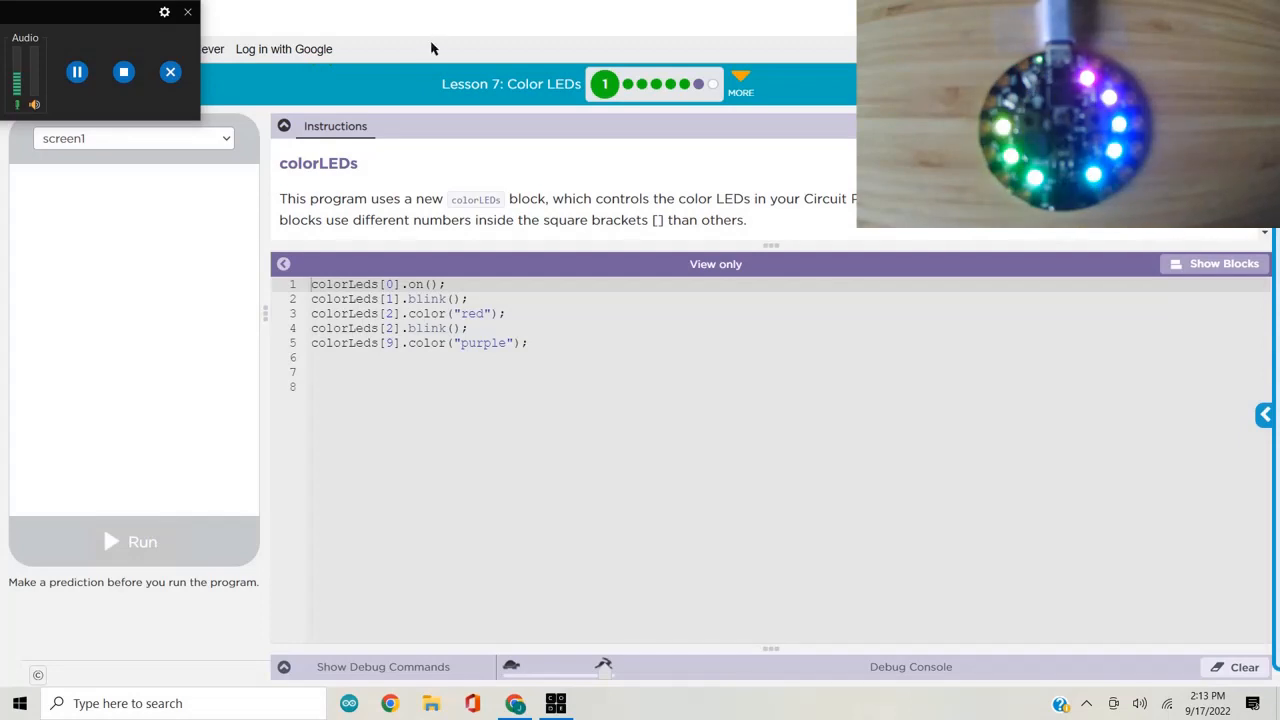
{"action": "mouse_move", "coordinate": [438, 22]}
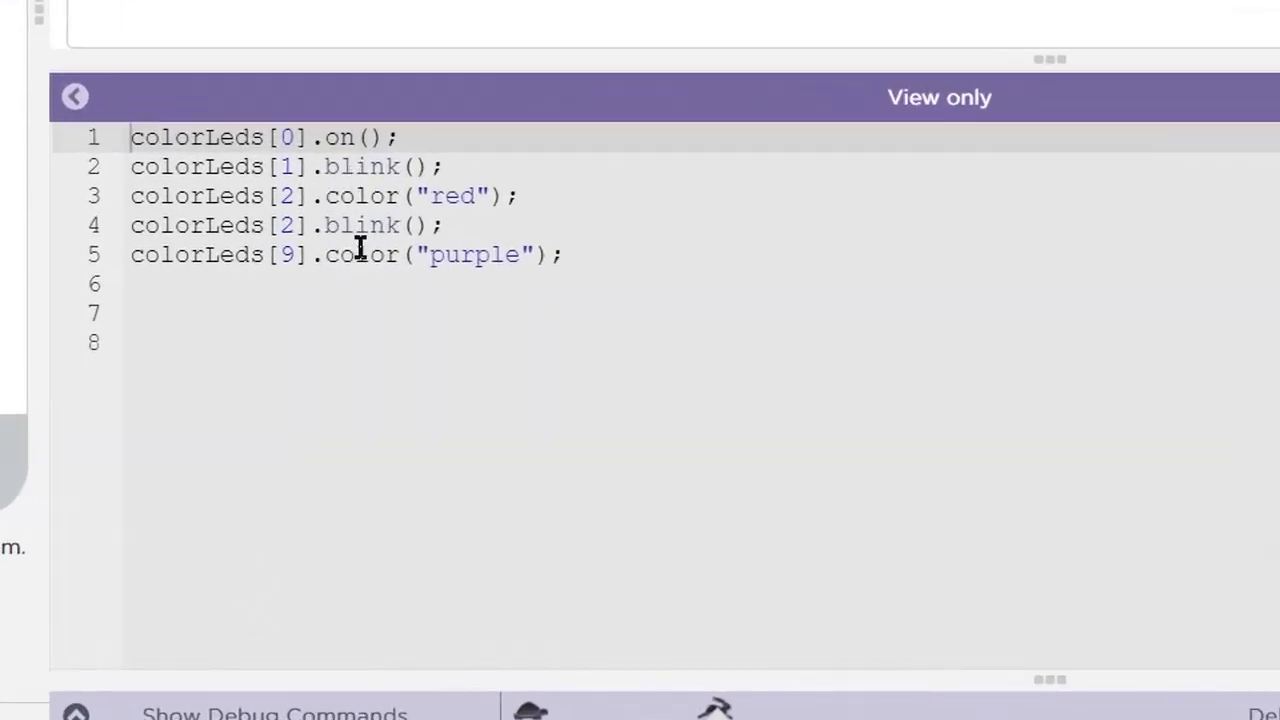
{"action": "mouse_move", "coordinate": [348, 166]}
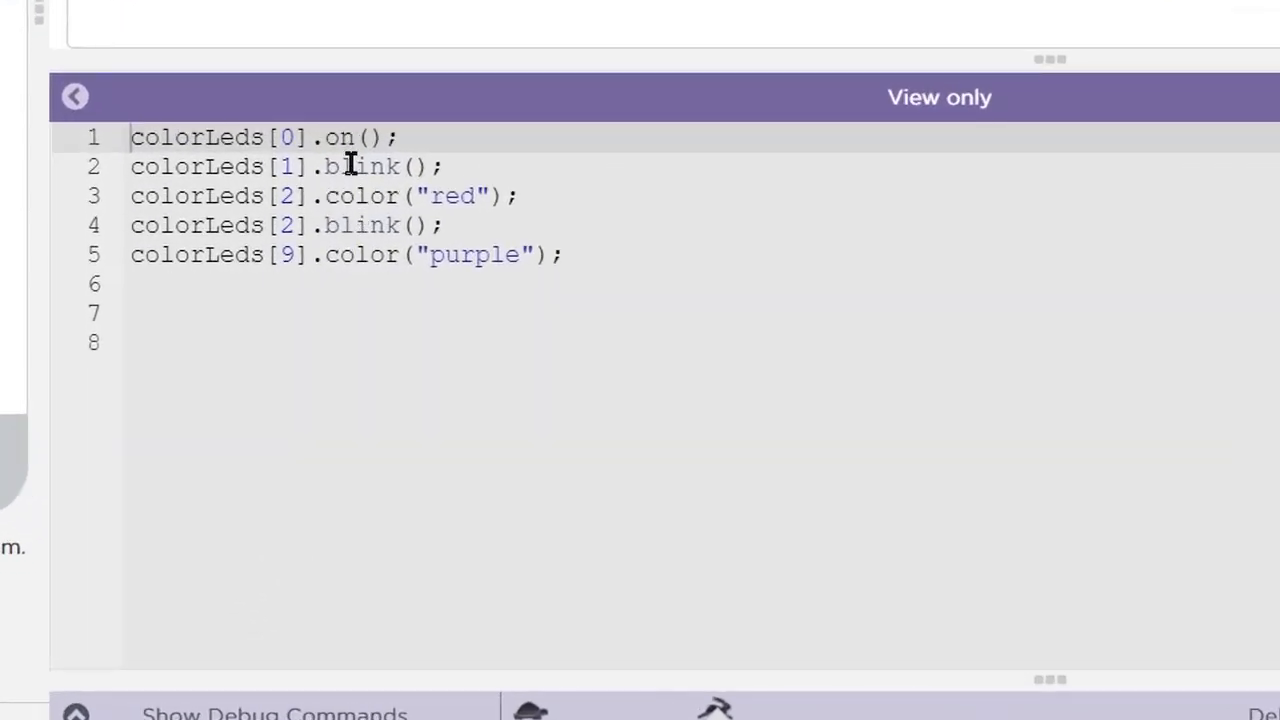
{"action": "mouse_move", "coordinate": [348, 190]}
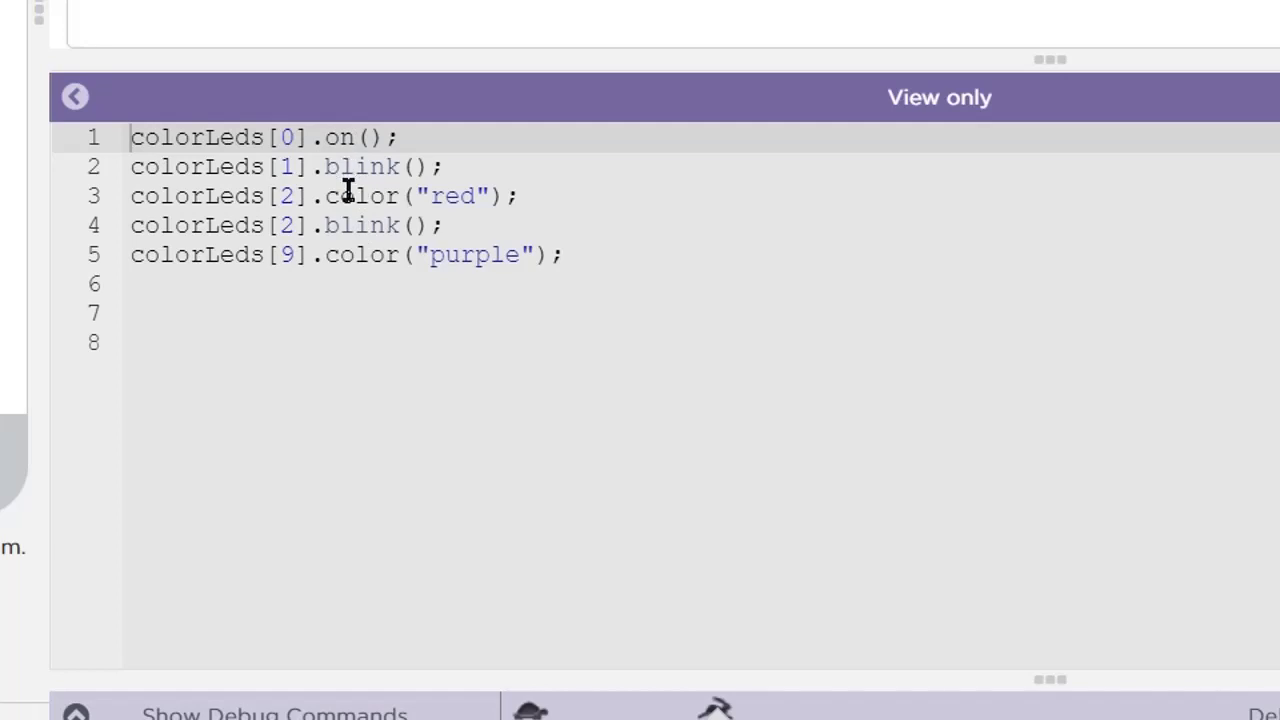
{"action": "mouse_move", "coordinate": [348, 210]}
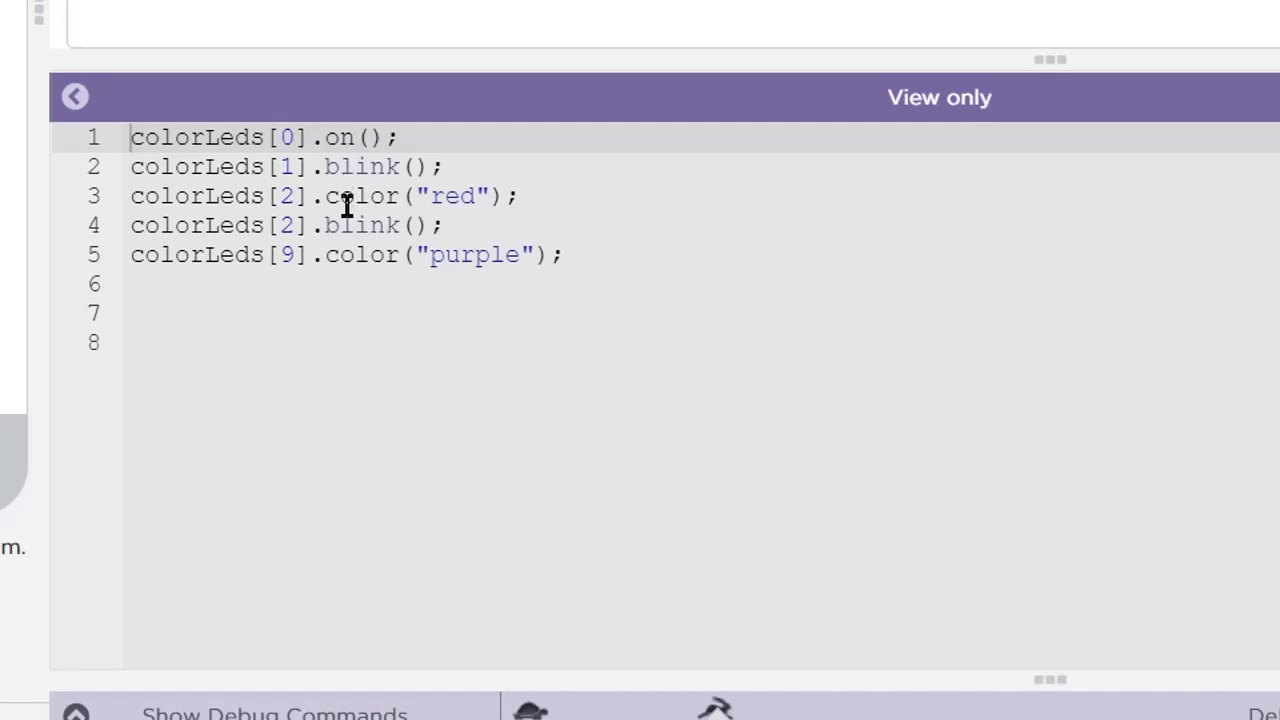
{"action": "mouse_move", "coordinate": [344, 224]}
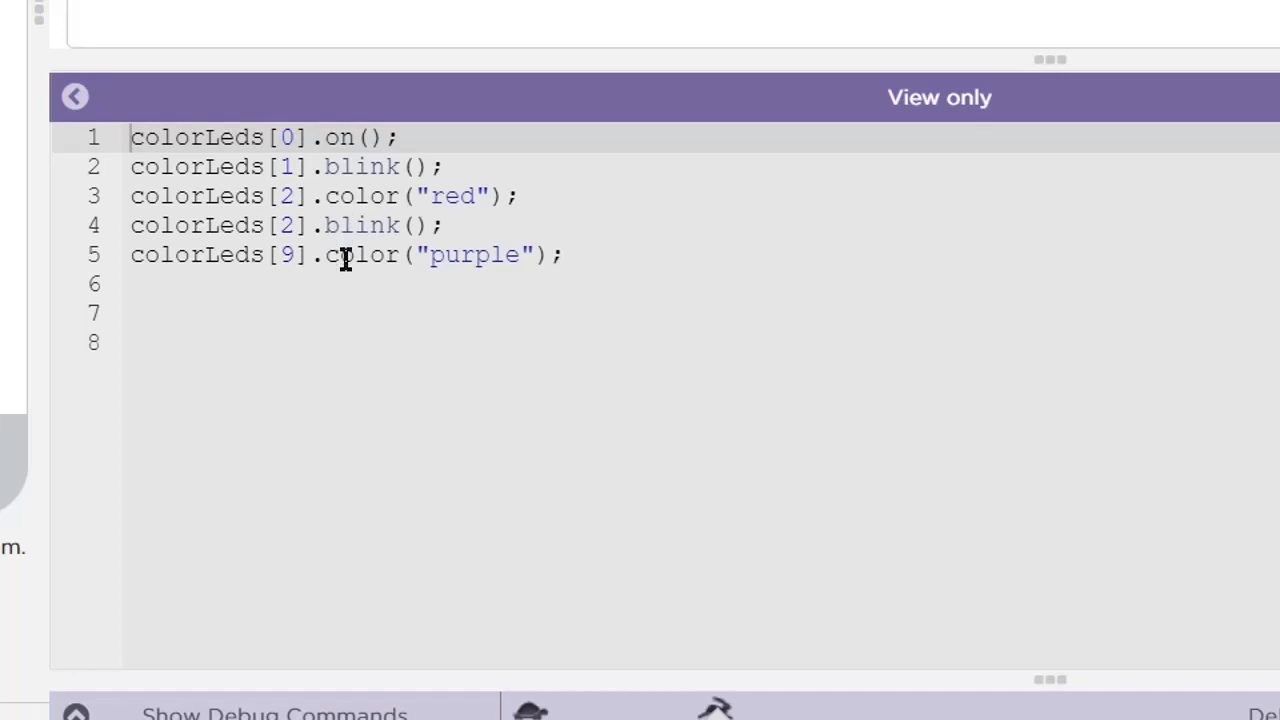
{"action": "mouse_move", "coordinate": [424, 290]}
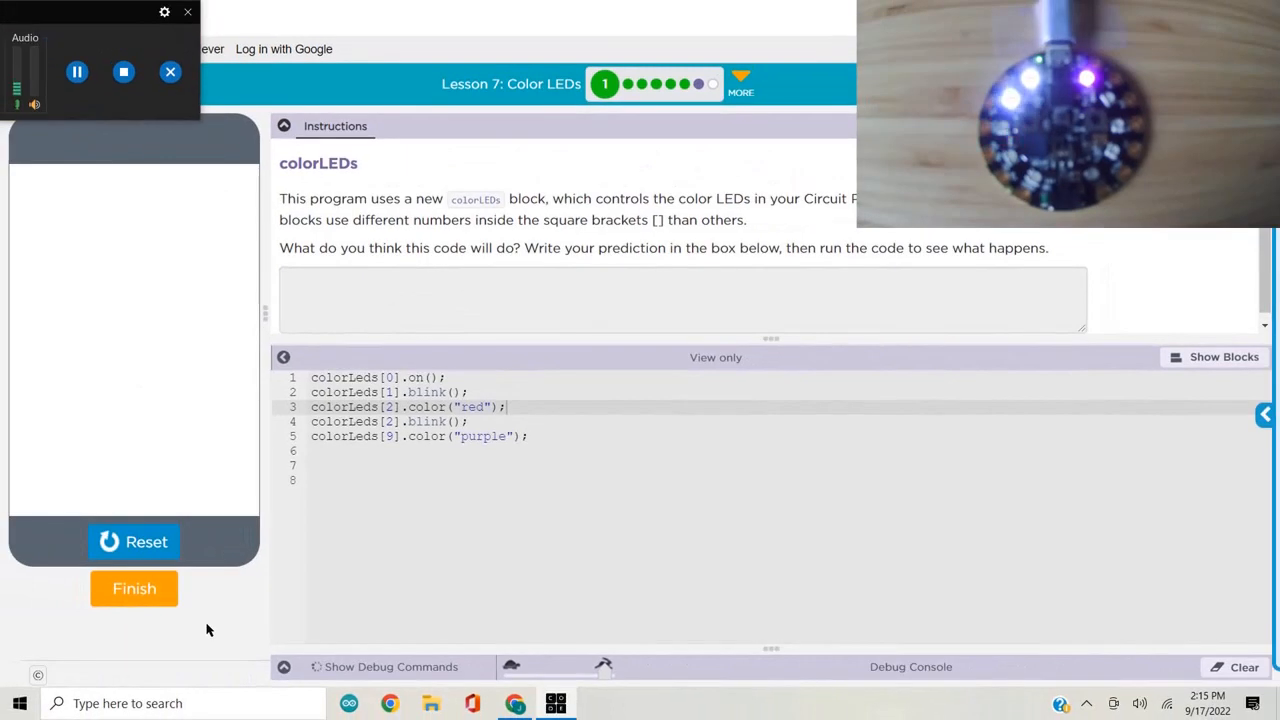
Step: Finish the first puzzle and continue past the Congratulations dialog to Adding Some Color
{"action": "left_click", "coordinate": [76, 72]}
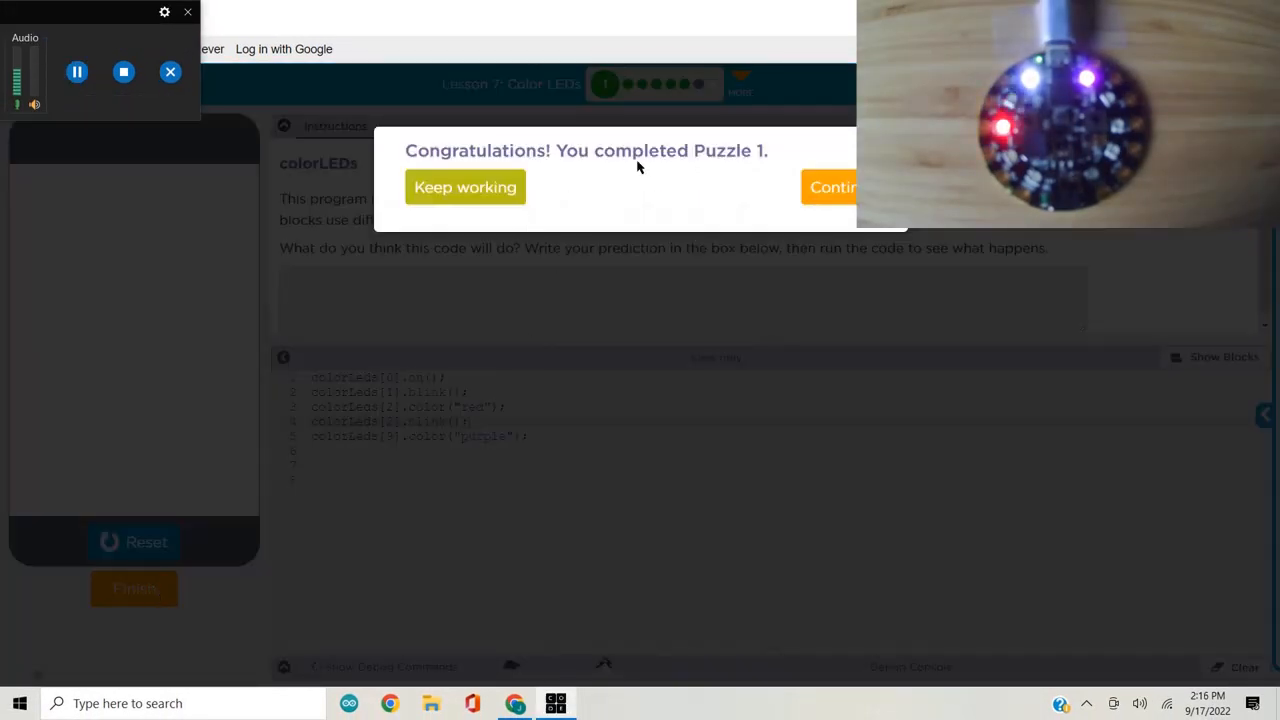
{"action": "left_click", "coordinate": [464, 188]}
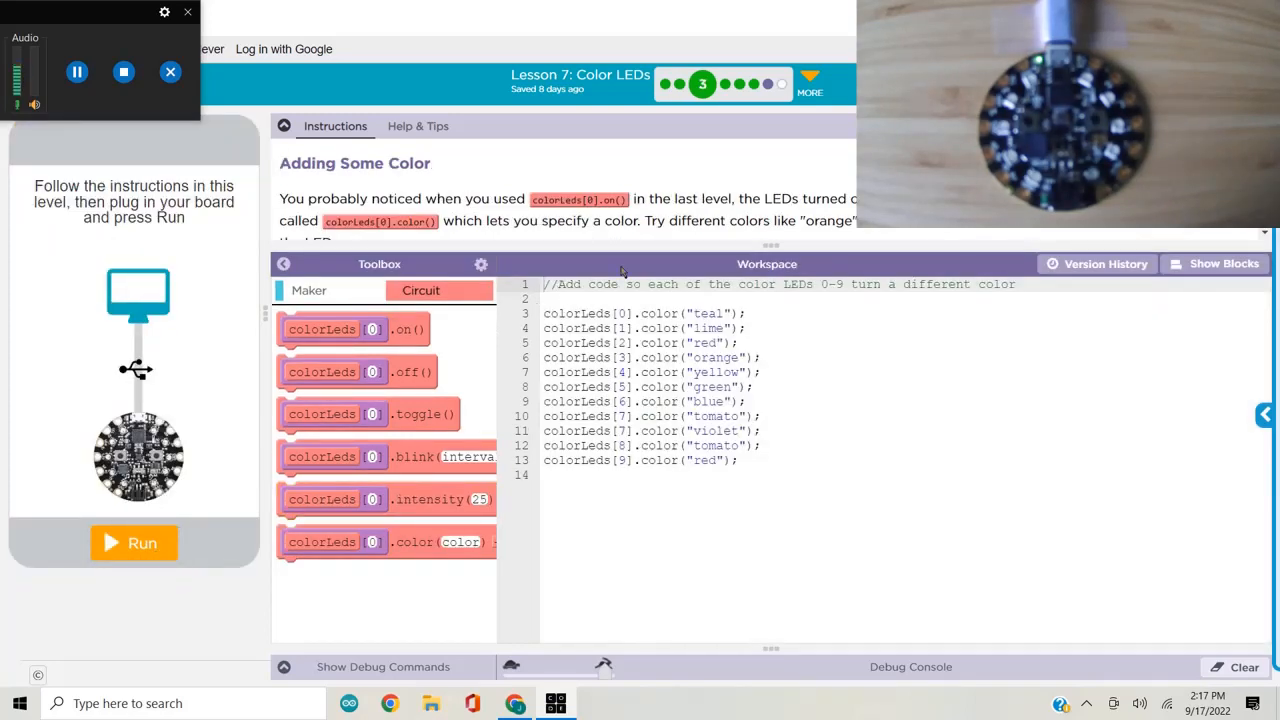
Step: Run the program colouring LEDs 0–9, then bring up the W3Schools HTML Color Names reference
{"action": "left_click", "coordinate": [132, 544]}
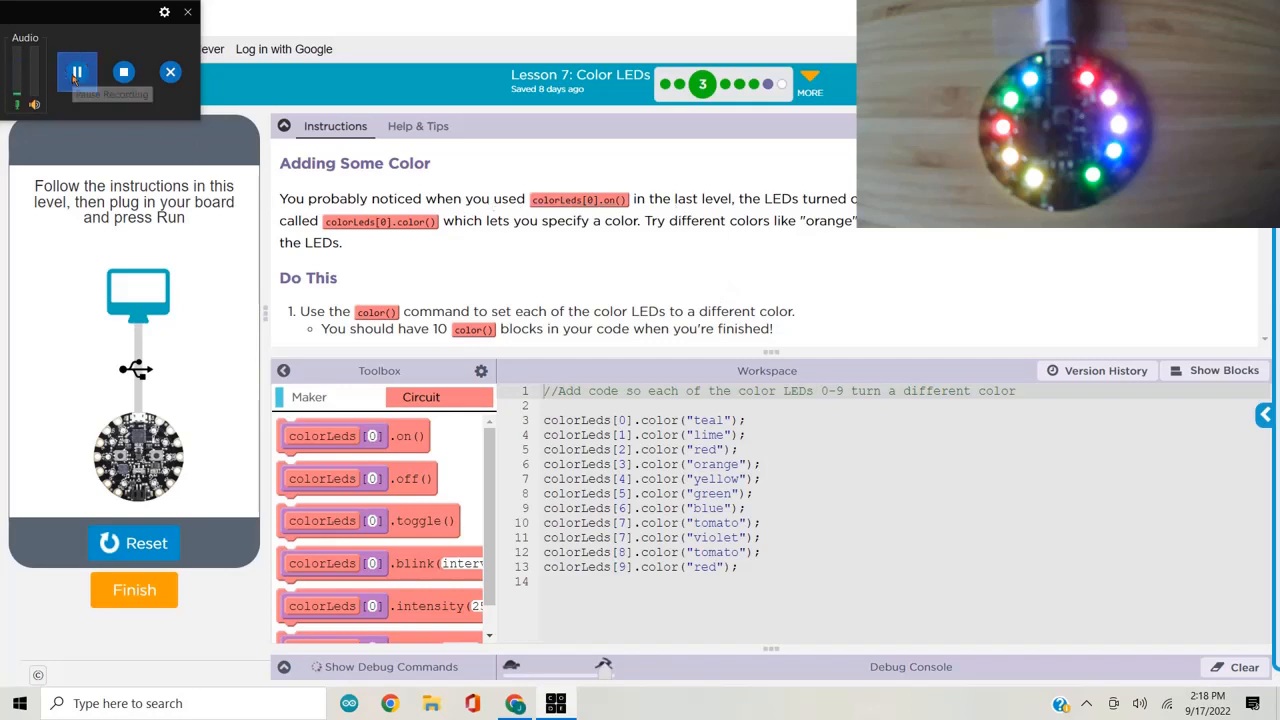
{"action": "left_click", "coordinate": [76, 72]}
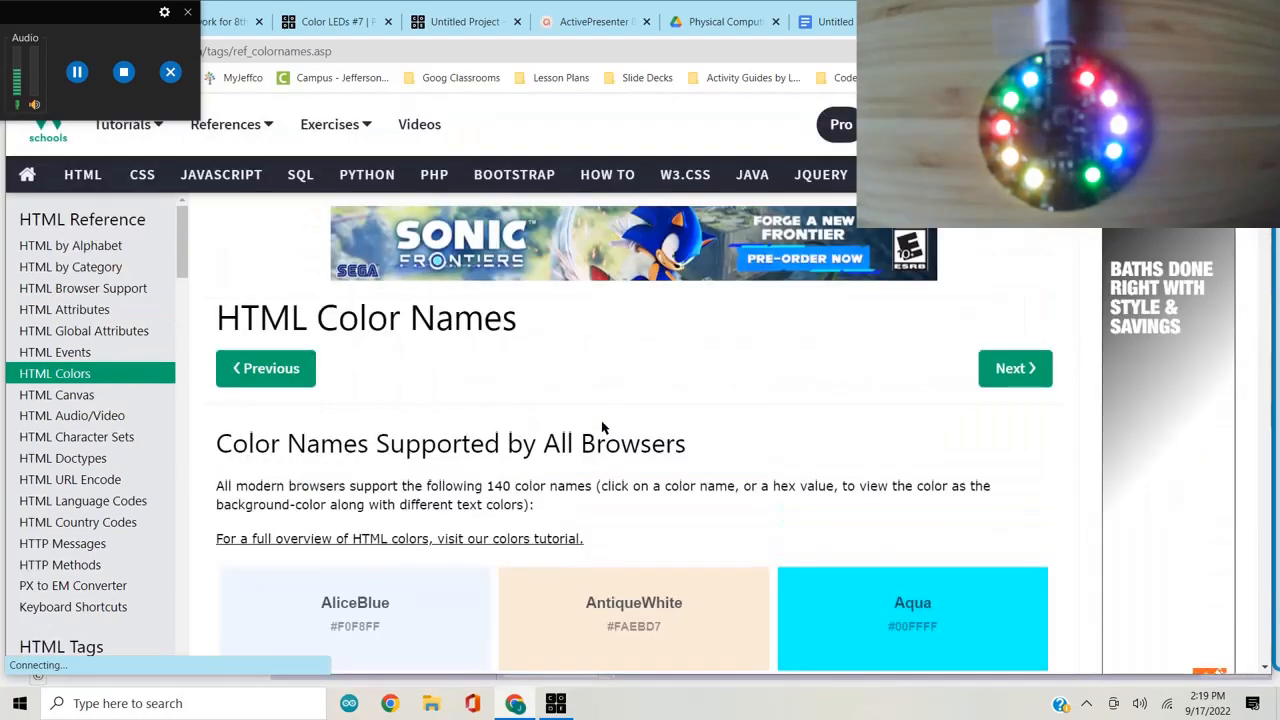
Step: Scroll the HTML Color Names page down to swatches like Bisque, Blue and Coral
{"action": "scroll", "scroll_direction": "down", "scroll_amount": 3}
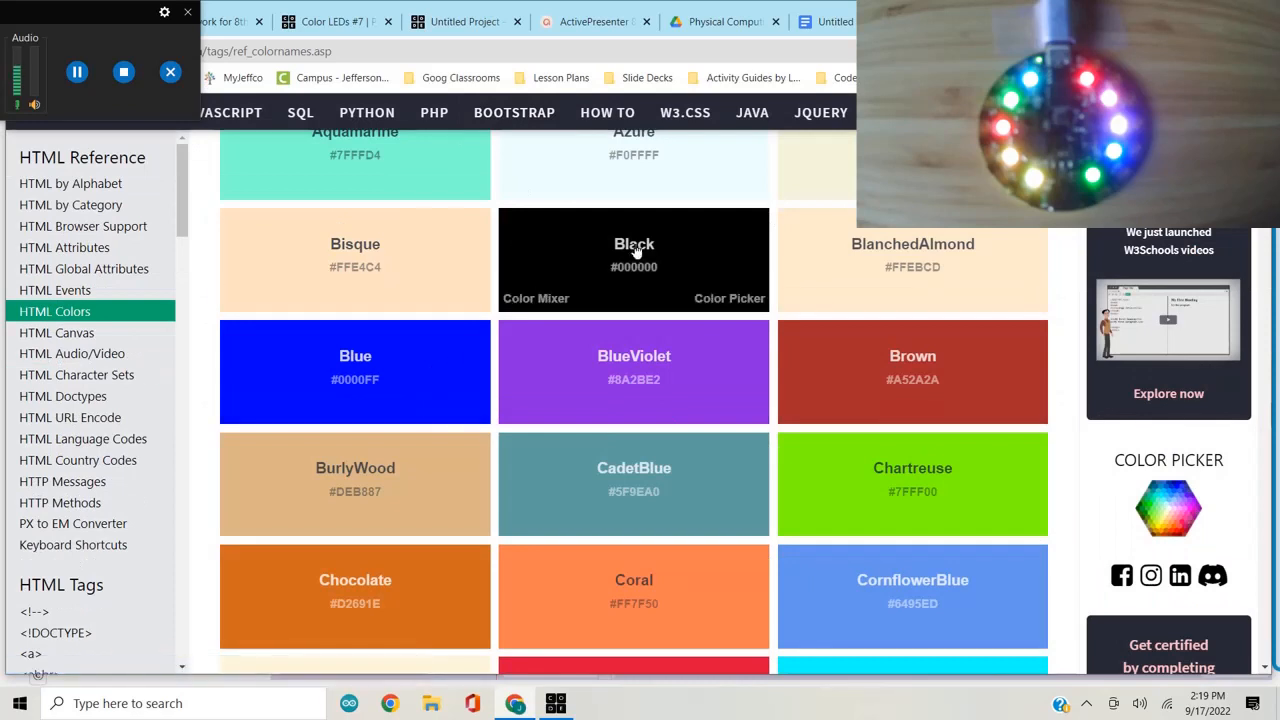
{"action": "mouse_move", "coordinate": [568, 318]}
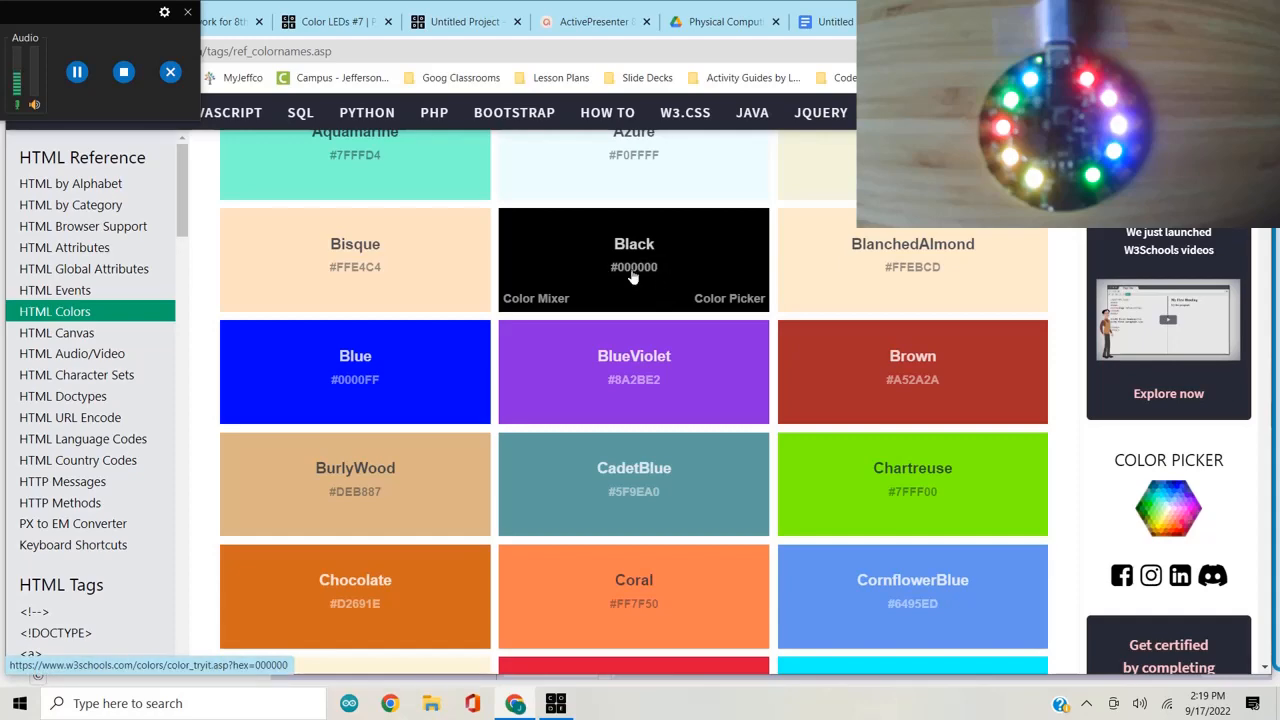
{"action": "mouse_move", "coordinate": [670, 272]}
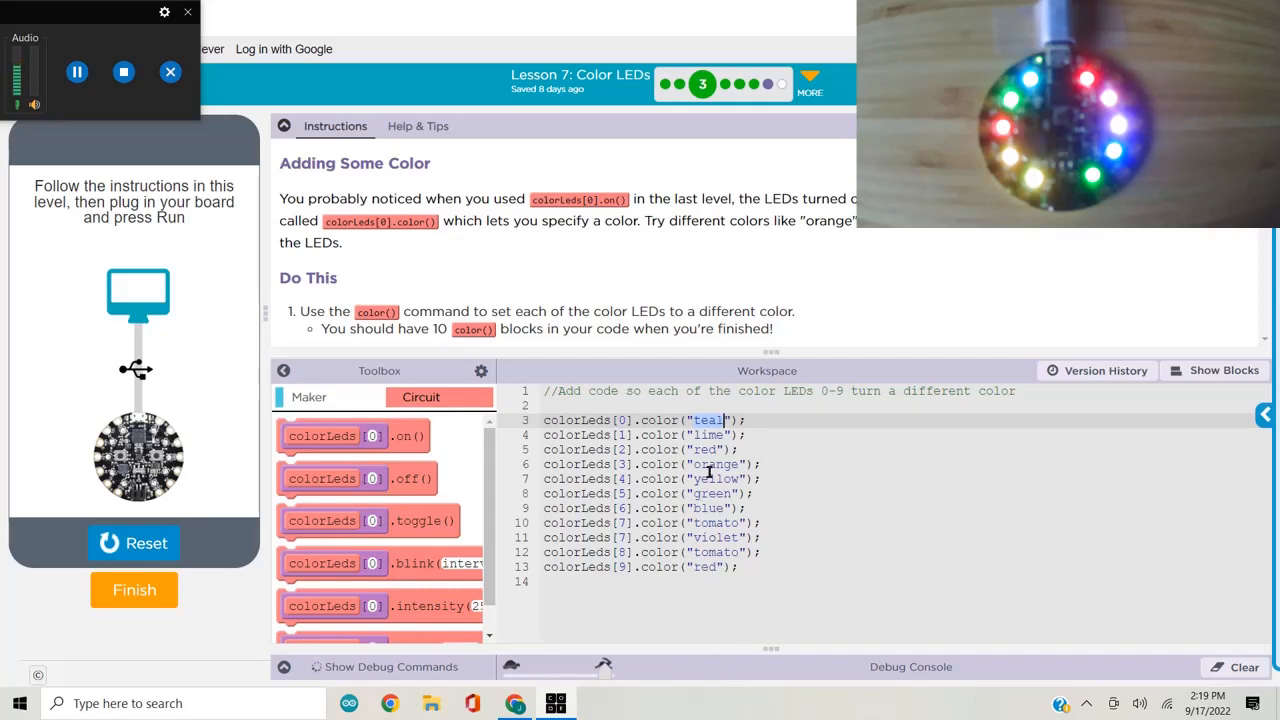
{"action": "mouse_move", "coordinate": [712, 434]}
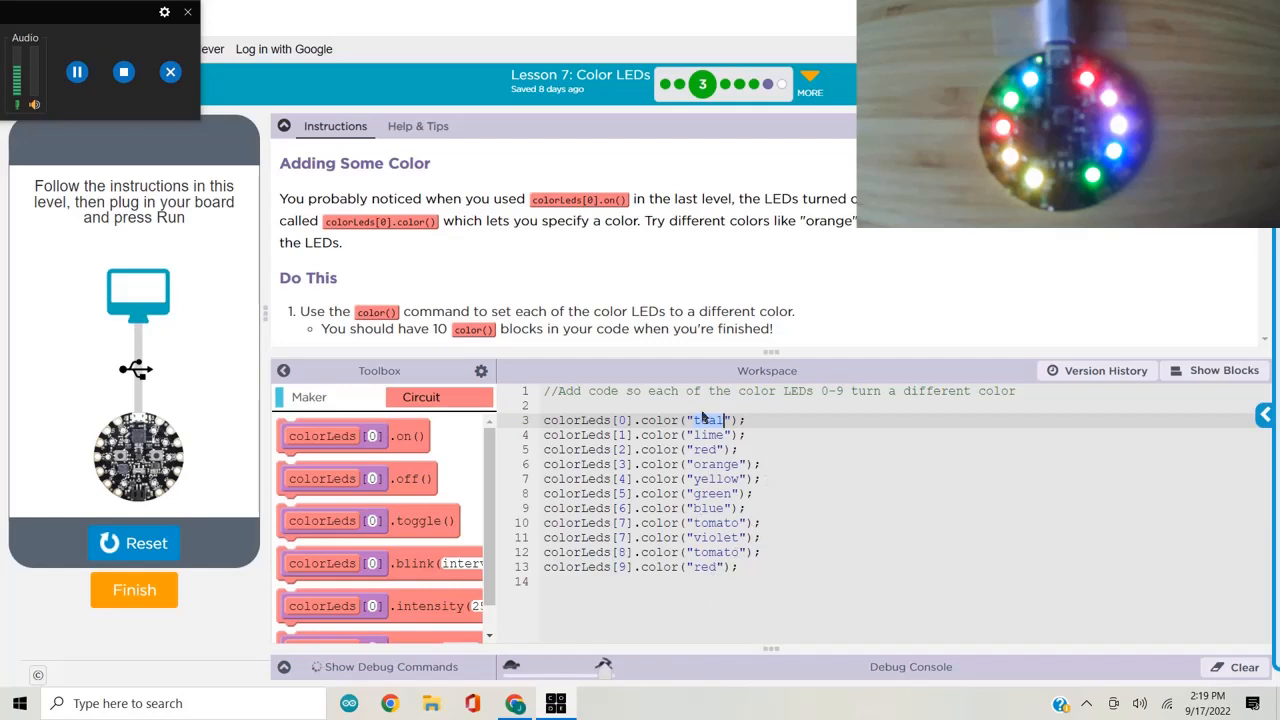
{"action": "mouse_move", "coordinate": [76, 222]}
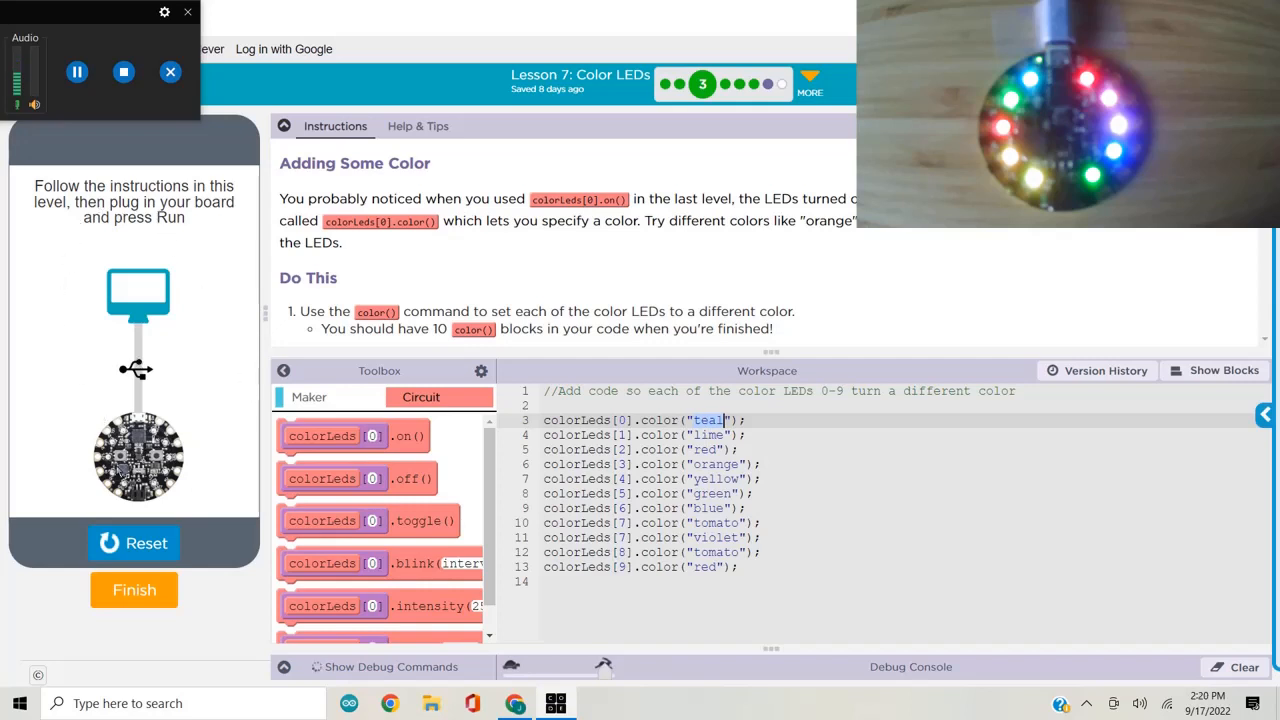
{"action": "mouse_move", "coordinate": [82, 456]}
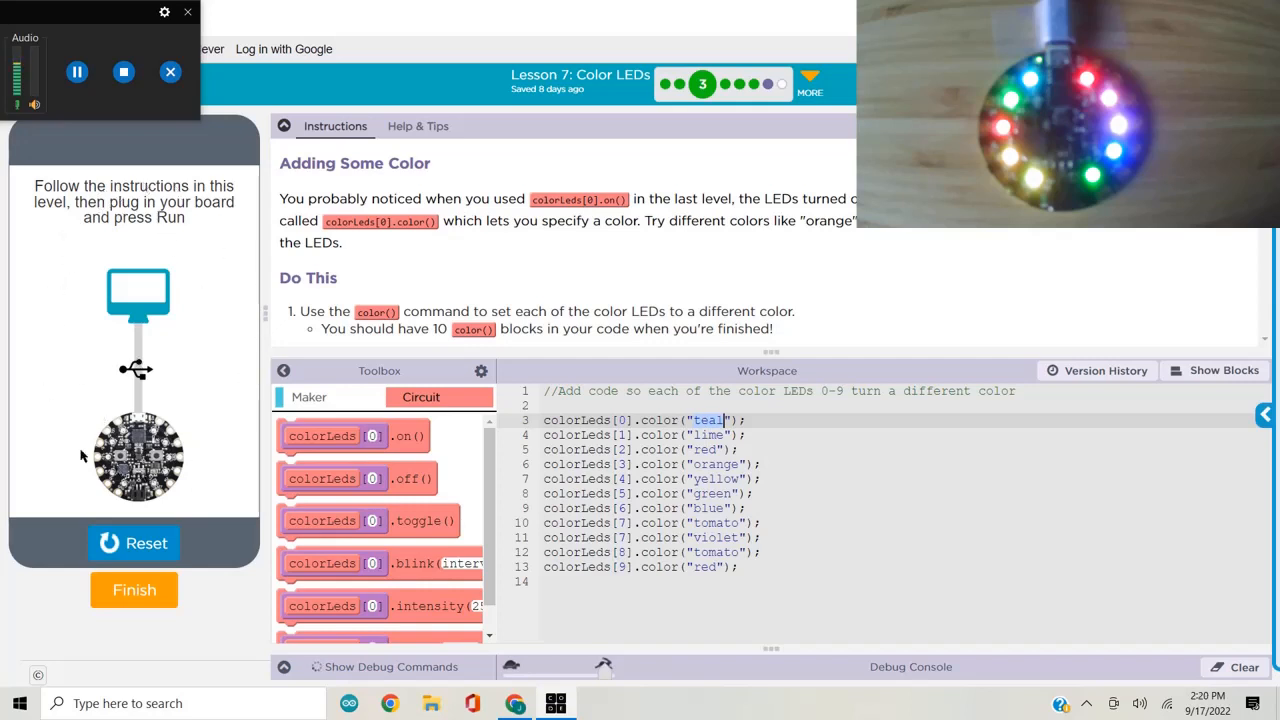
{"action": "mouse_move", "coordinate": [38, 396]}
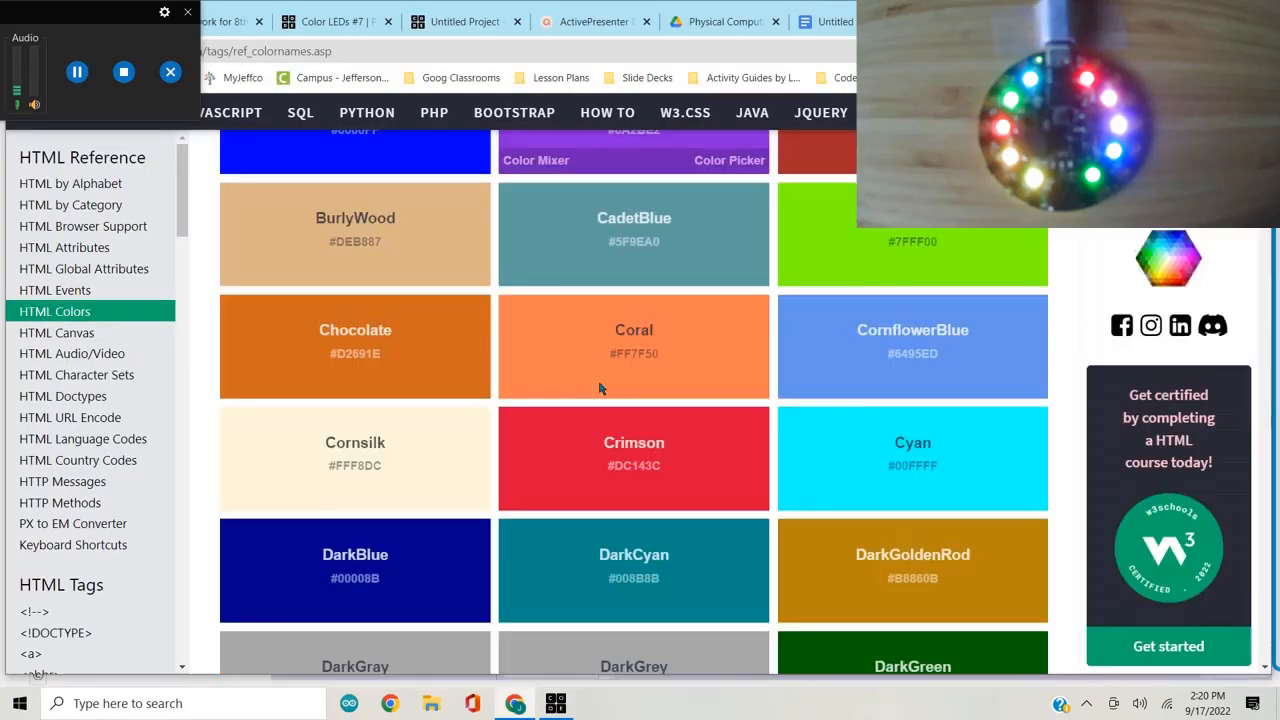
Step: Scroll further through the colour names before returning to the Debug: colorLeds puzzle
{"action": "scroll", "scroll_direction": "down", "scroll_amount": 3}
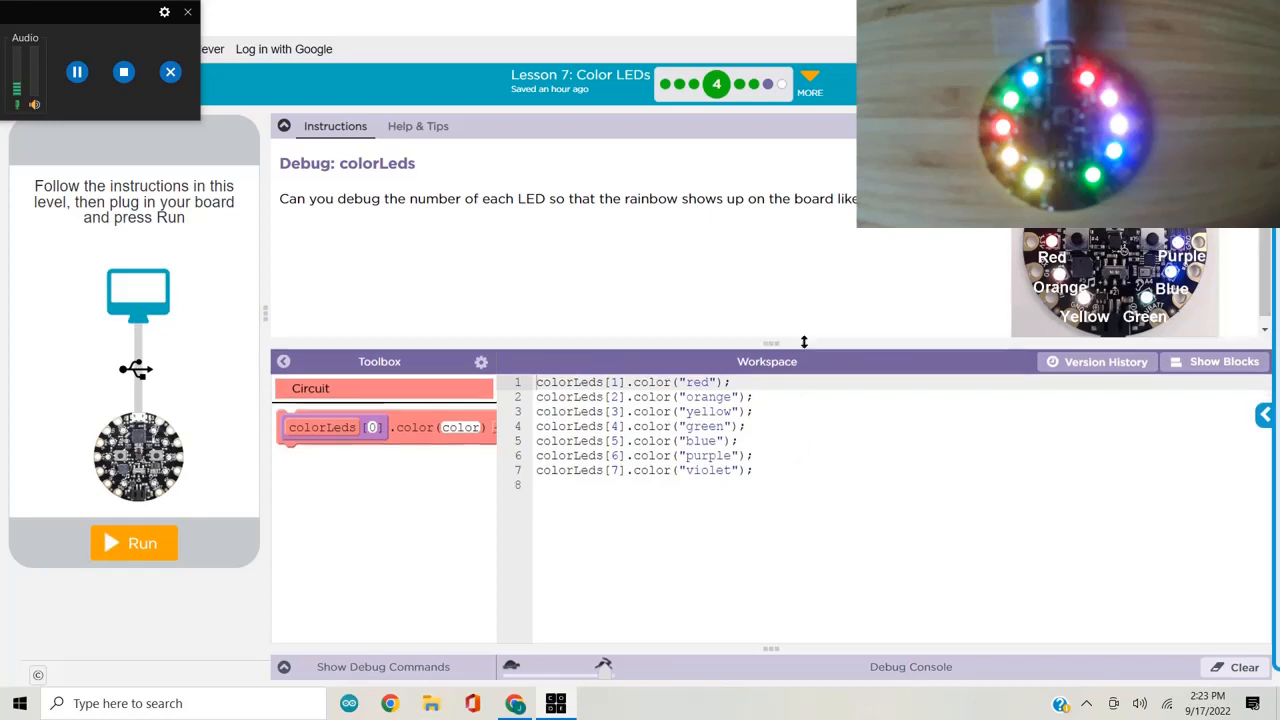
Step: Step through Changing Brightness to puzzle 6, Individual Lights, with its LED toggle code
{"action": "left_click", "coordinate": [132, 544]}
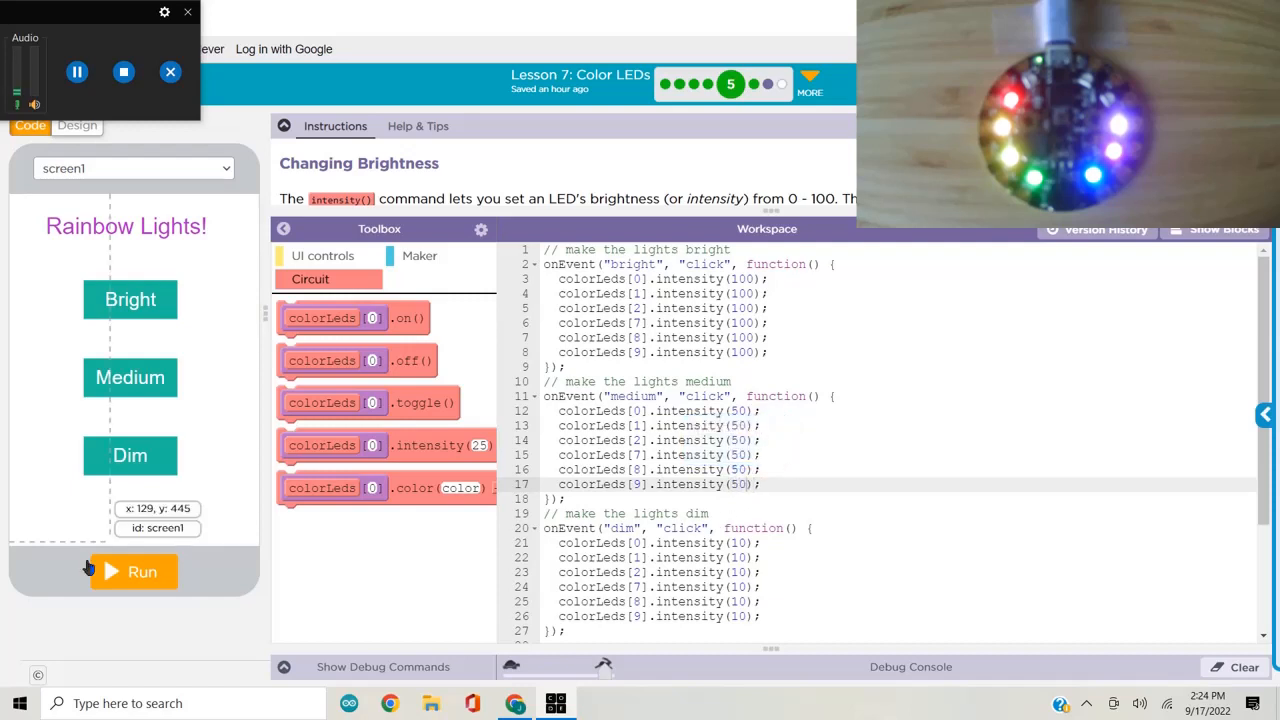
{"action": "left_click", "coordinate": [134, 572]}
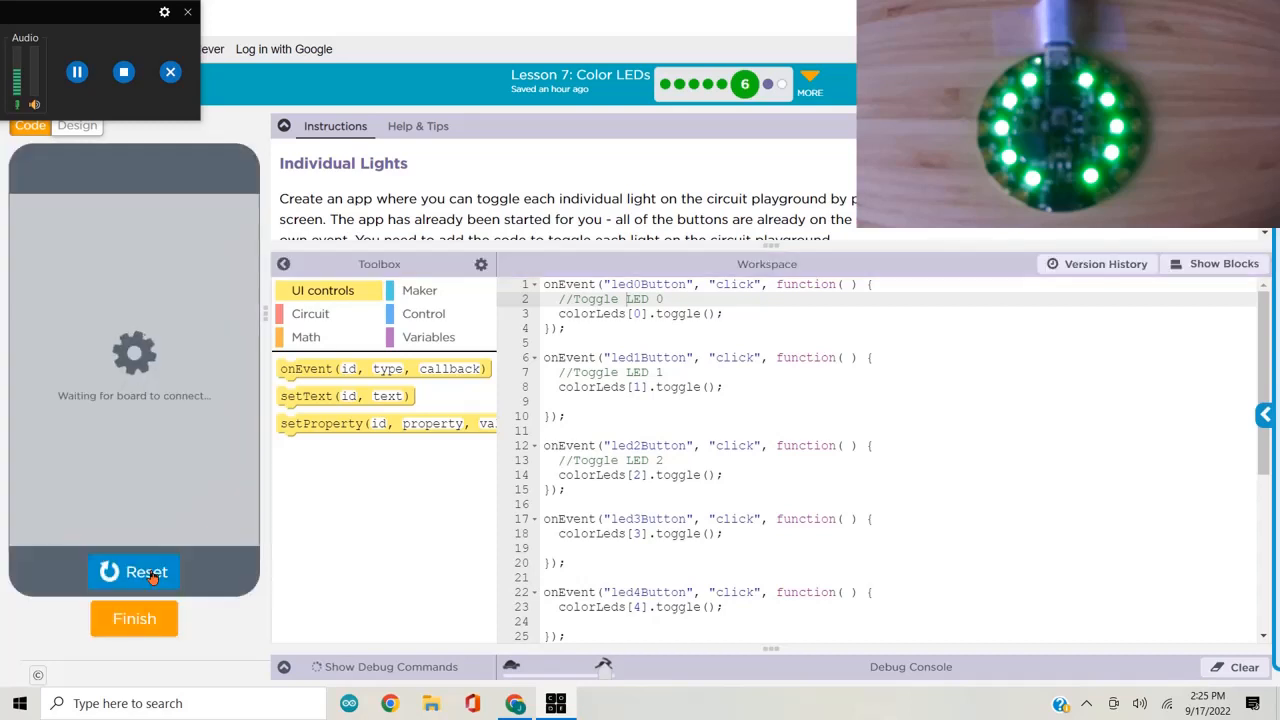
Step: Run the Individual Lights app and toggle one board LED before moving to Alarm Clock
{"action": "left_click", "coordinate": [134, 572]}
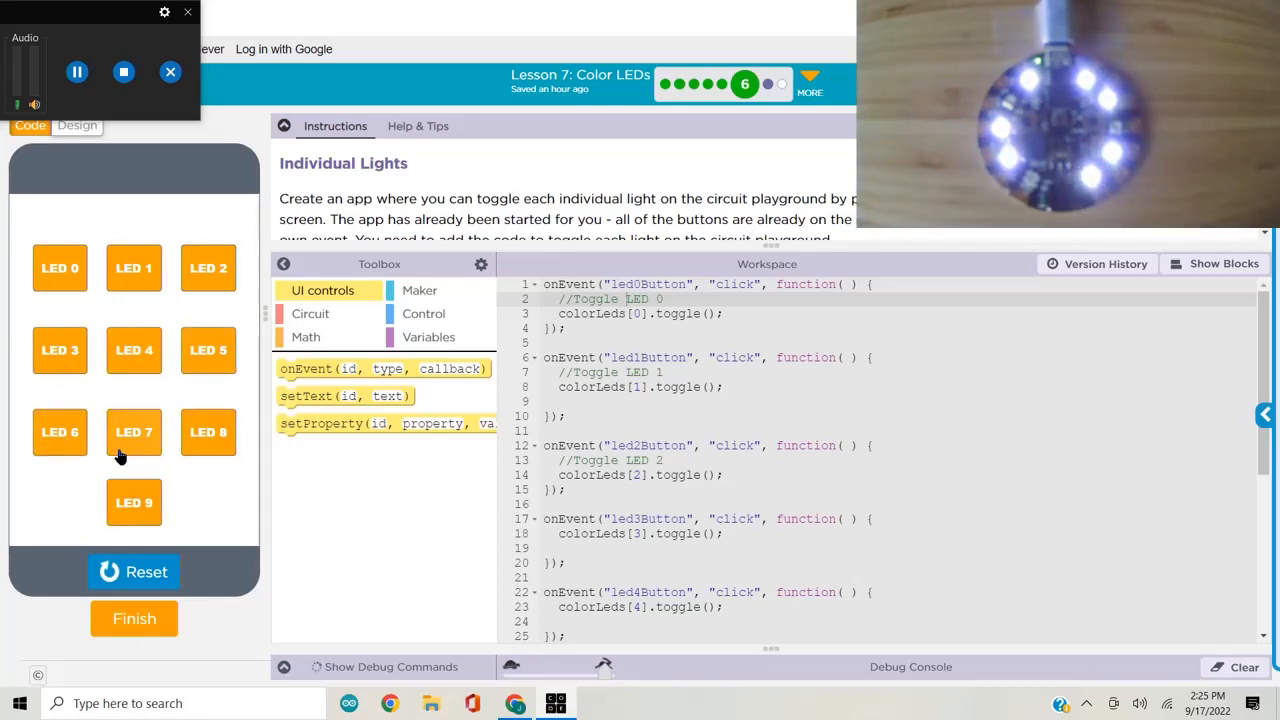
{"action": "left_click", "coordinate": [134, 618]}
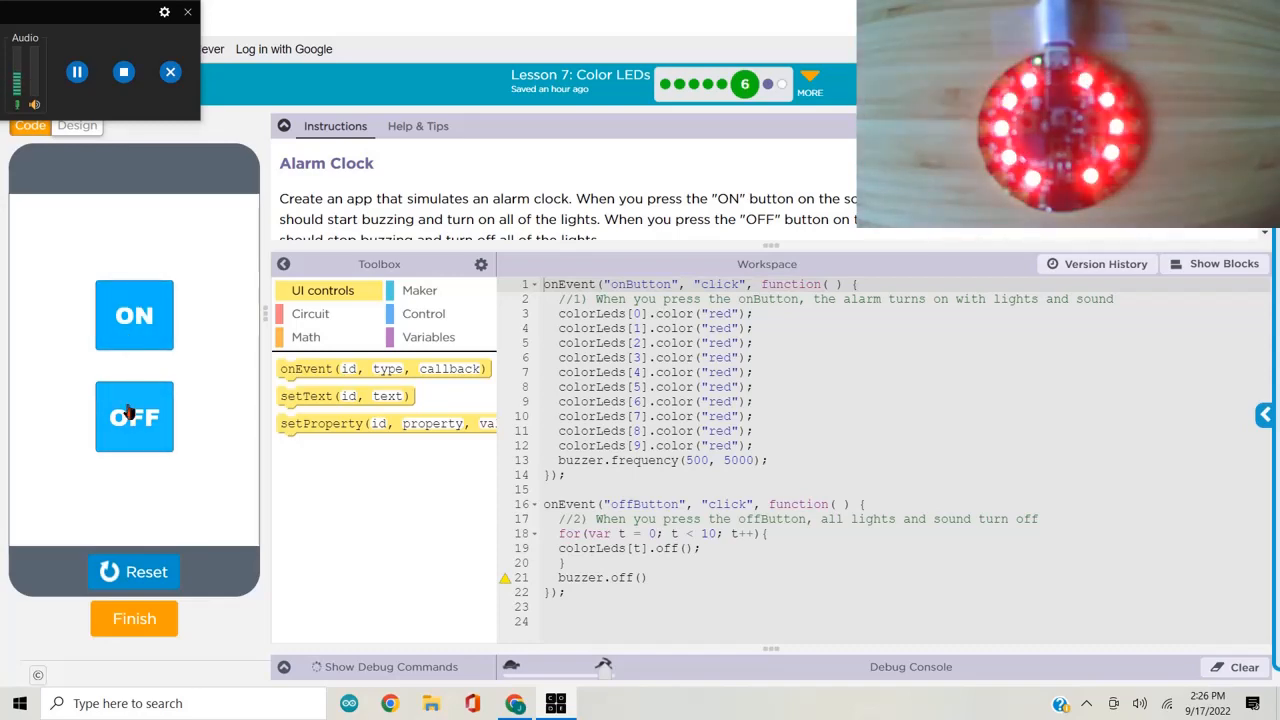
{"action": "left_click", "coordinate": [134, 418]}
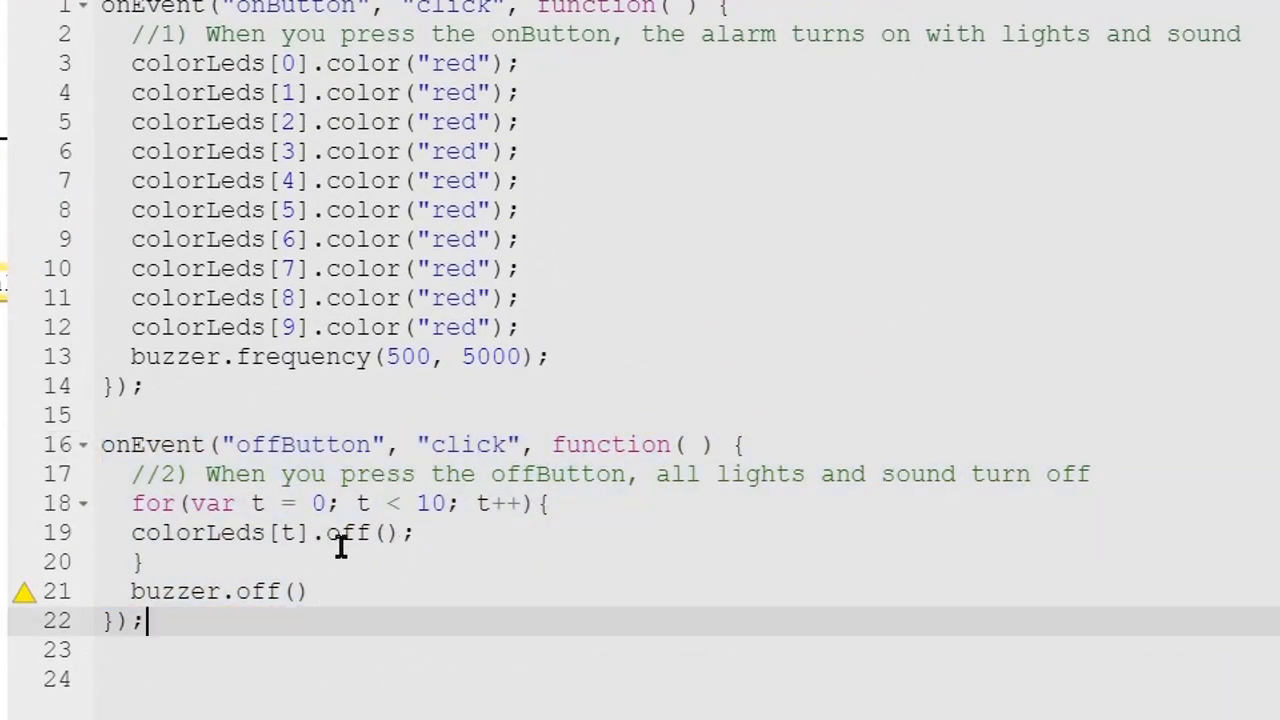
{"action": "mouse_move", "coordinate": [240, 62]}
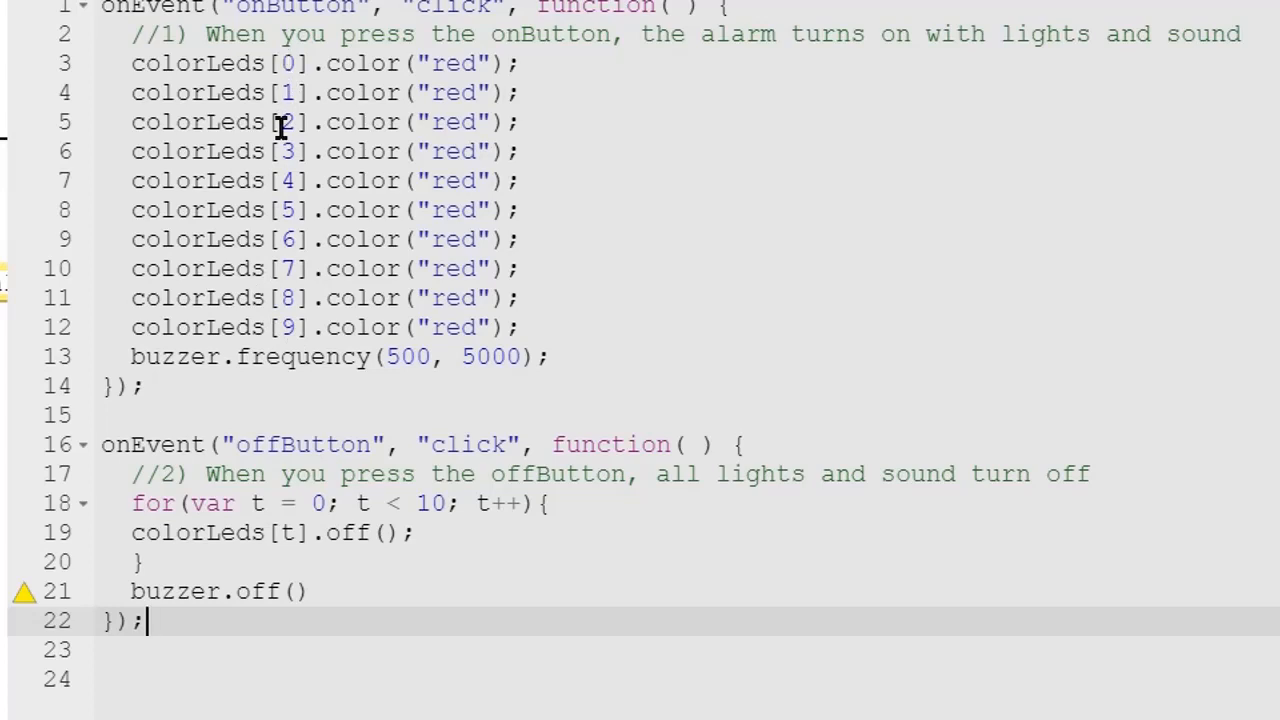
{"action": "mouse_move", "coordinate": [390, 320]}
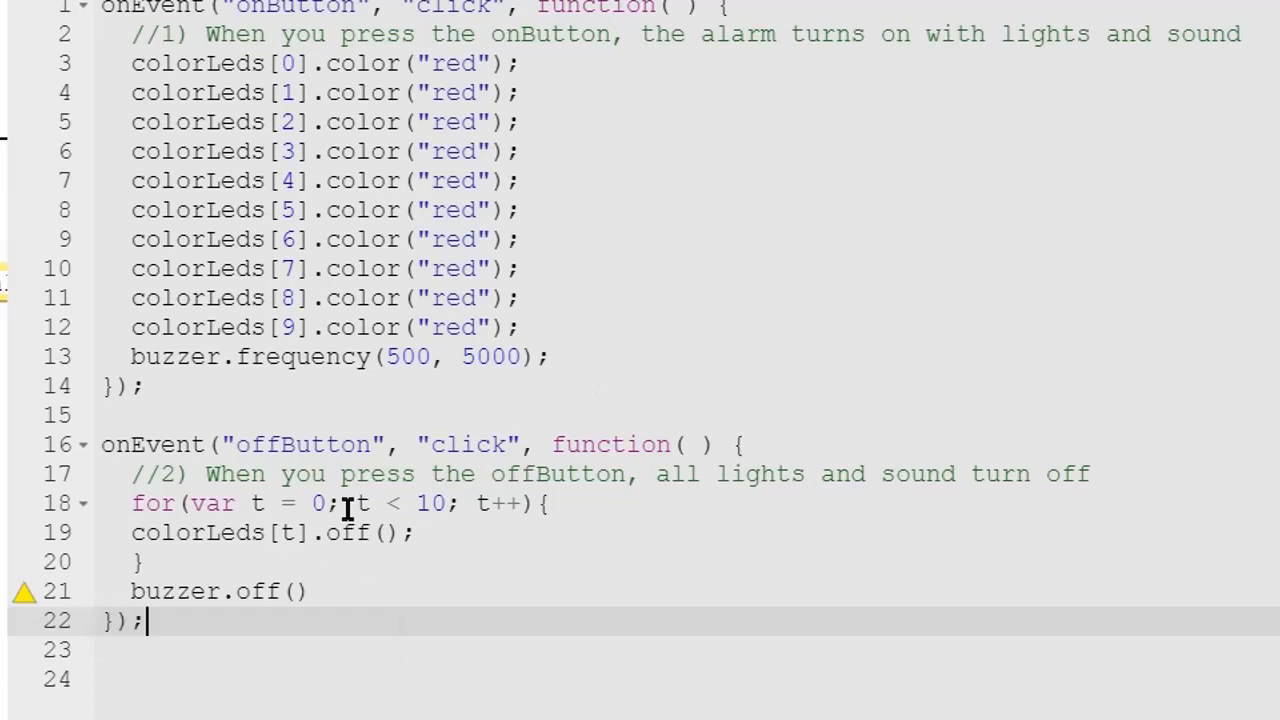
{"action": "mouse_move", "coordinate": [378, 530]}
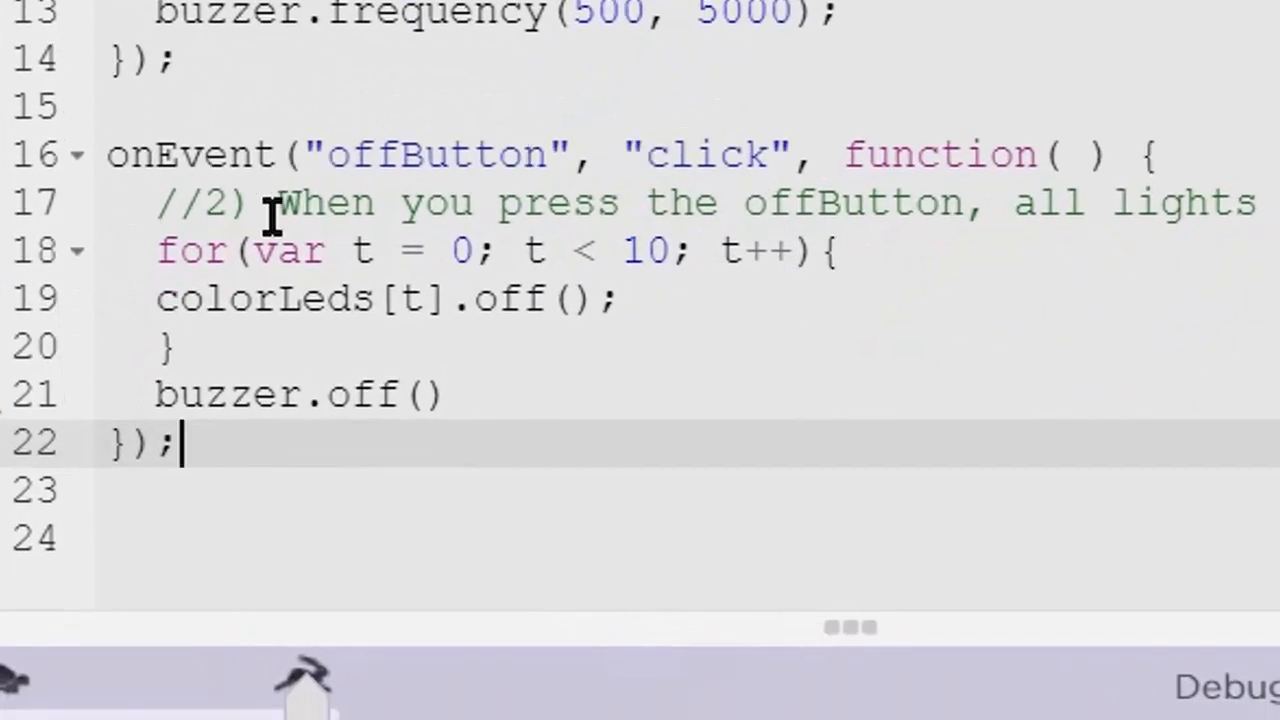
{"action": "mouse_move", "coordinate": [544, 364]}
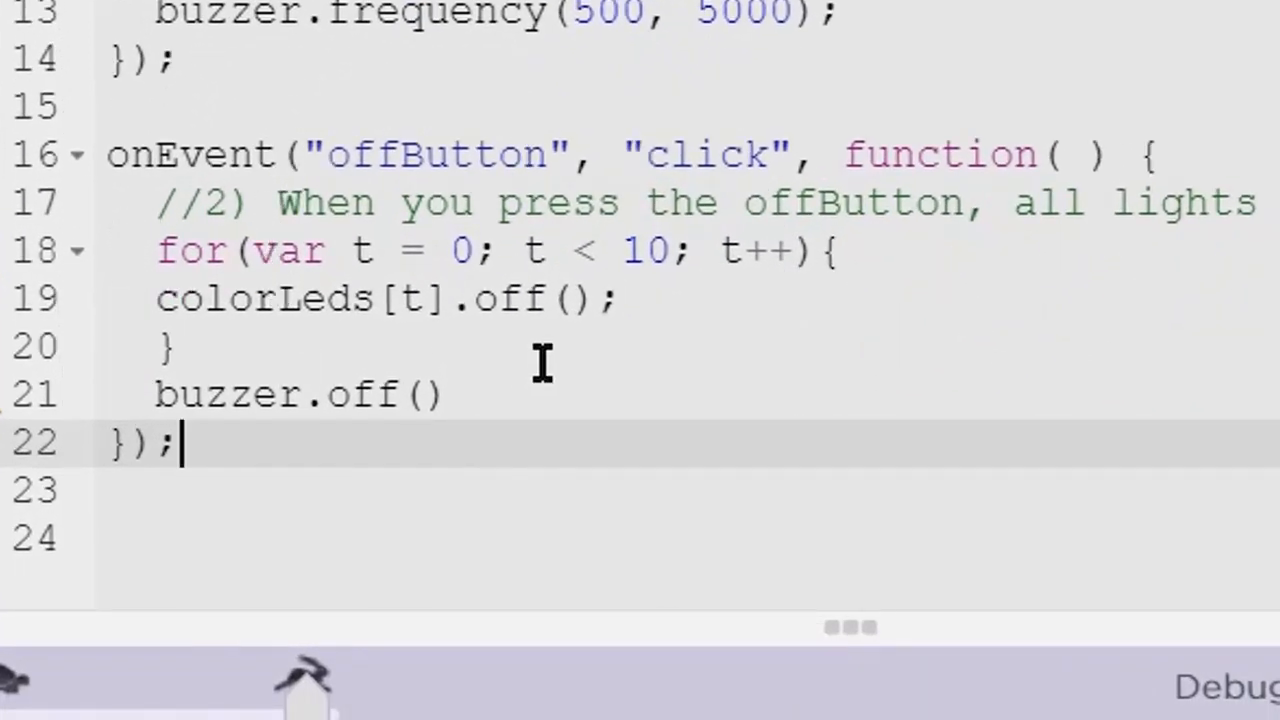
{"action": "mouse_move", "coordinate": [620, 156]}
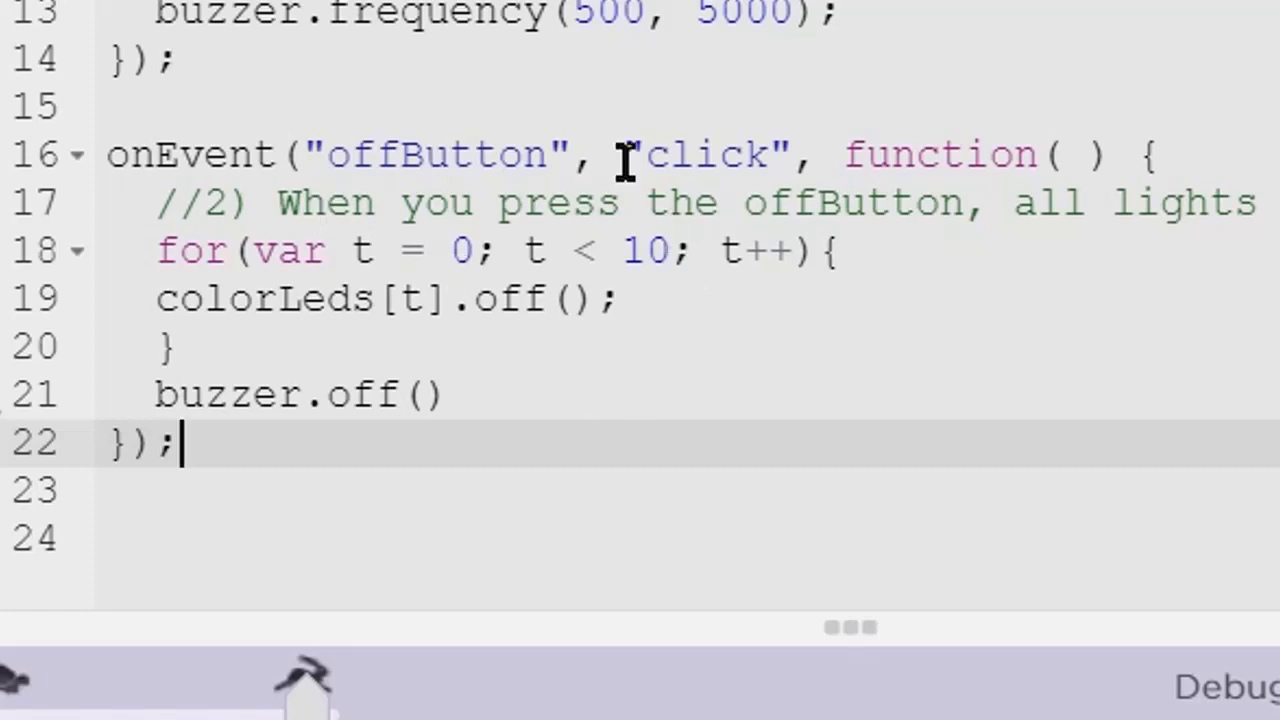
{"action": "mouse_move", "coordinate": [484, 420]}
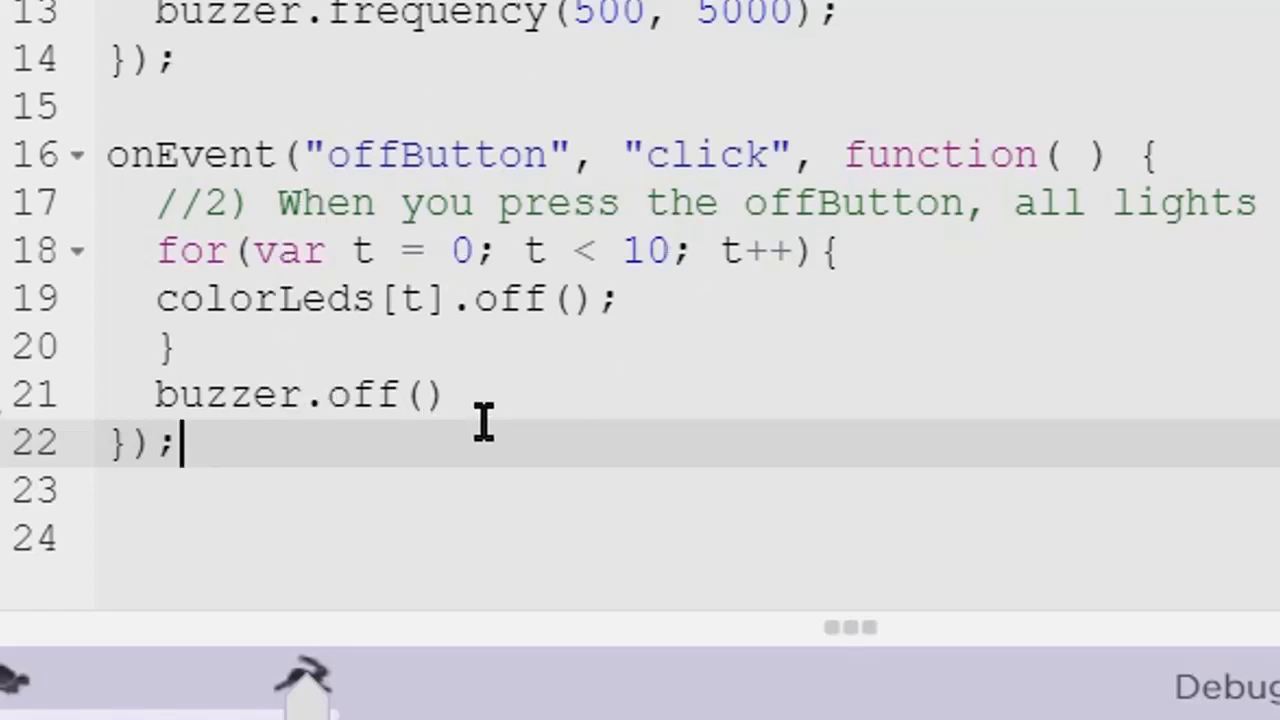
{"action": "mouse_move", "coordinate": [500, 410]}
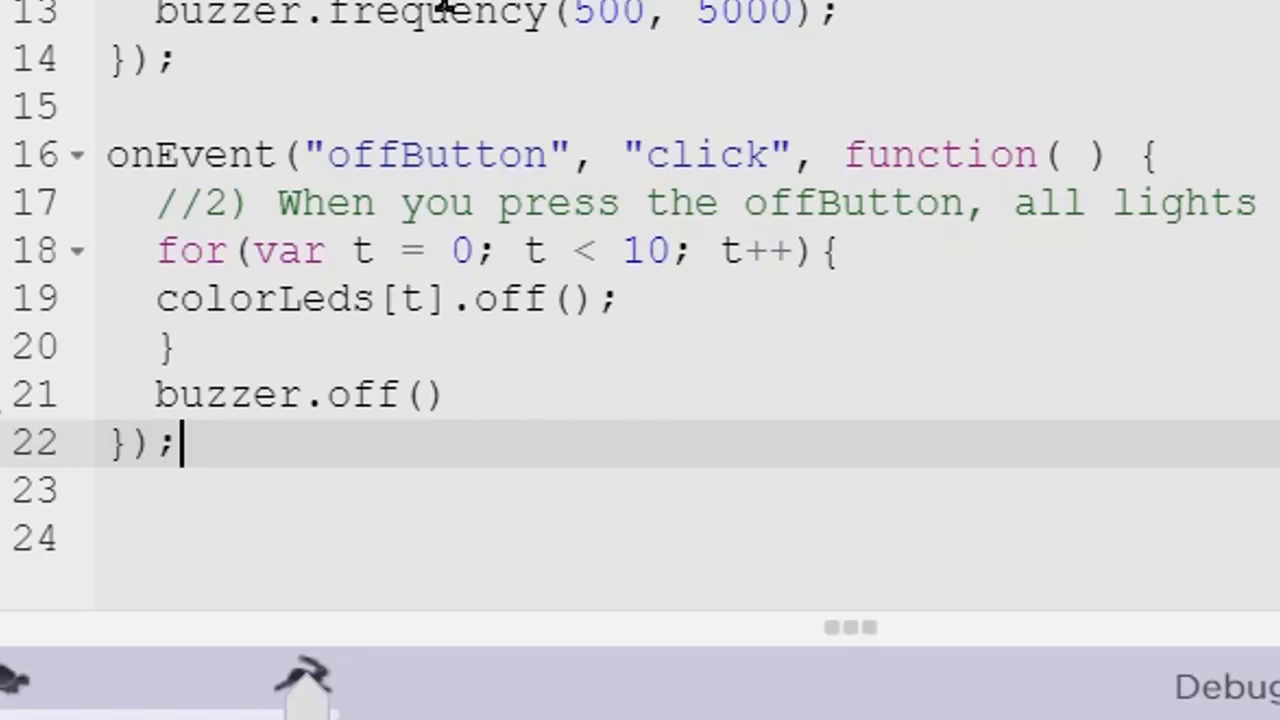
Step: Highlight the colorLeds[t].off() line and its loop index t, then get the alarm LEDs glowing red
{"action": "left_click_drag", "start_coordinate": [156, 250], "coordinate": [184, 348]}
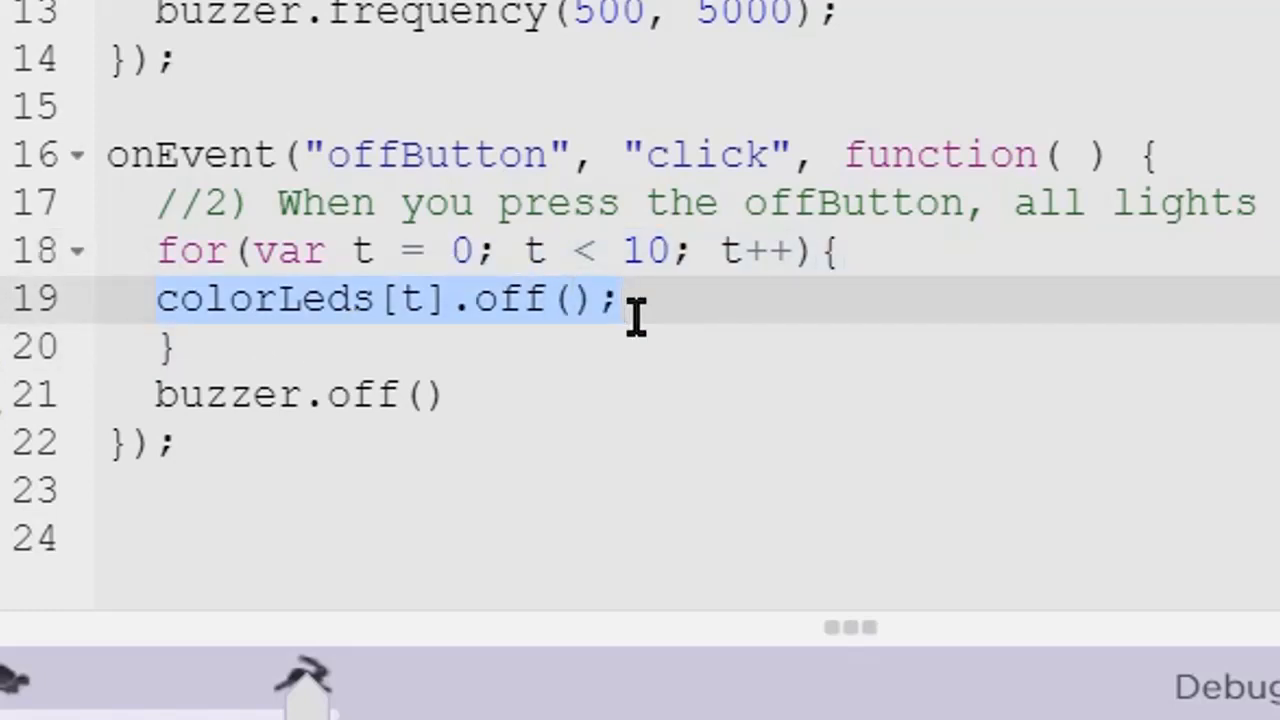
{"action": "left_click", "coordinate": [412, 298]}
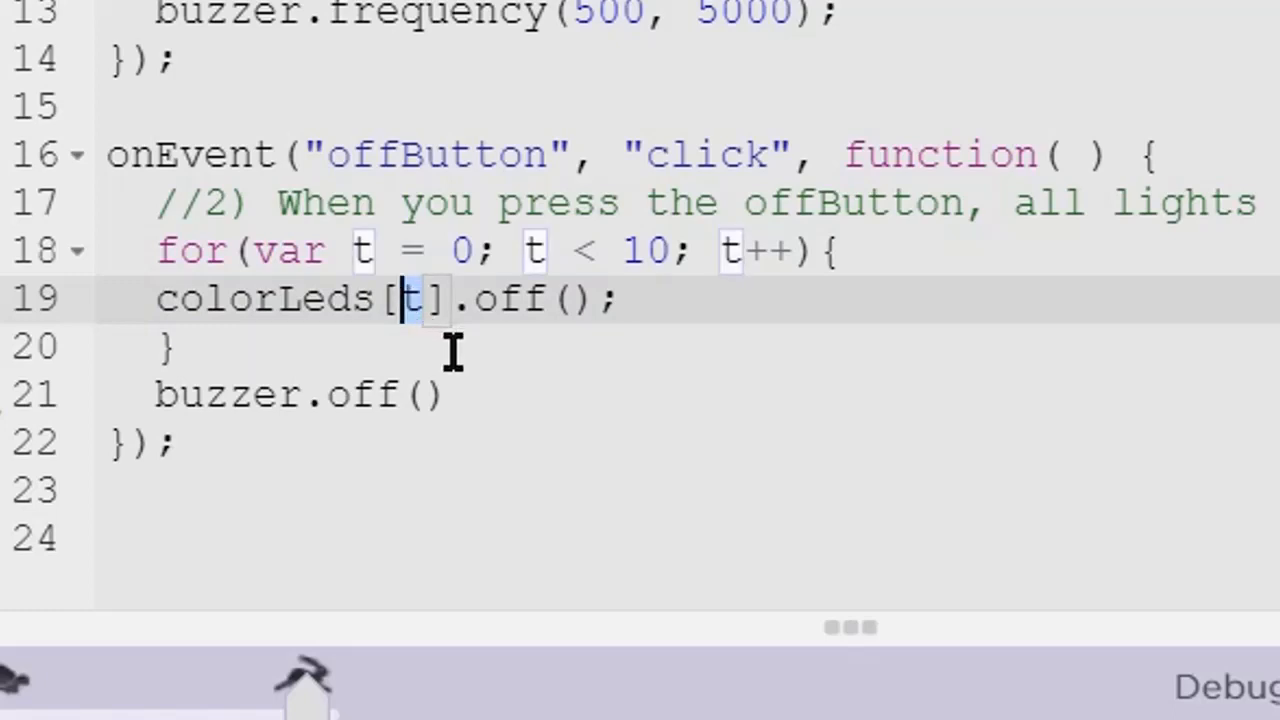
{"action": "mouse_move", "coordinate": [256, 218]}
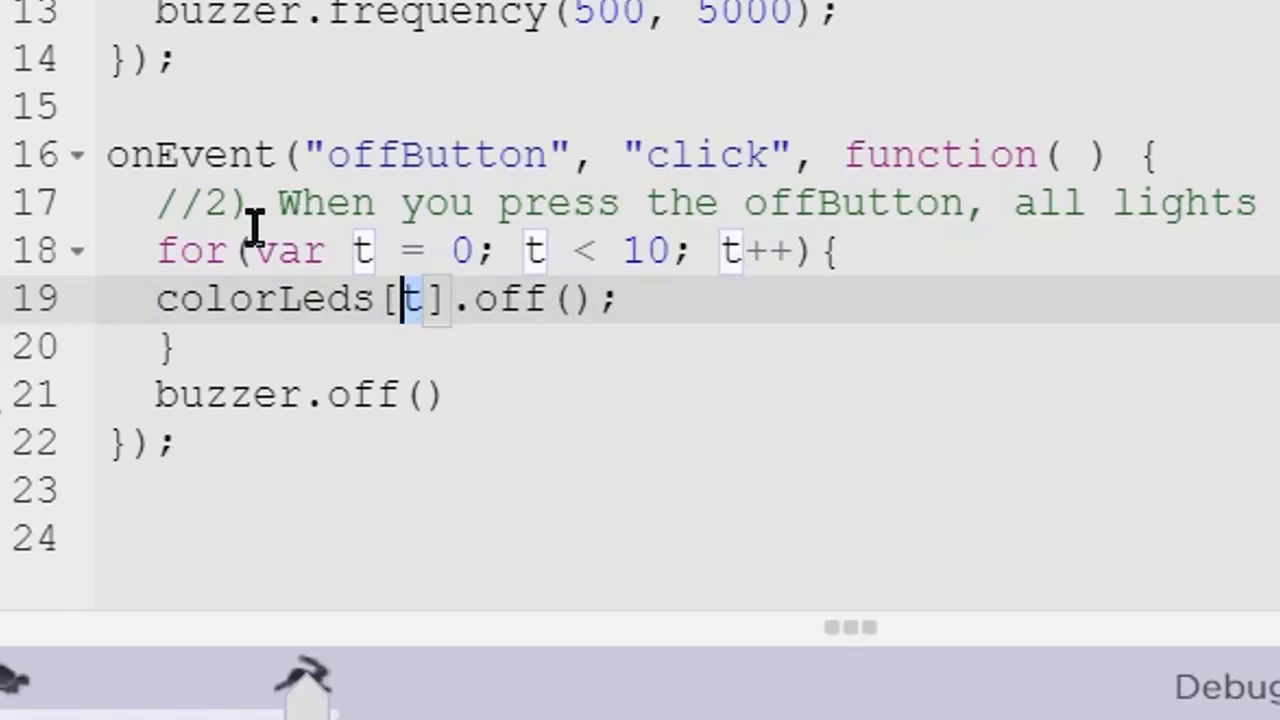
{"action": "mouse_move", "coordinate": [704, 250]}
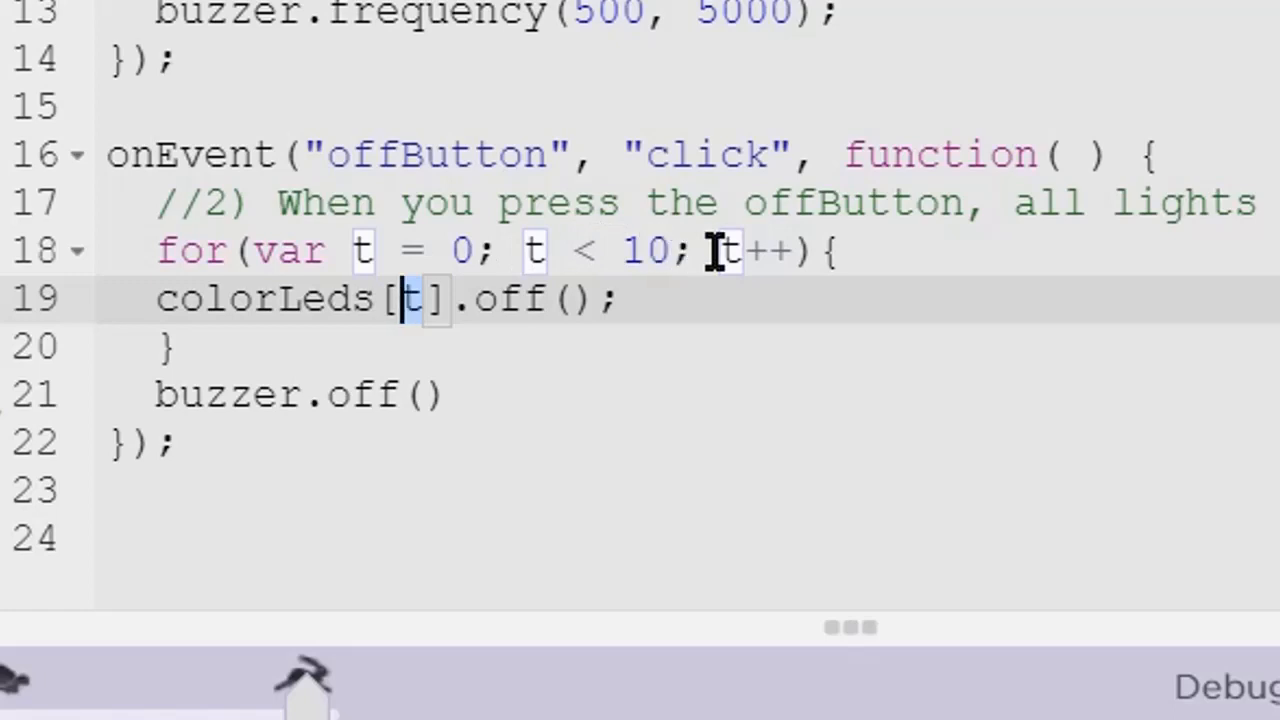
{"action": "mouse_move", "coordinate": [800, 250]}
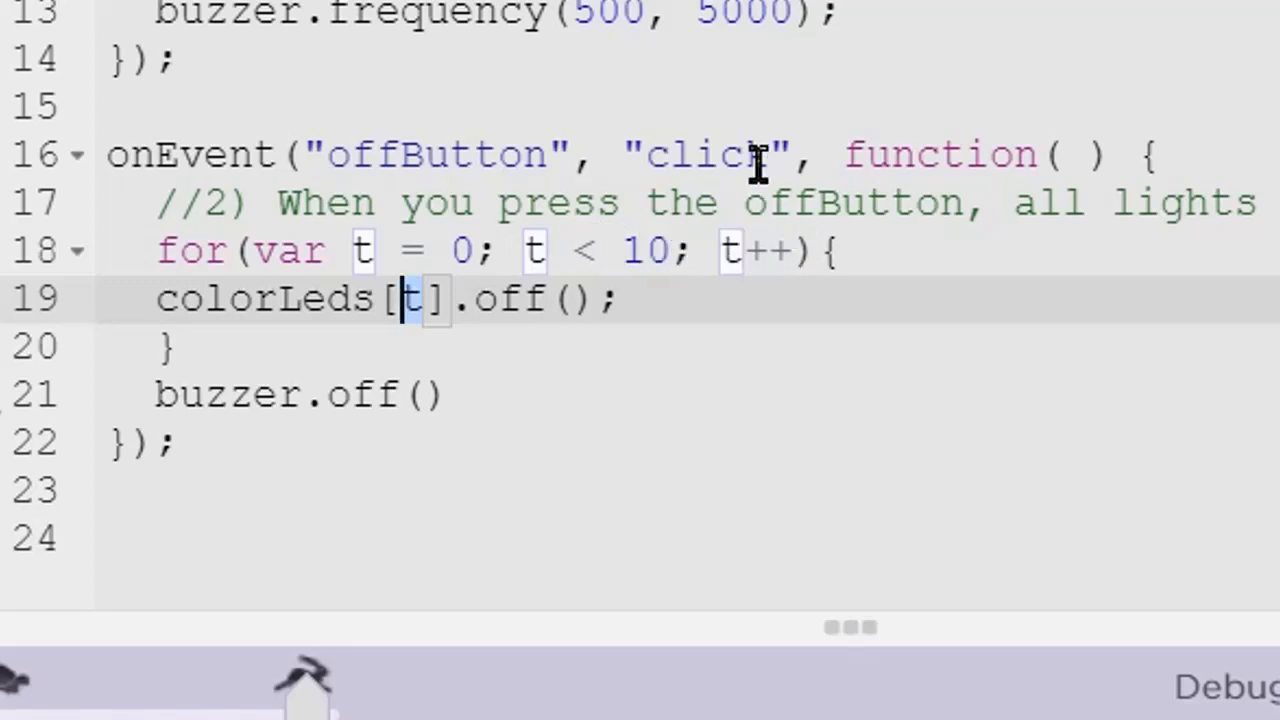
{"action": "mouse_move", "coordinate": [724, 250]}
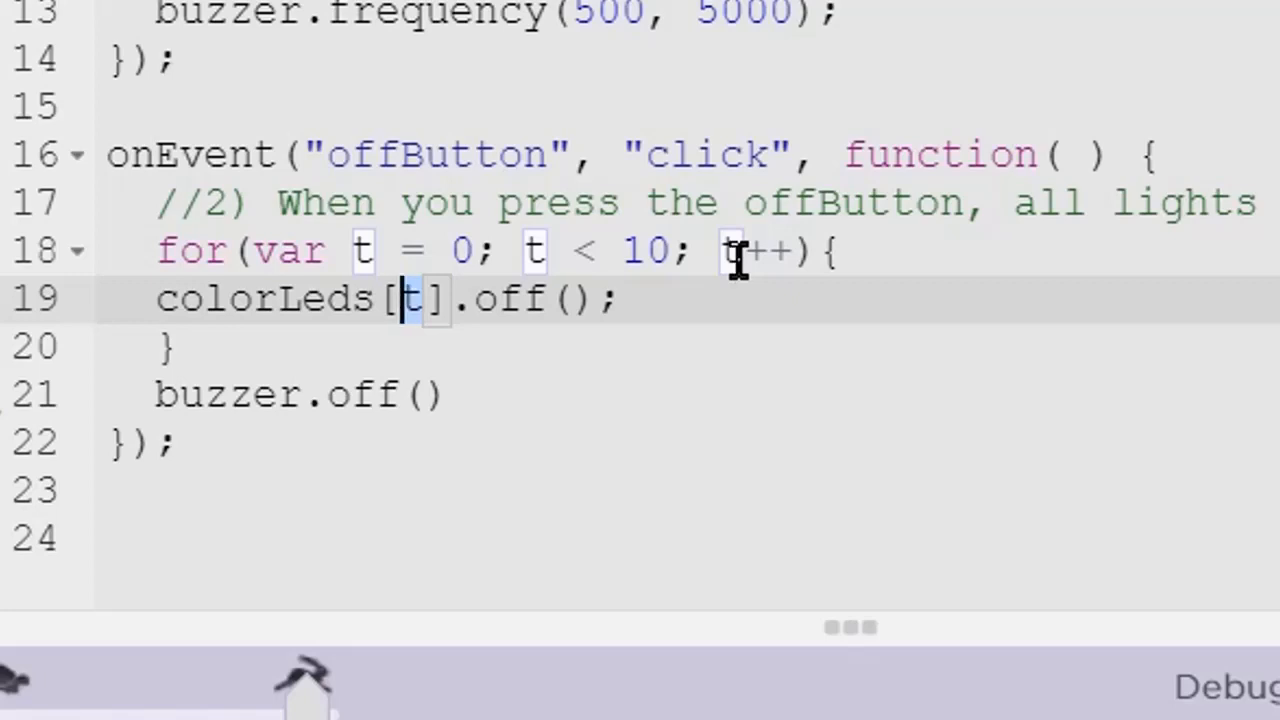
{"action": "mouse_move", "coordinate": [740, 250]}
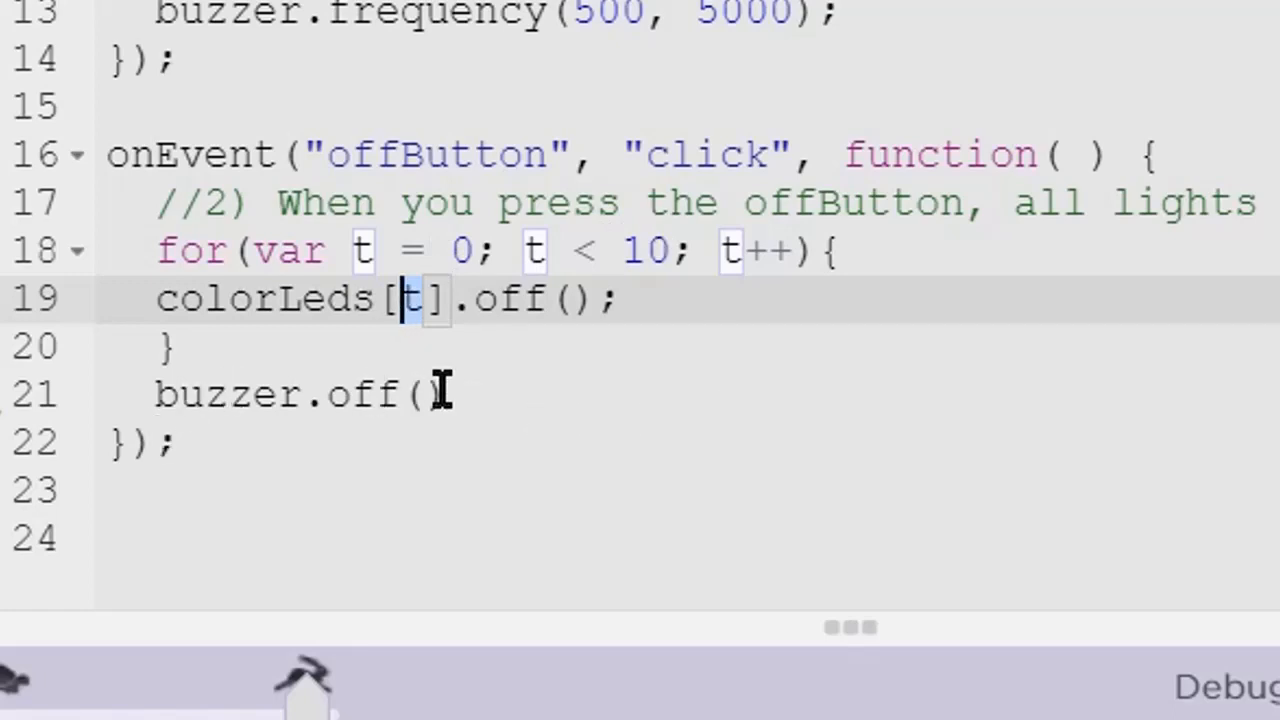
{"action": "key", "text": "Backspace"}
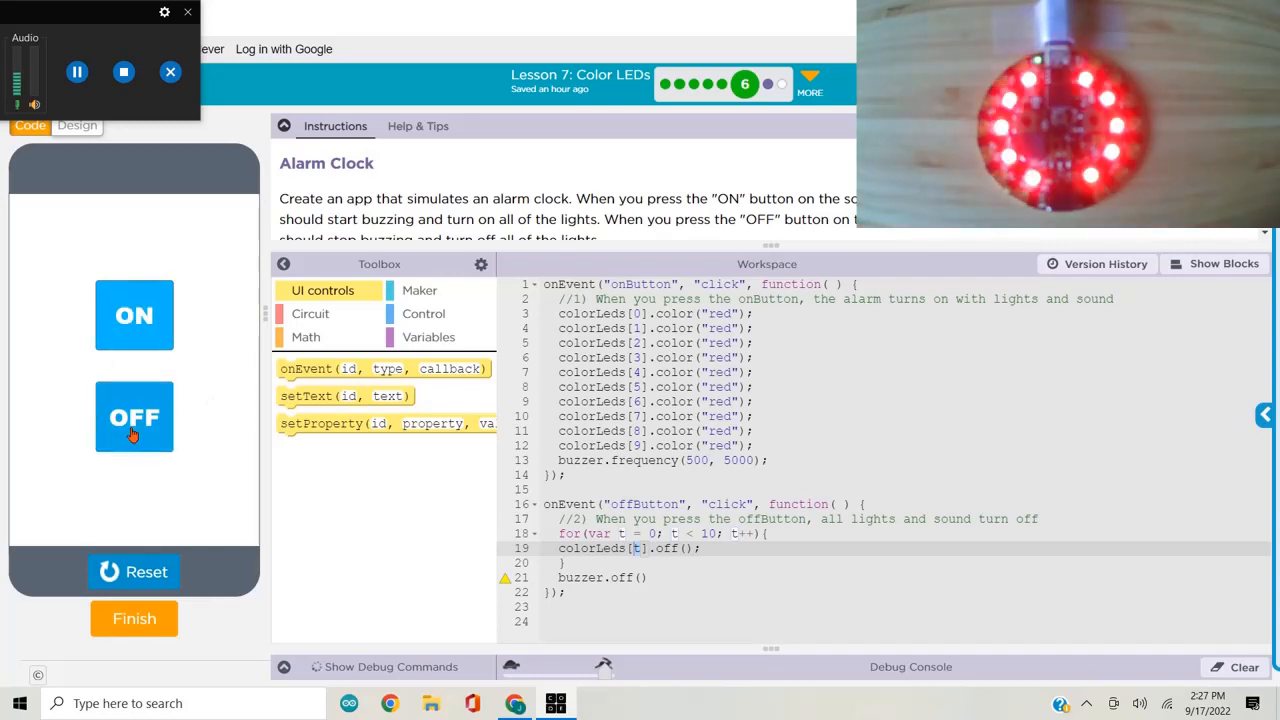
Step: Turn the alarm off, then toggle the right-side LEDs repeatedly with the Debugging level's Right button
{"action": "left_click", "coordinate": [134, 418]}
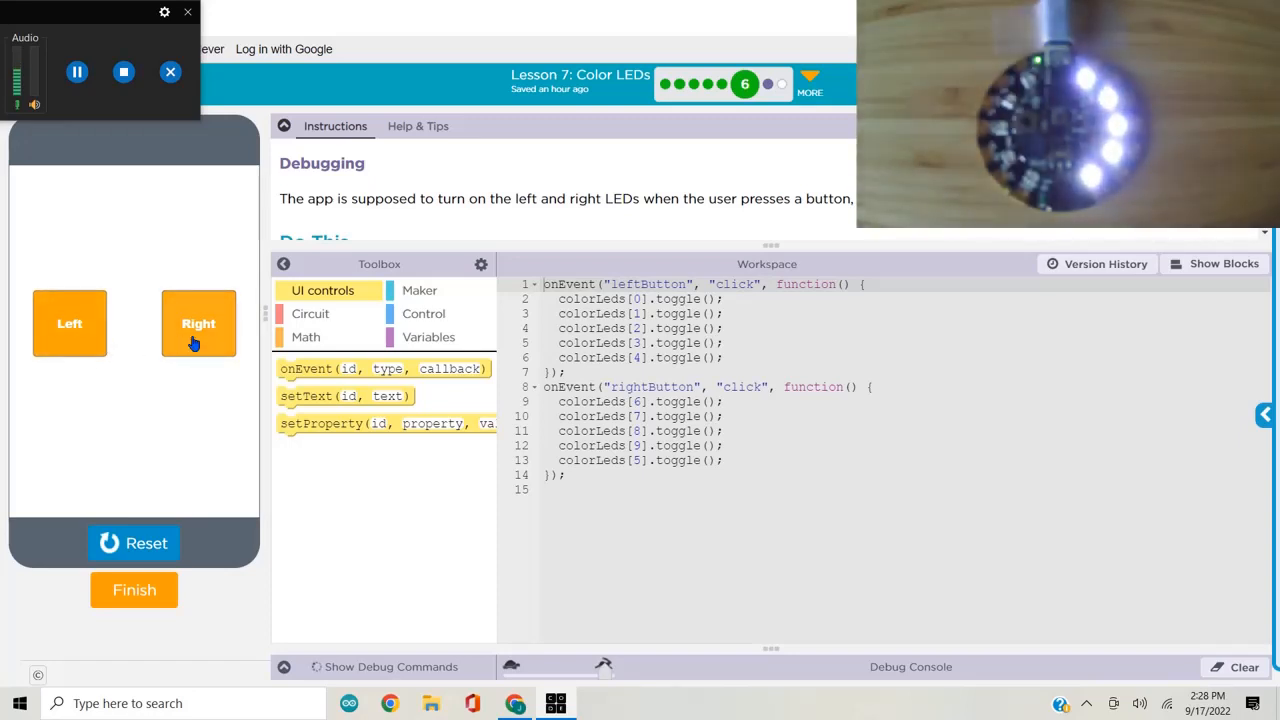
{"action": "left_click", "coordinate": [198, 324]}
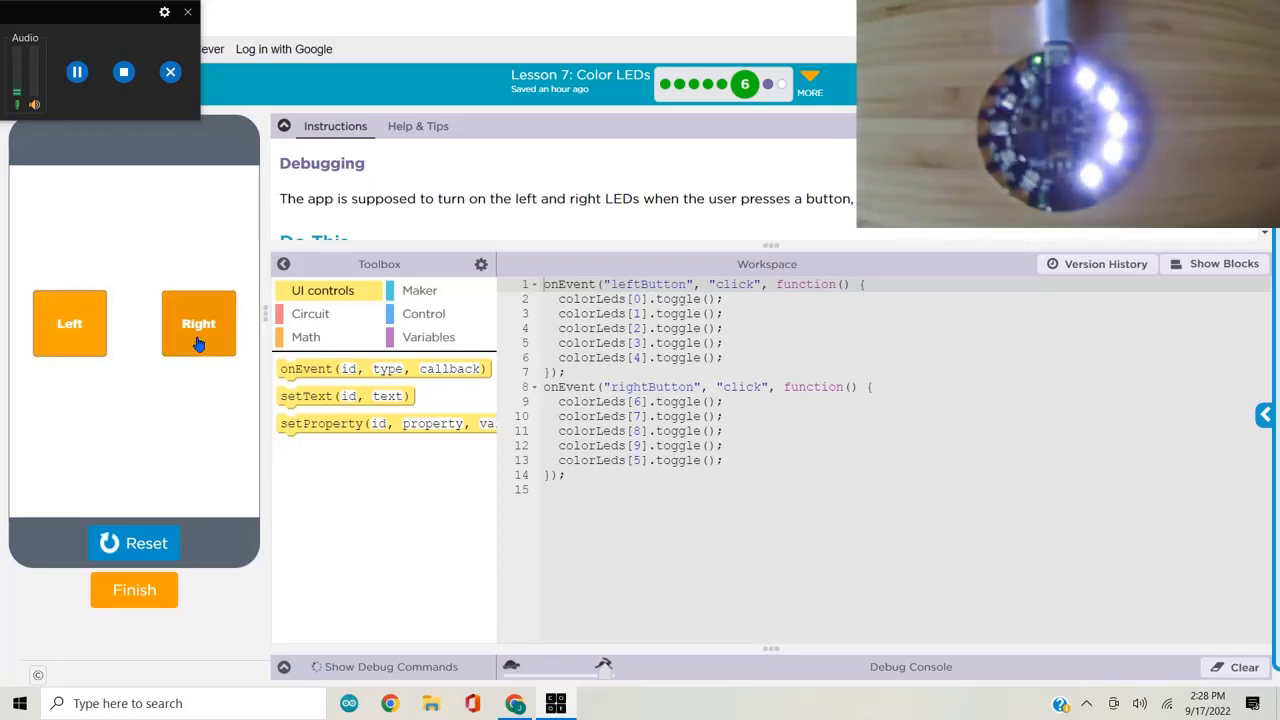
{"action": "left_click", "coordinate": [198, 324]}
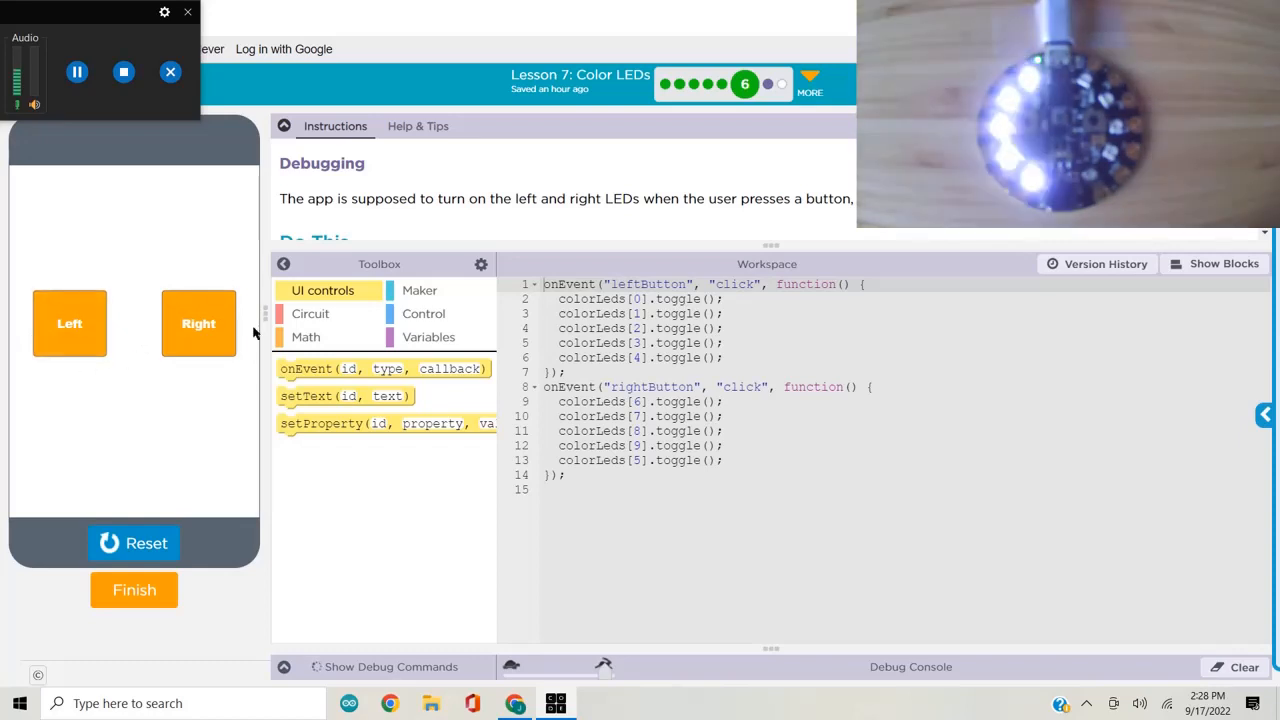
{"action": "left_click", "coordinate": [198, 324]}
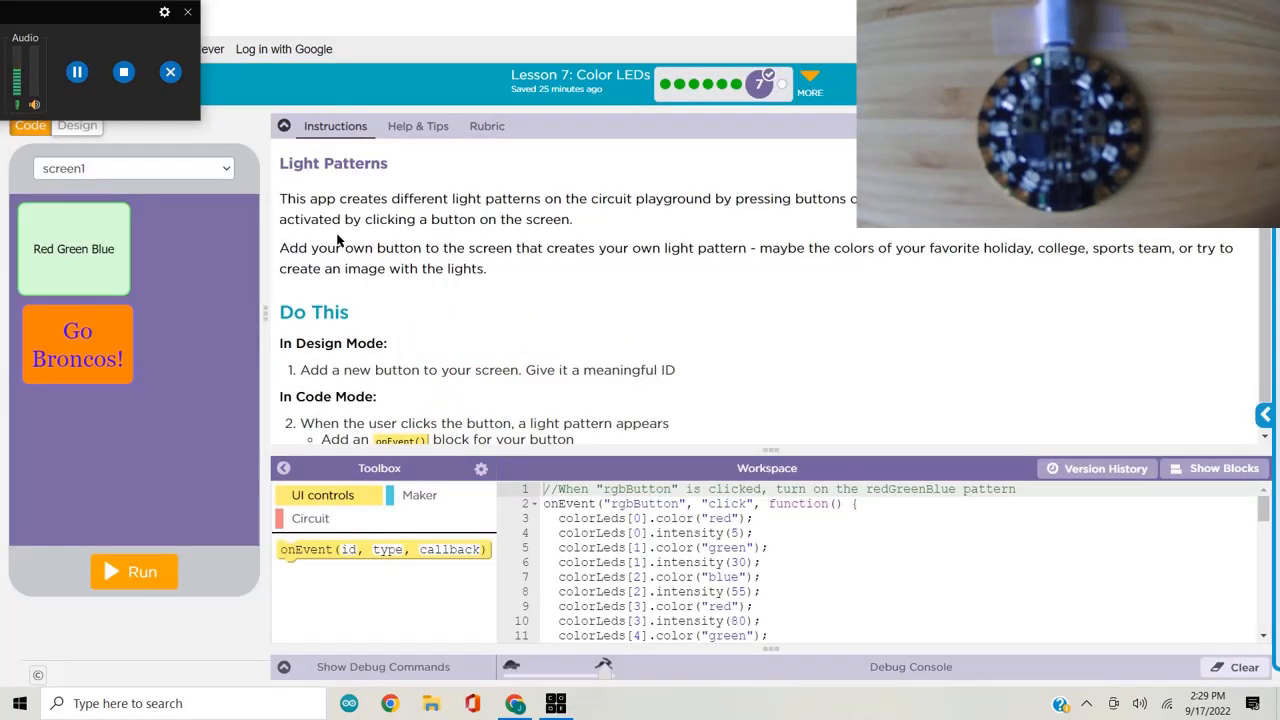
{"action": "mouse_move", "coordinate": [480, 222]}
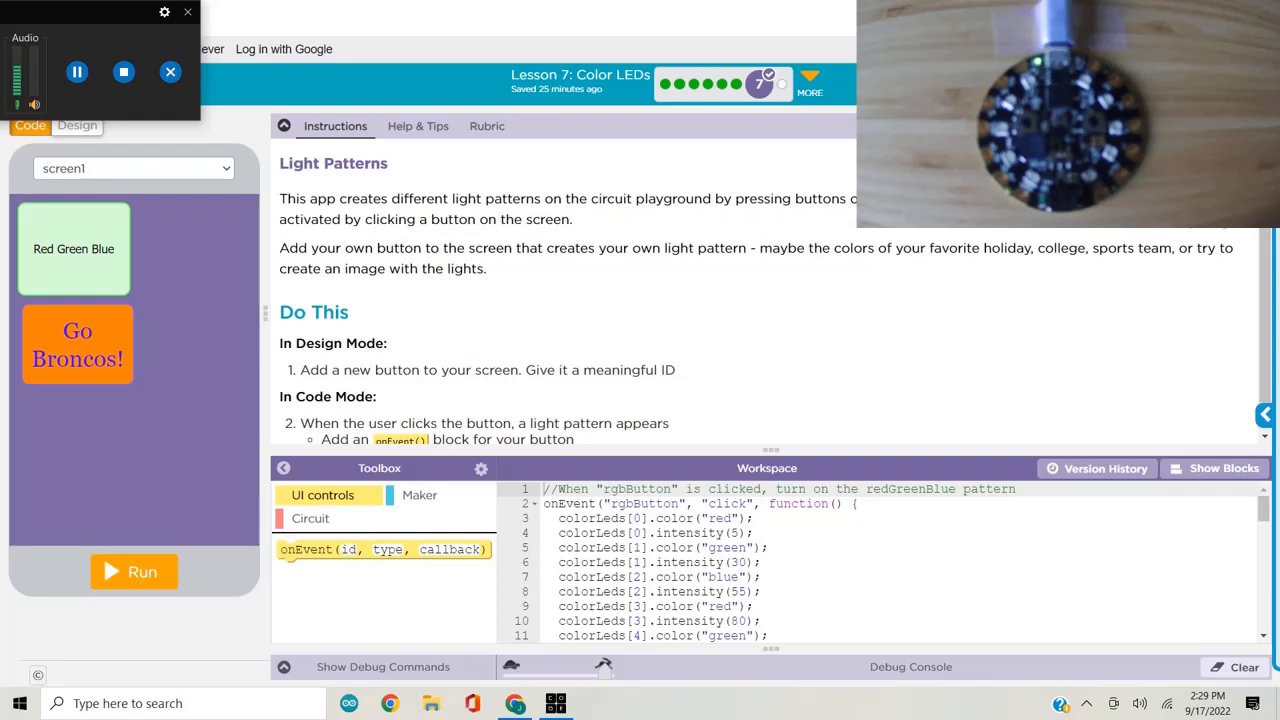
{"action": "mouse_move", "coordinate": [500, 240]}
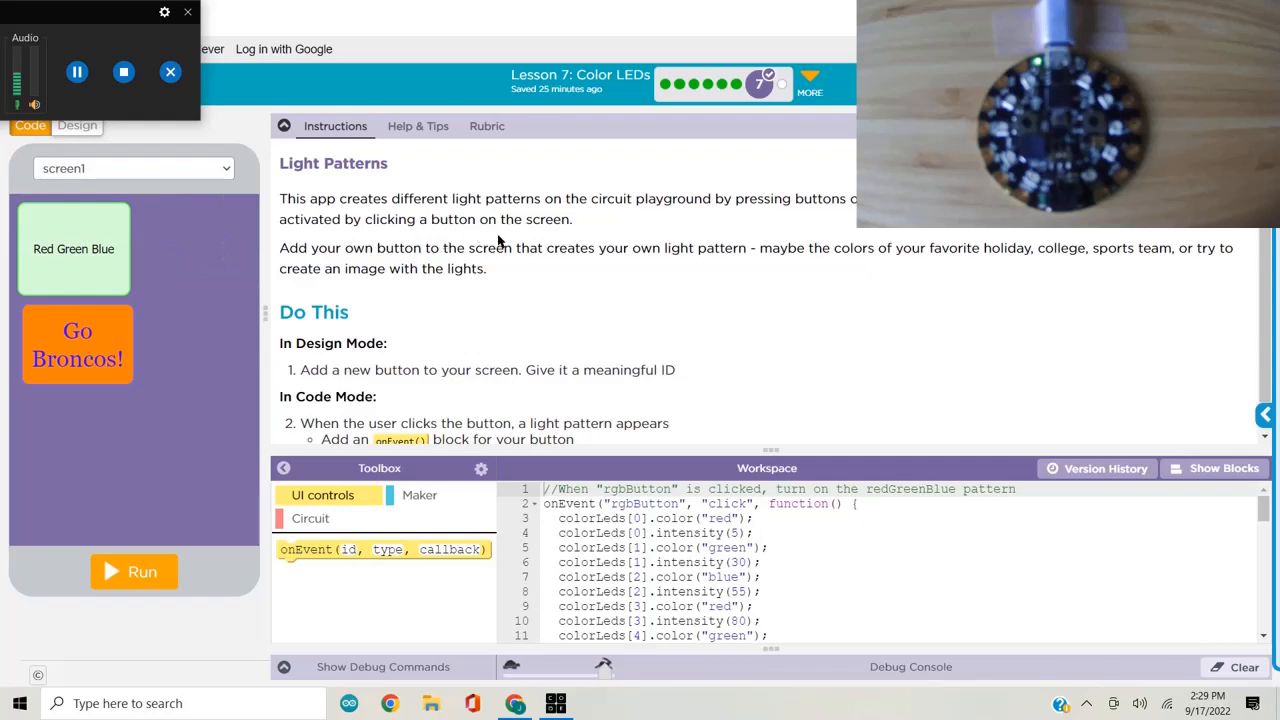
{"action": "left_click", "coordinate": [134, 572]}
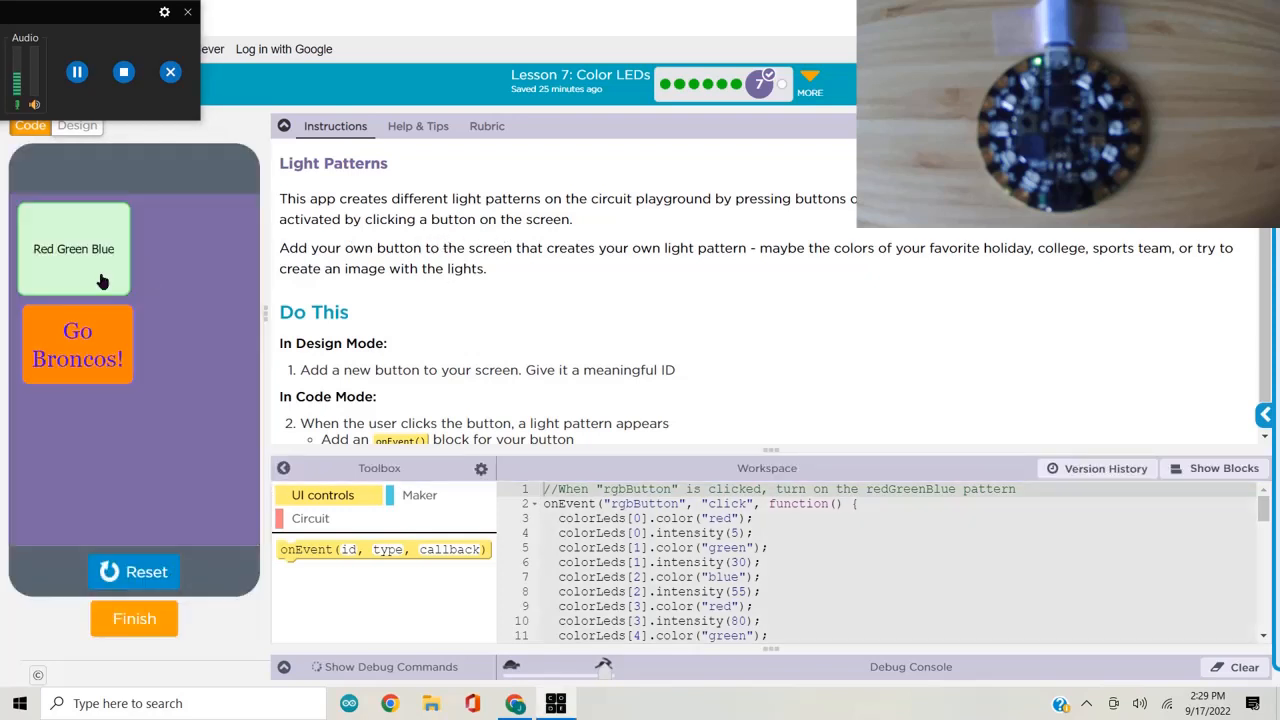
{"action": "left_click", "coordinate": [74, 248]}
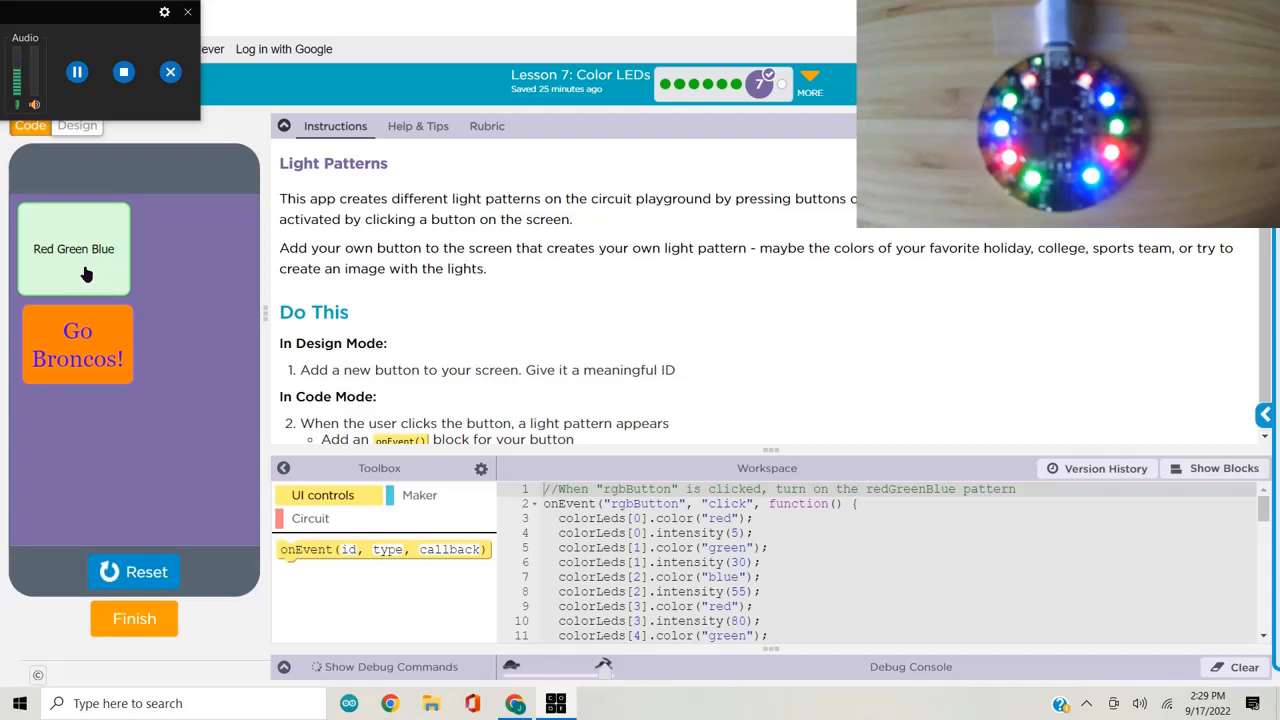
{"action": "mouse_move", "coordinate": [104, 284]}
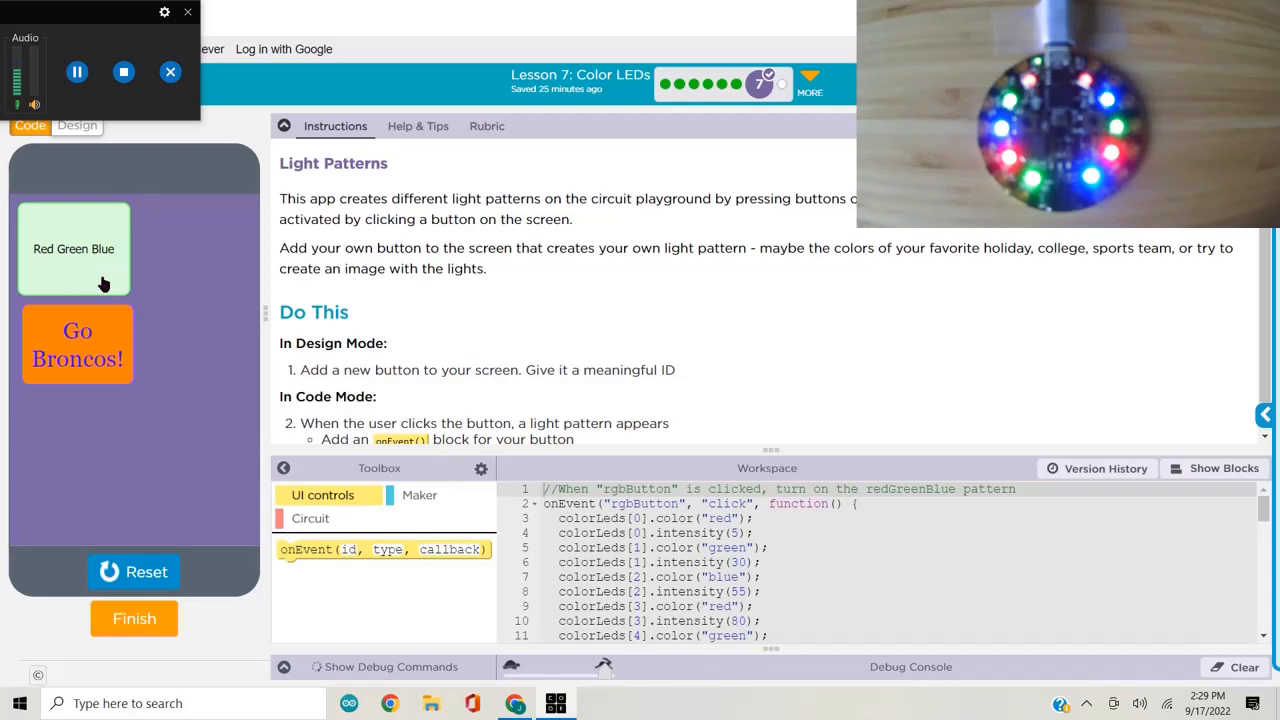
{"action": "mouse_move", "coordinate": [536, 266]}
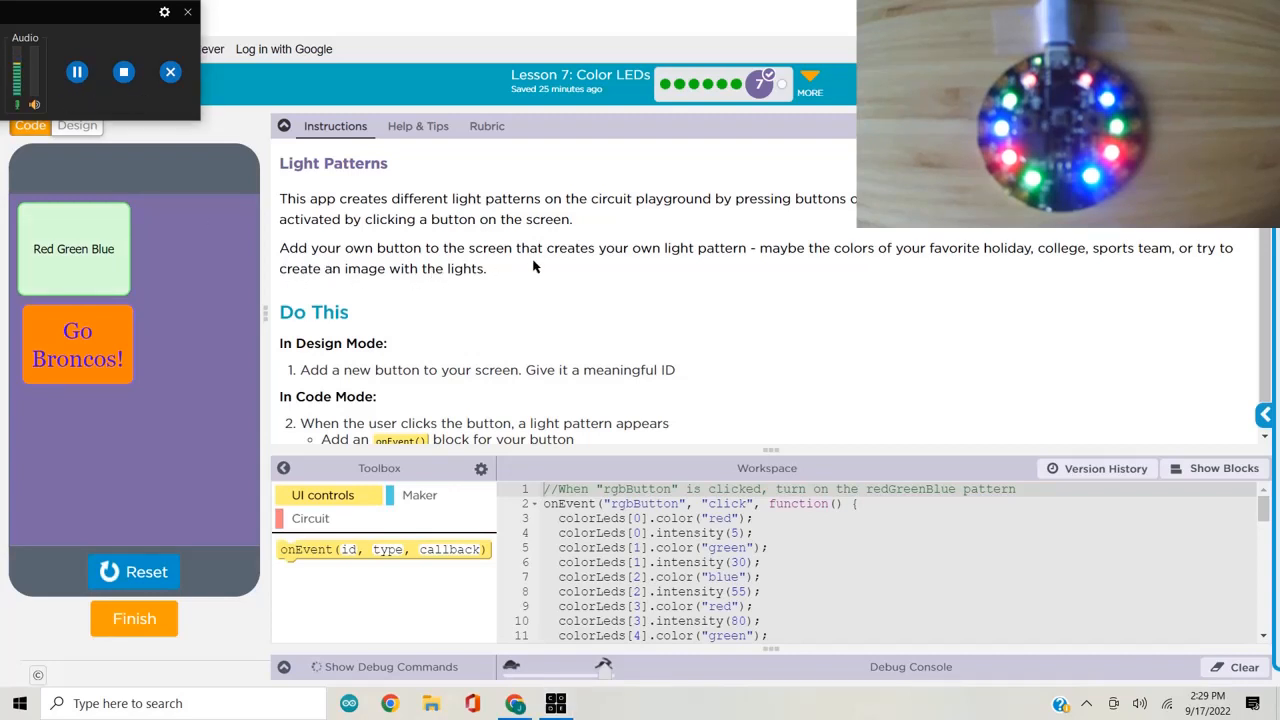
{"action": "mouse_move", "coordinate": [844, 264]}
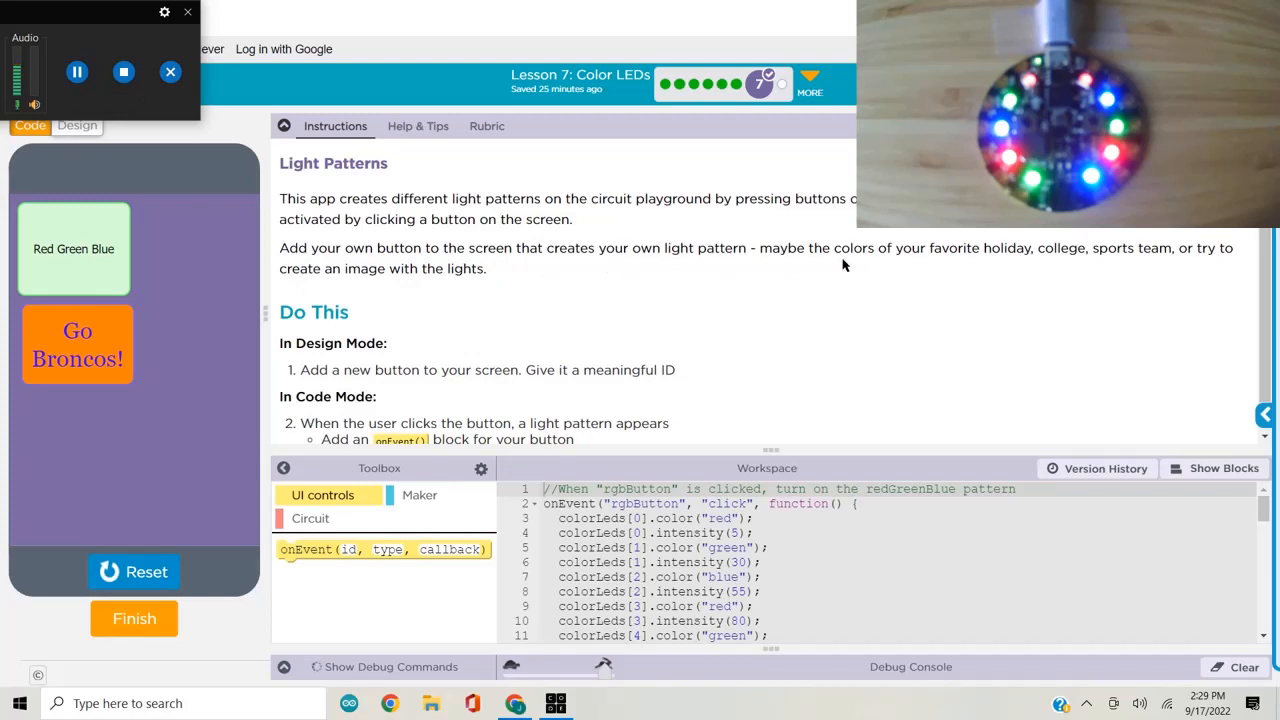
{"action": "mouse_move", "coordinate": [1256, 274]}
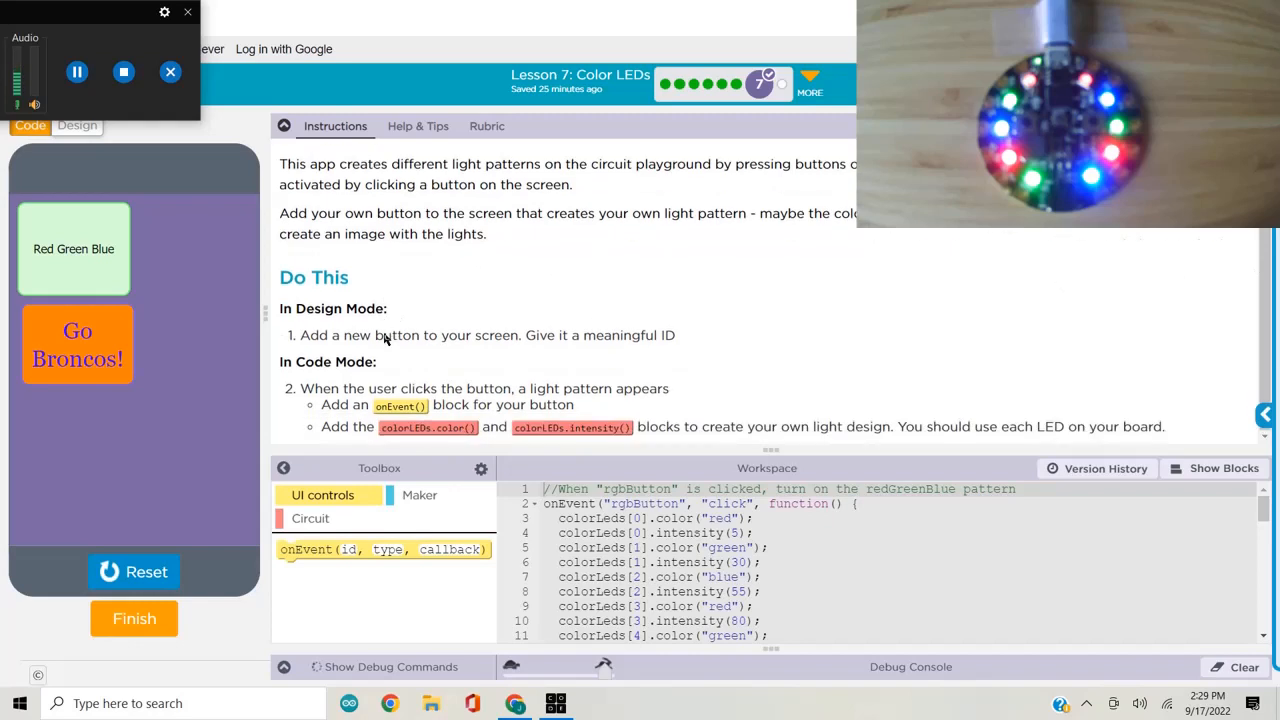
{"action": "mouse_move", "coordinate": [498, 352]}
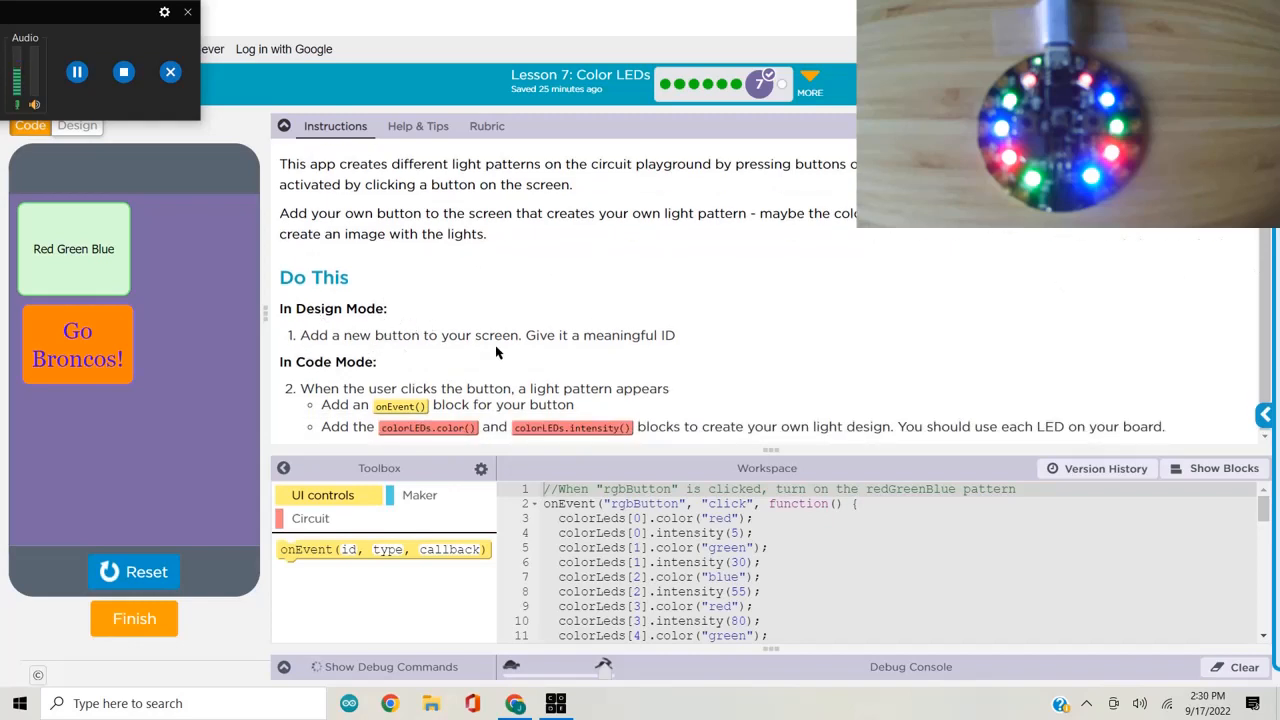
{"action": "mouse_move", "coordinate": [304, 376]}
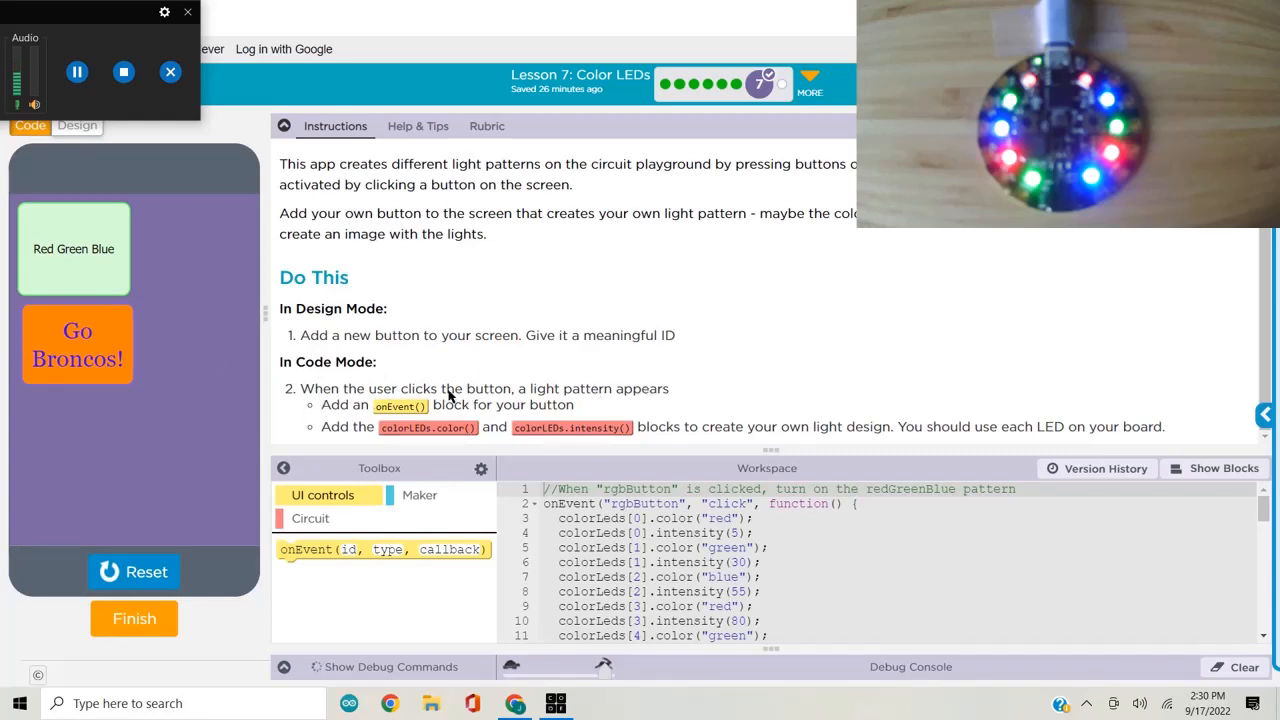
{"action": "mouse_move", "coordinate": [408, 410]}
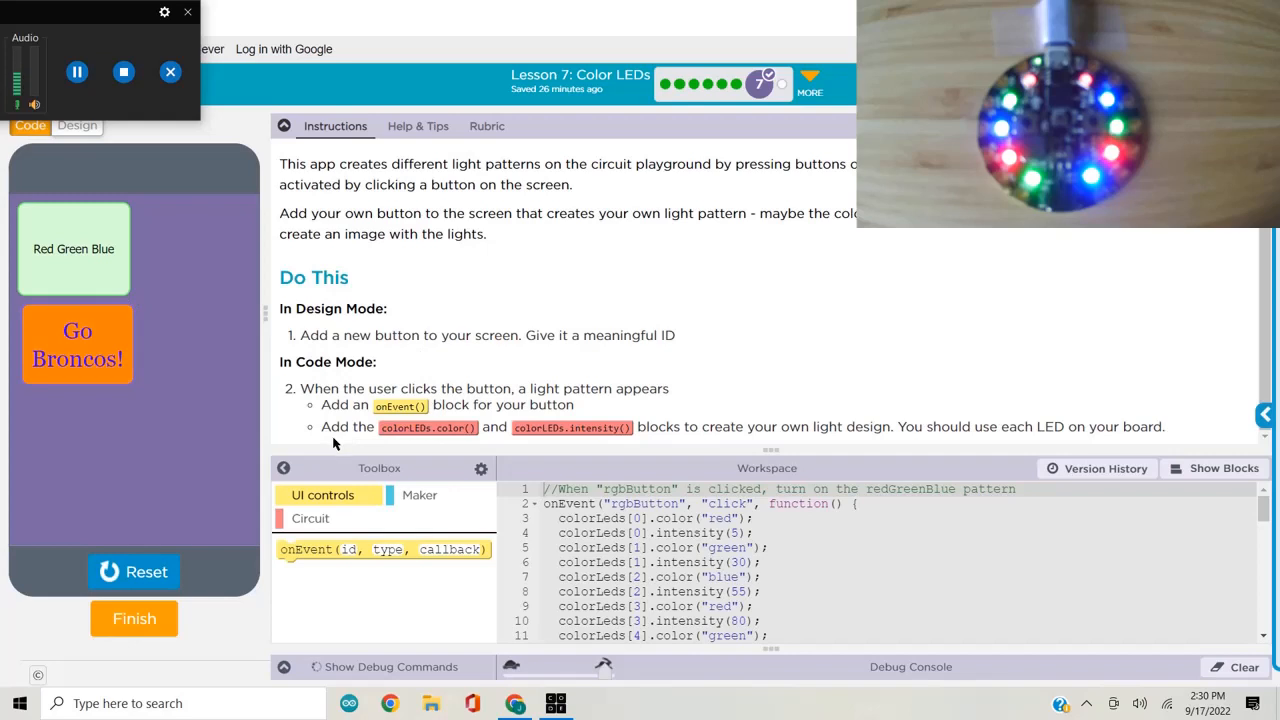
{"action": "mouse_move", "coordinate": [428, 428]}
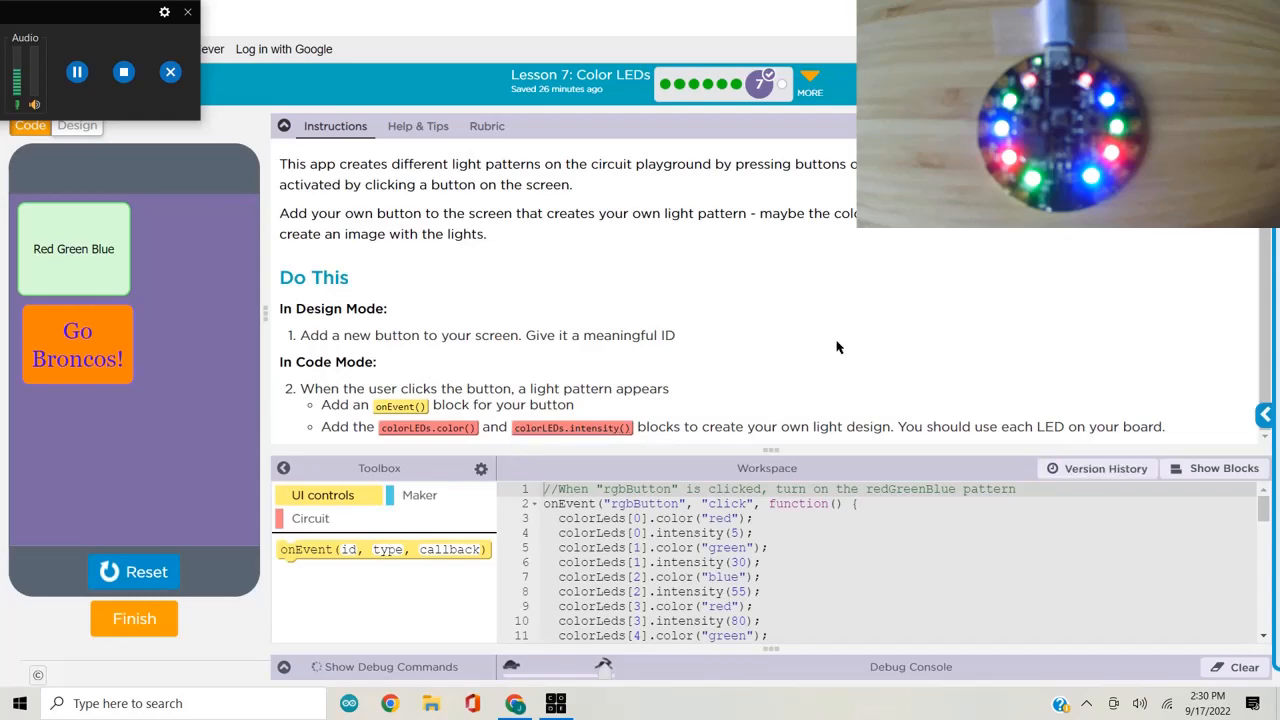
{"action": "mouse_move", "coordinate": [784, 290]}
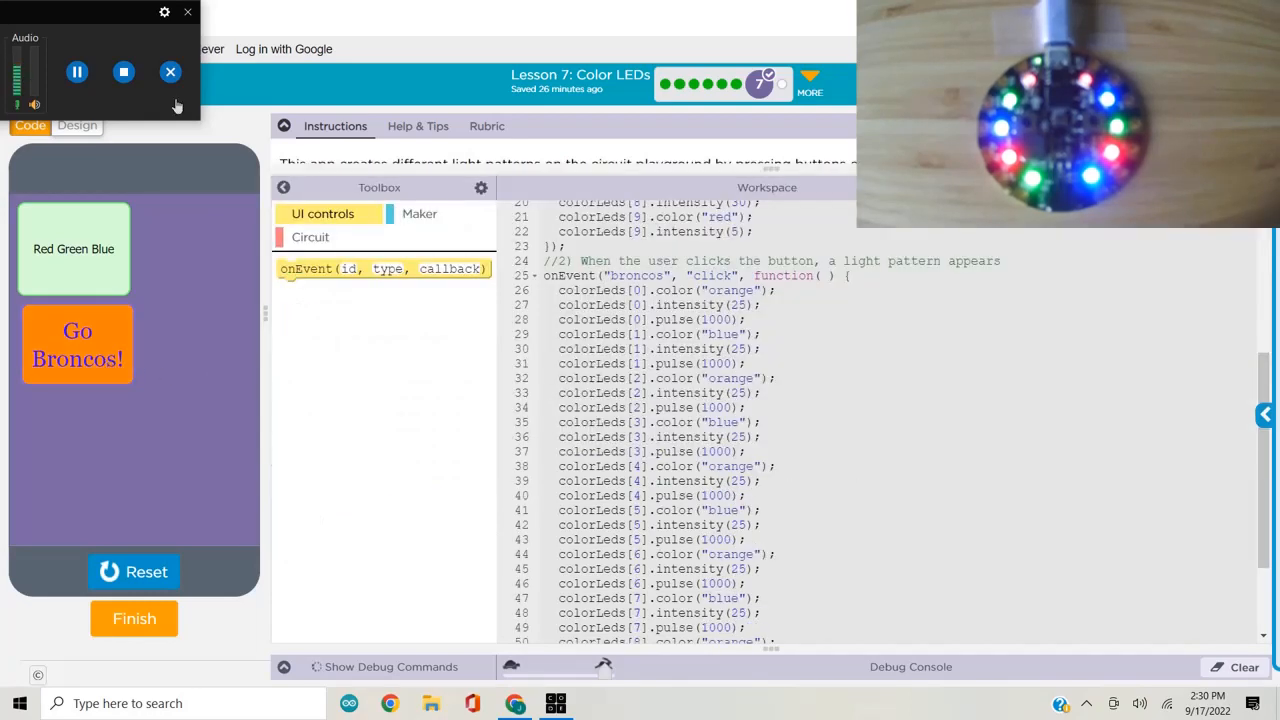
Step: In Design mode, confirm the Go Broncos button's id is broncos in its Properties, then return to Code mode
{"action": "left_click", "coordinate": [76, 124]}
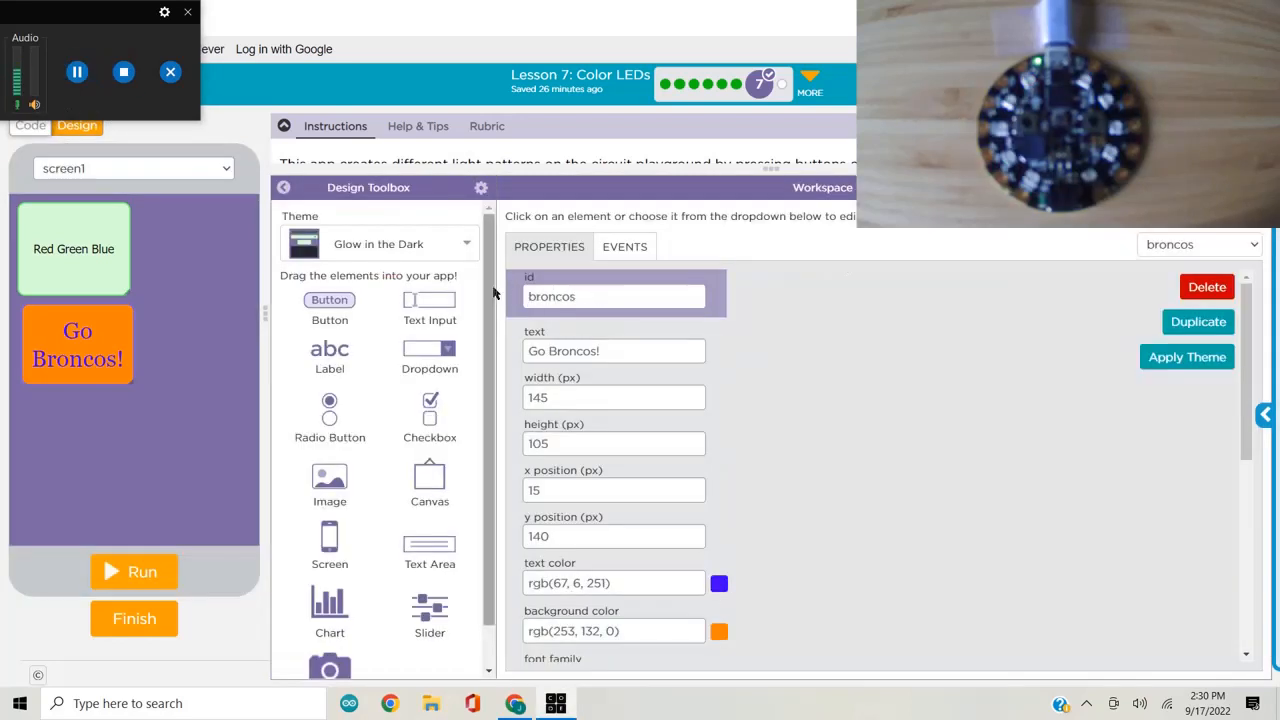
{"action": "left_click", "coordinate": [604, 296]}
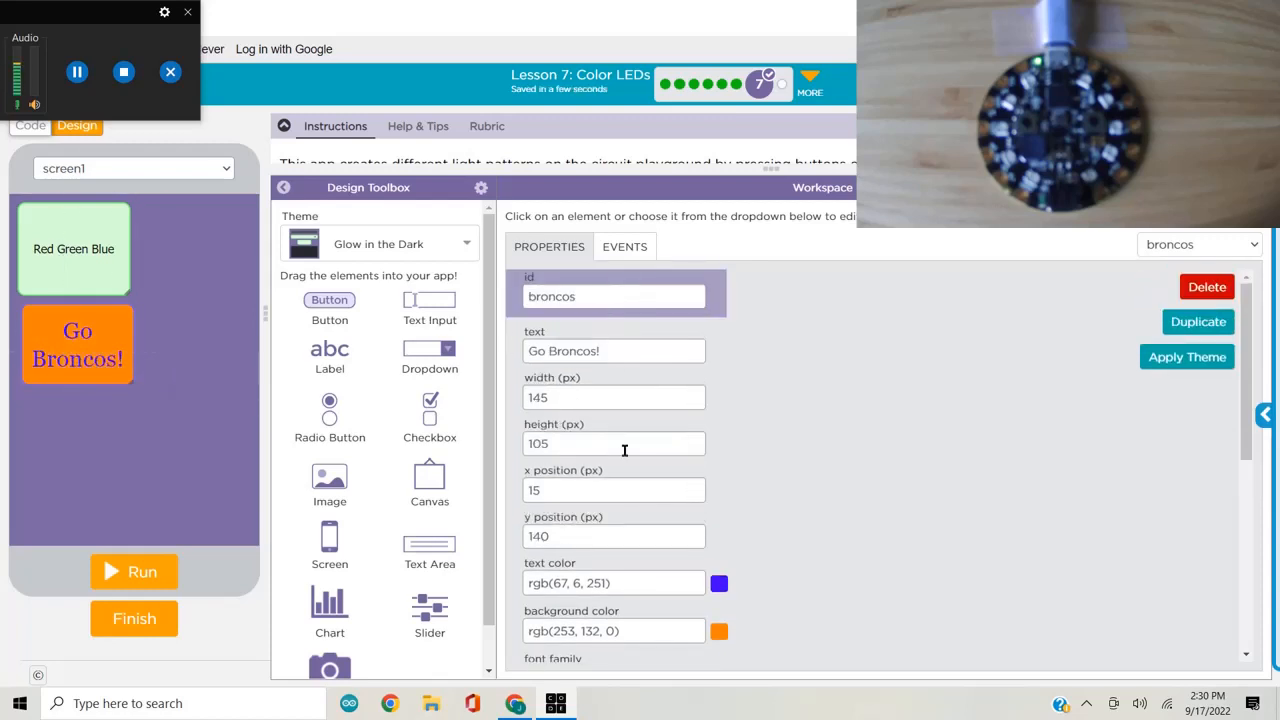
{"action": "scroll", "scroll_direction": "down", "scroll_amount": 3}
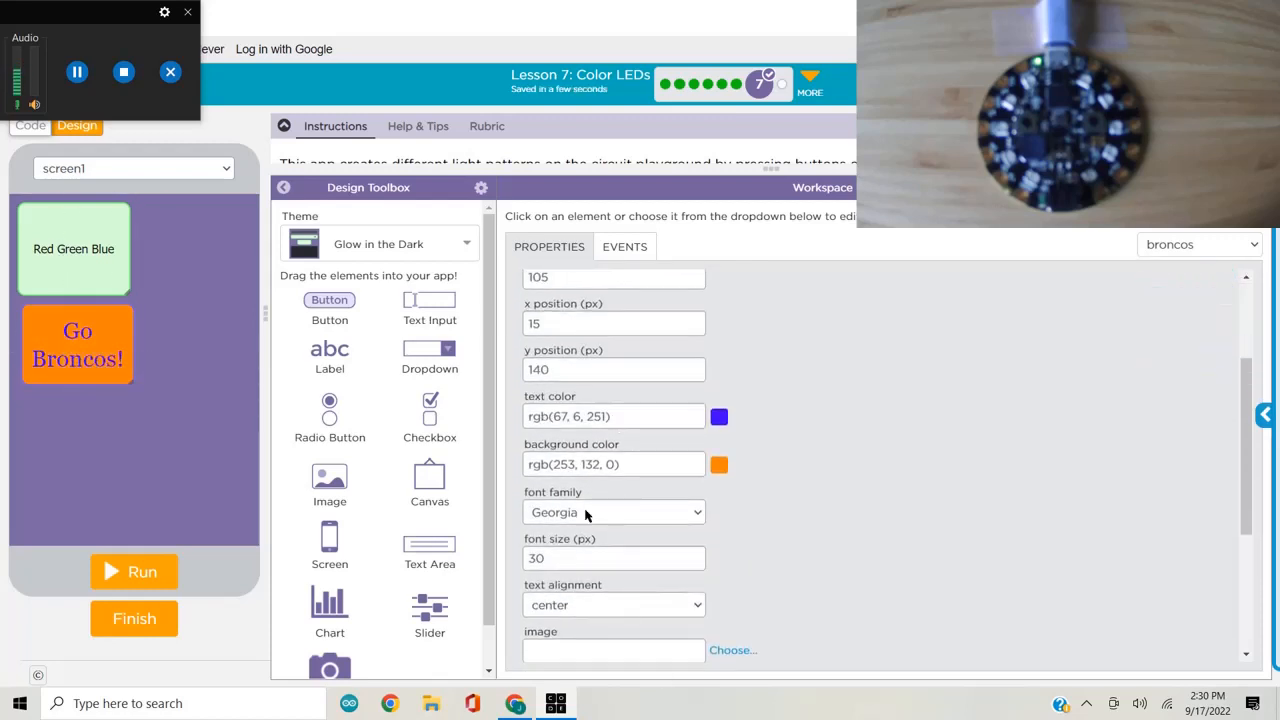
{"action": "scroll", "scroll_direction": "down", "scroll_amount": 3}
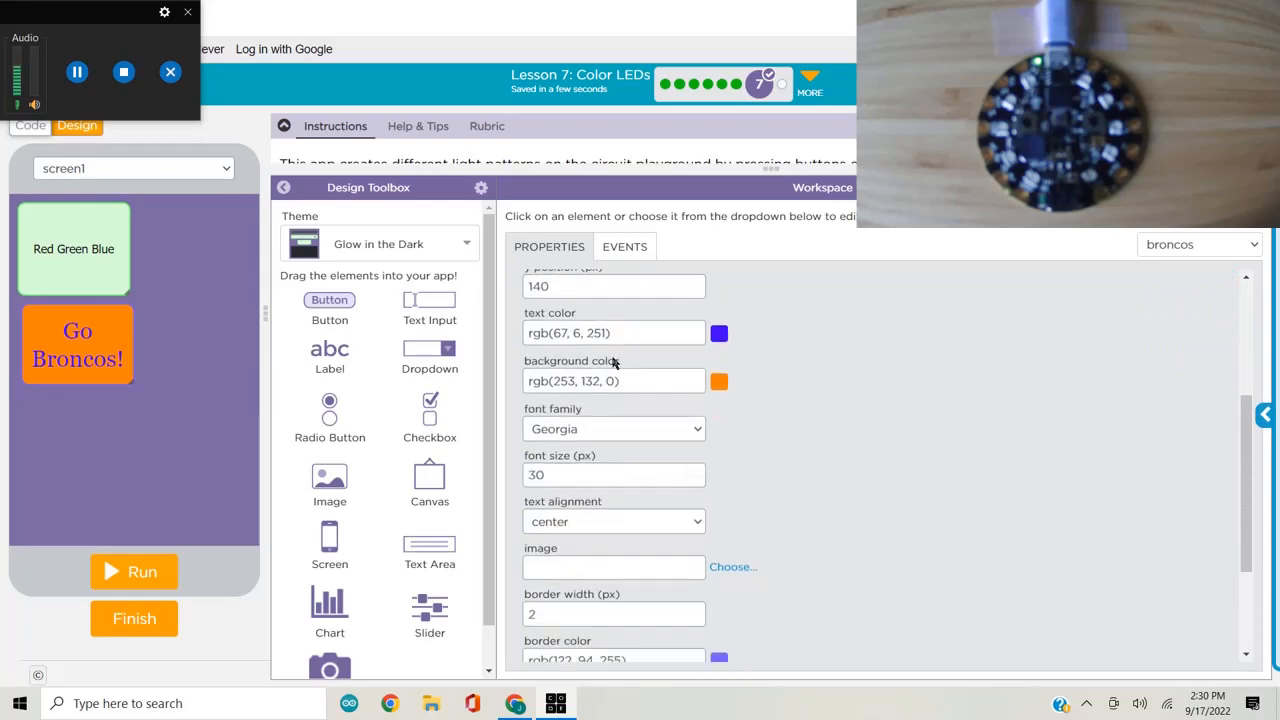
{"action": "scroll", "scroll_direction": "down", "scroll_amount": 3}
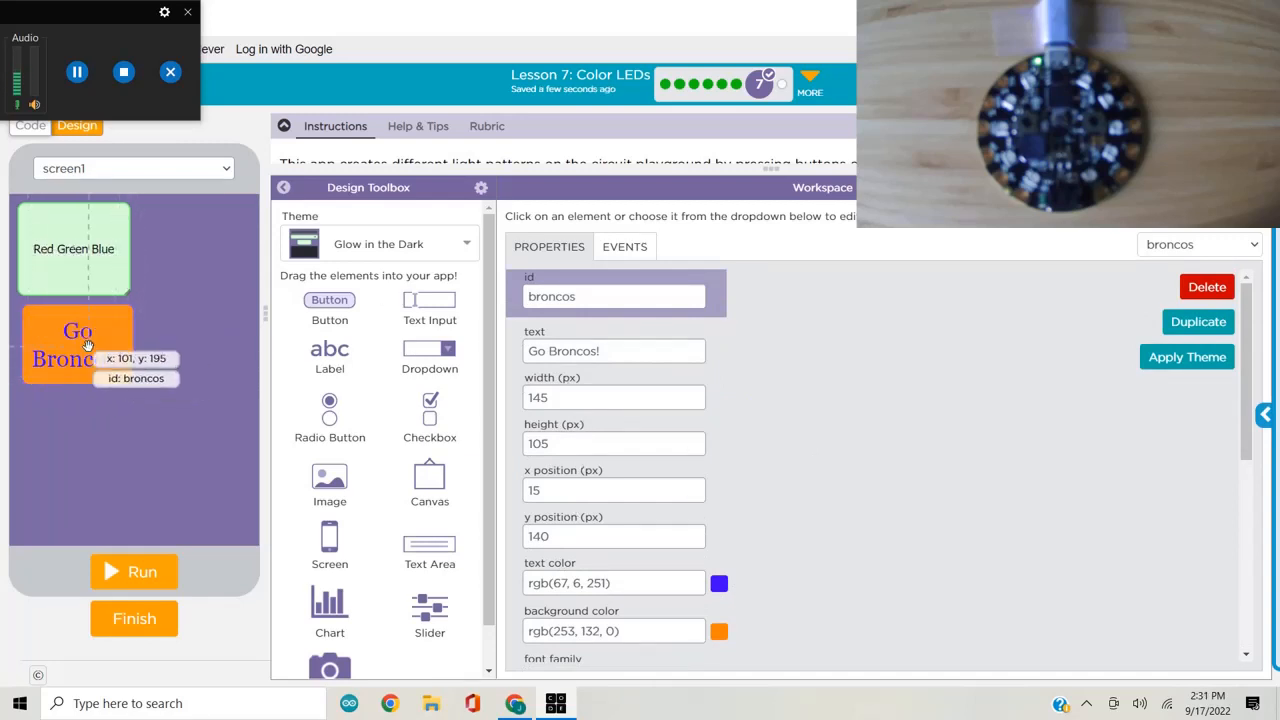
{"action": "left_click", "coordinate": [30, 124]}
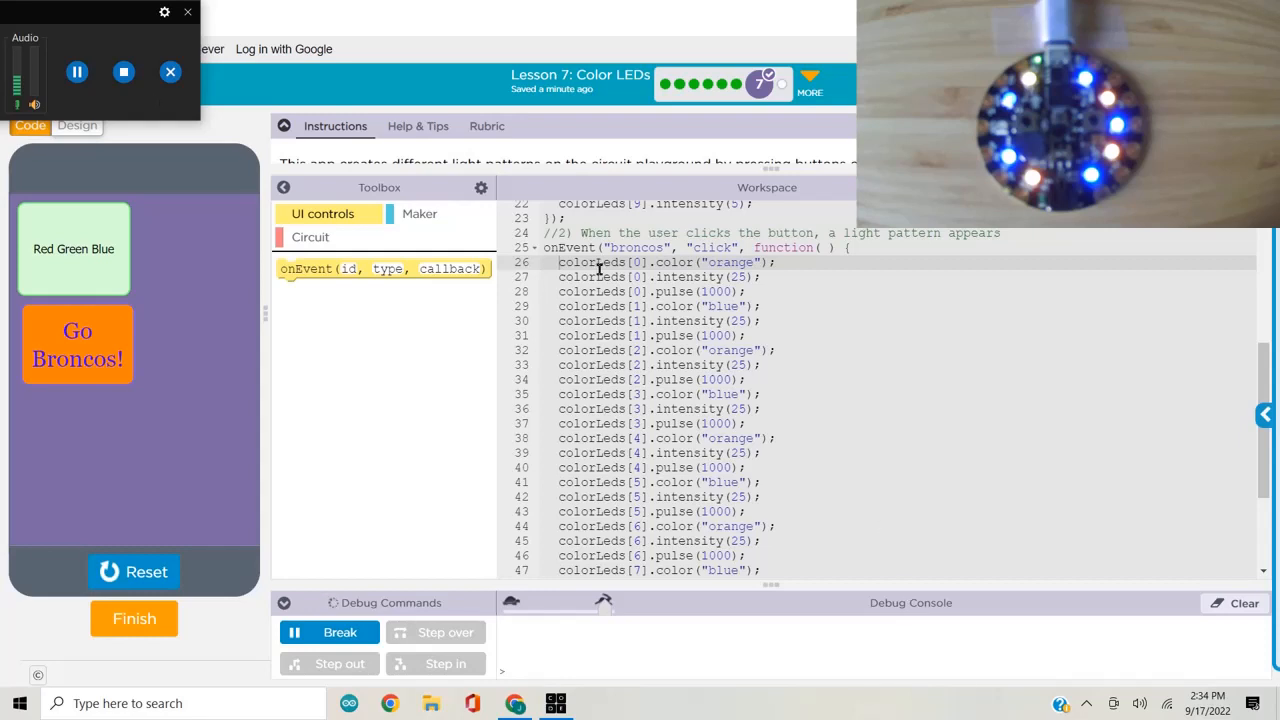
Step: Remove every colorLeds[n].pulse(1000) line from onEvent("broncos"), keeping colour and intensity 25
{"action": "left_click", "coordinate": [76, 72]}
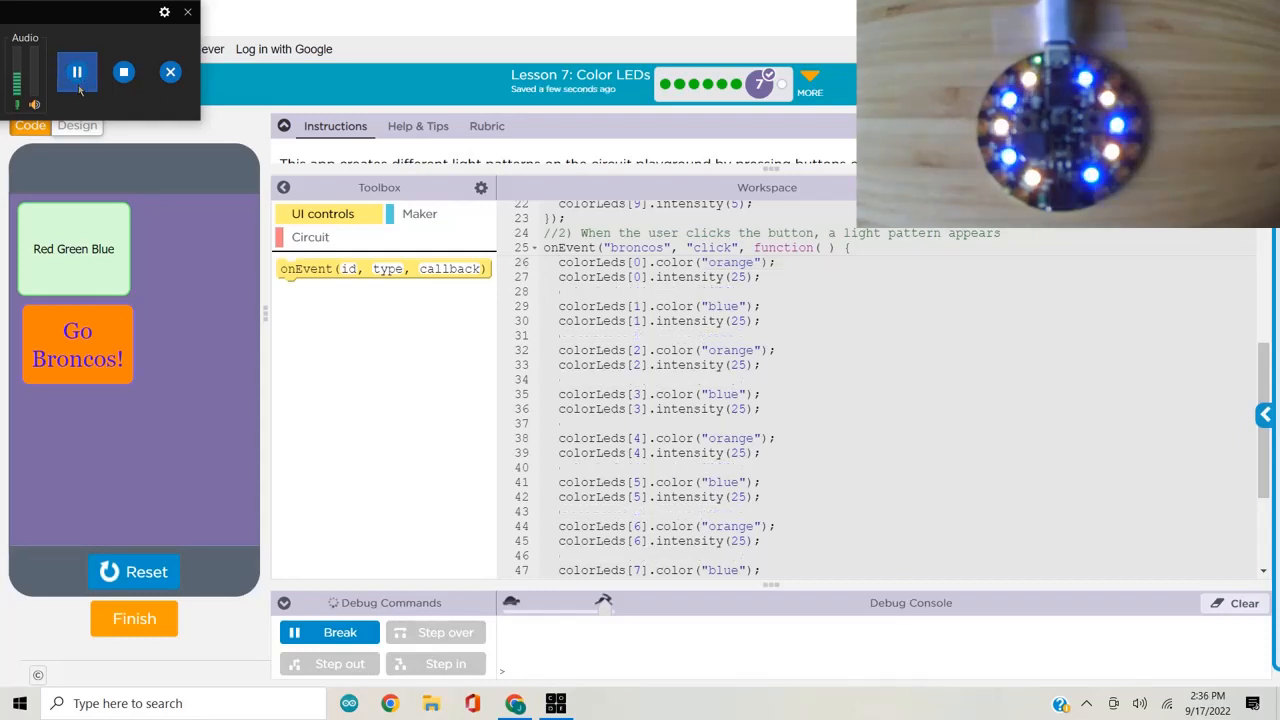
{"action": "left_click", "coordinate": [76, 72]}
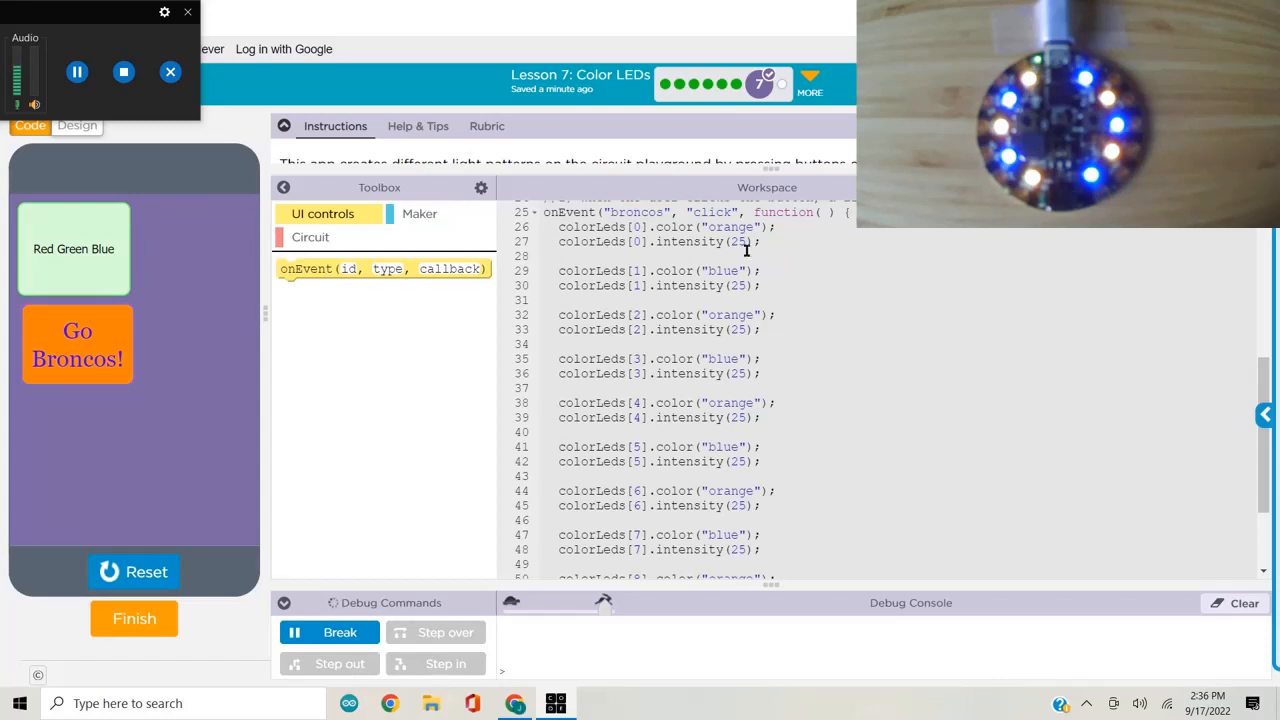
{"action": "mouse_move", "coordinate": [724, 344]}
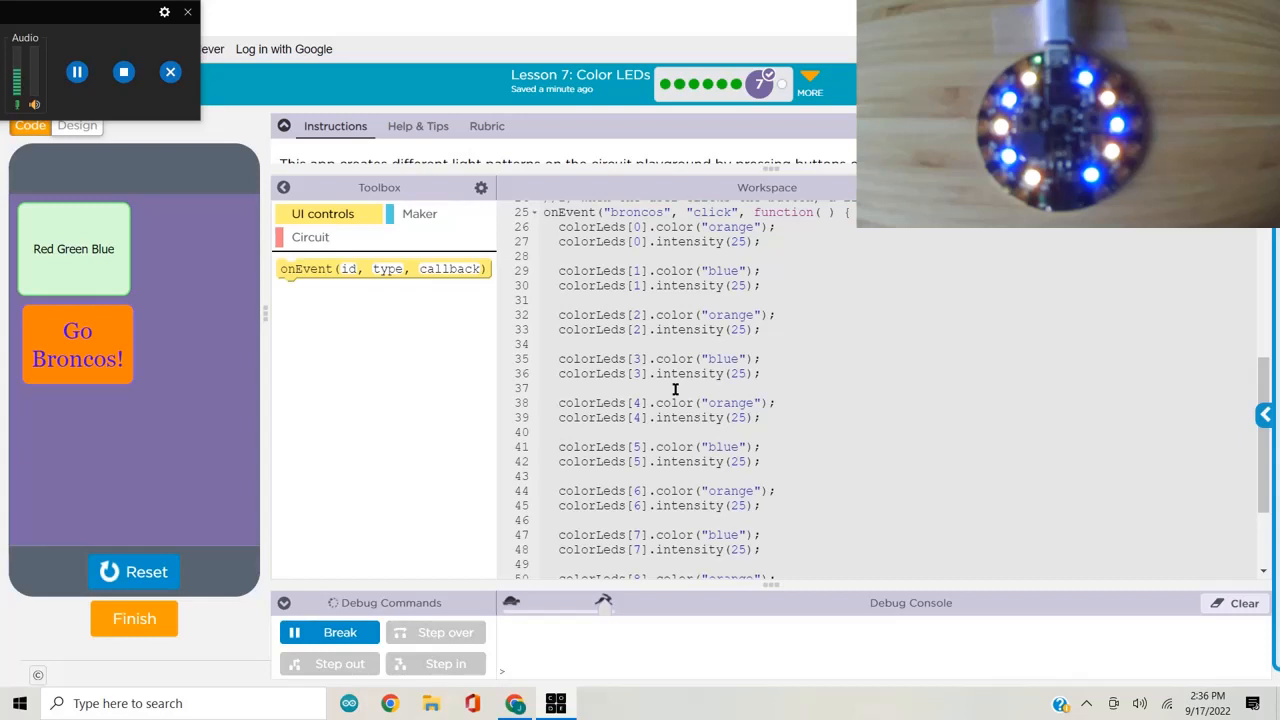
{"action": "mouse_move", "coordinate": [662, 364]}
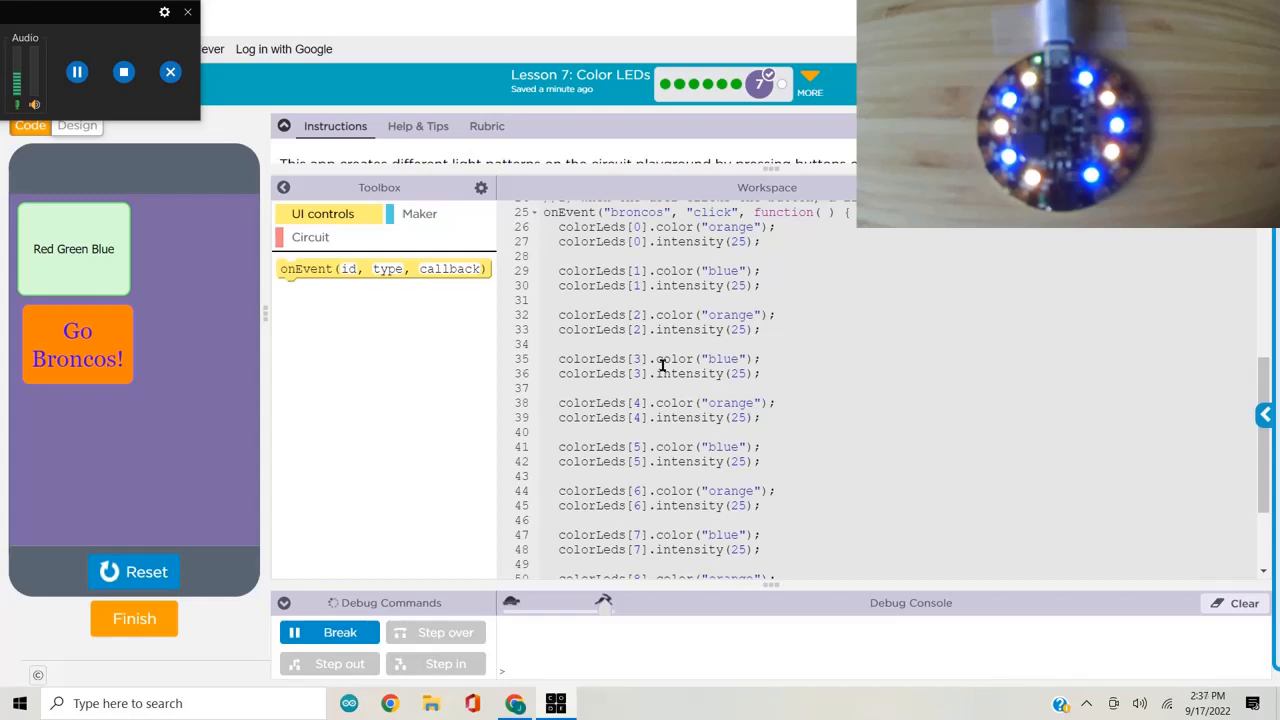
{"action": "mouse_move", "coordinate": [660, 588]}
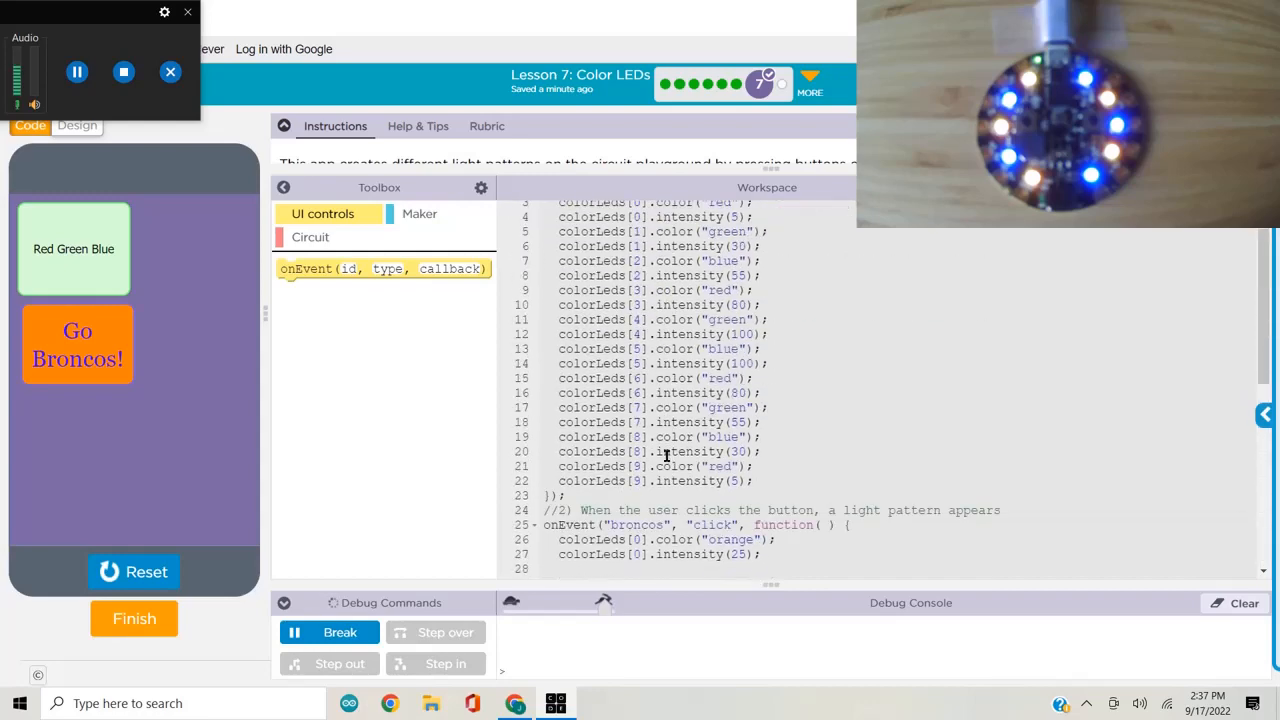
{"action": "scroll", "scroll_direction": "down", "scroll_amount": 3}
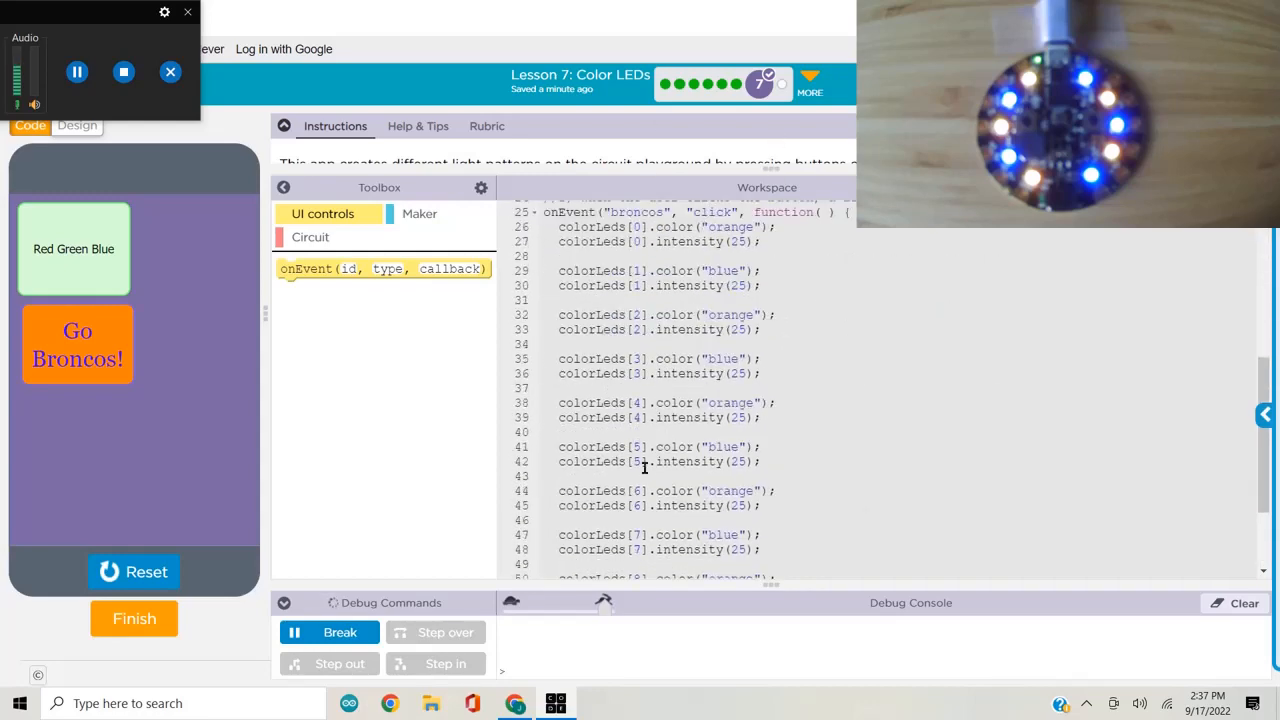
{"action": "scroll", "scroll_direction": "down", "scroll_amount": 3}
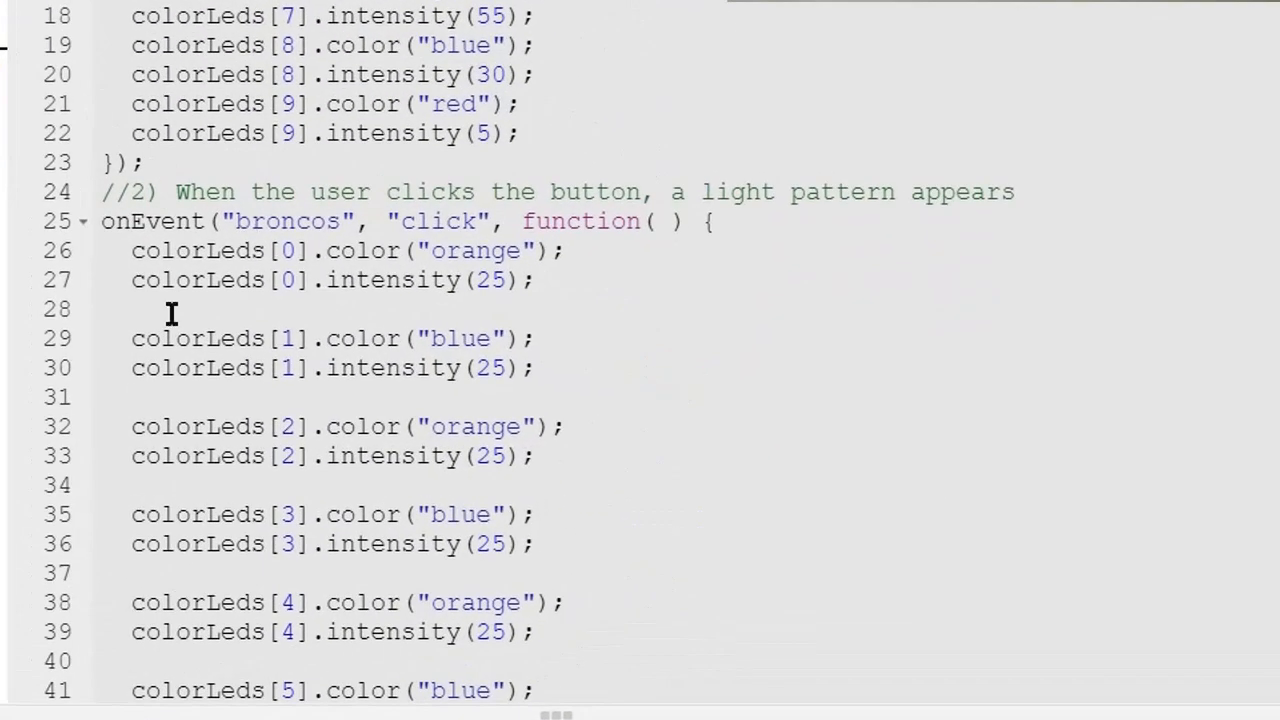
{"action": "mouse_move", "coordinate": [288, 368]}
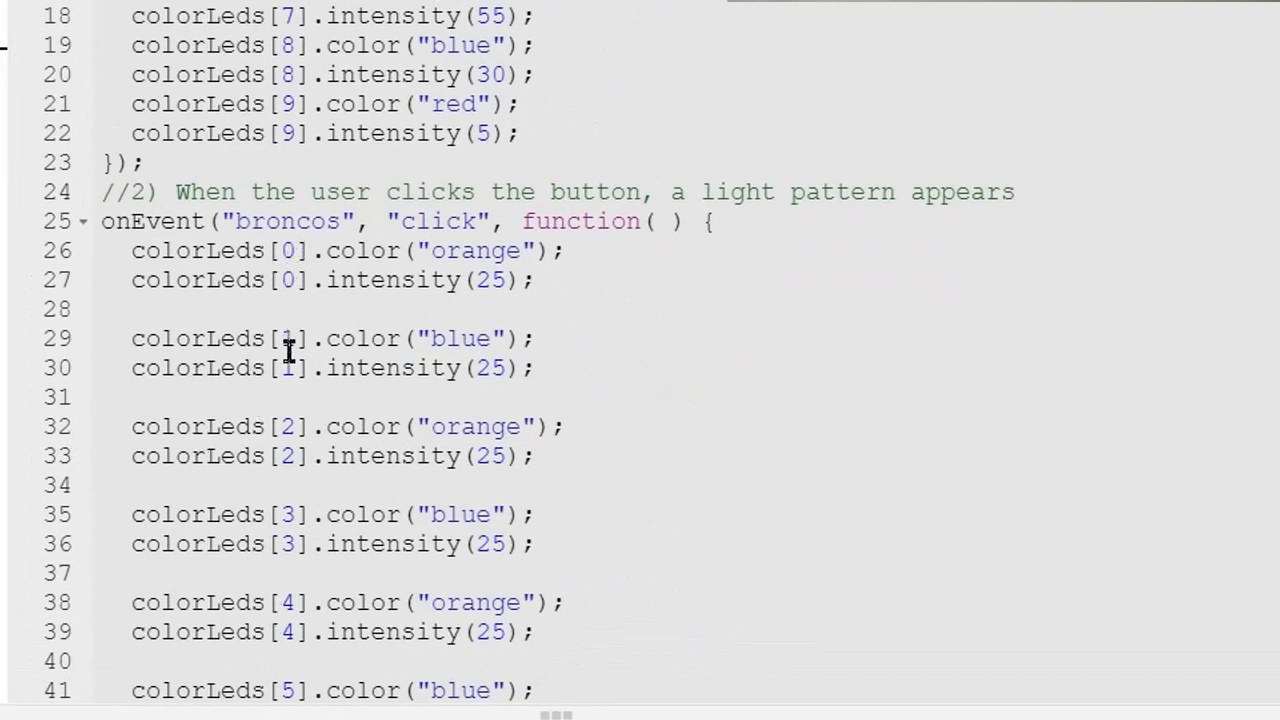
{"action": "mouse_move", "coordinate": [362, 268]}
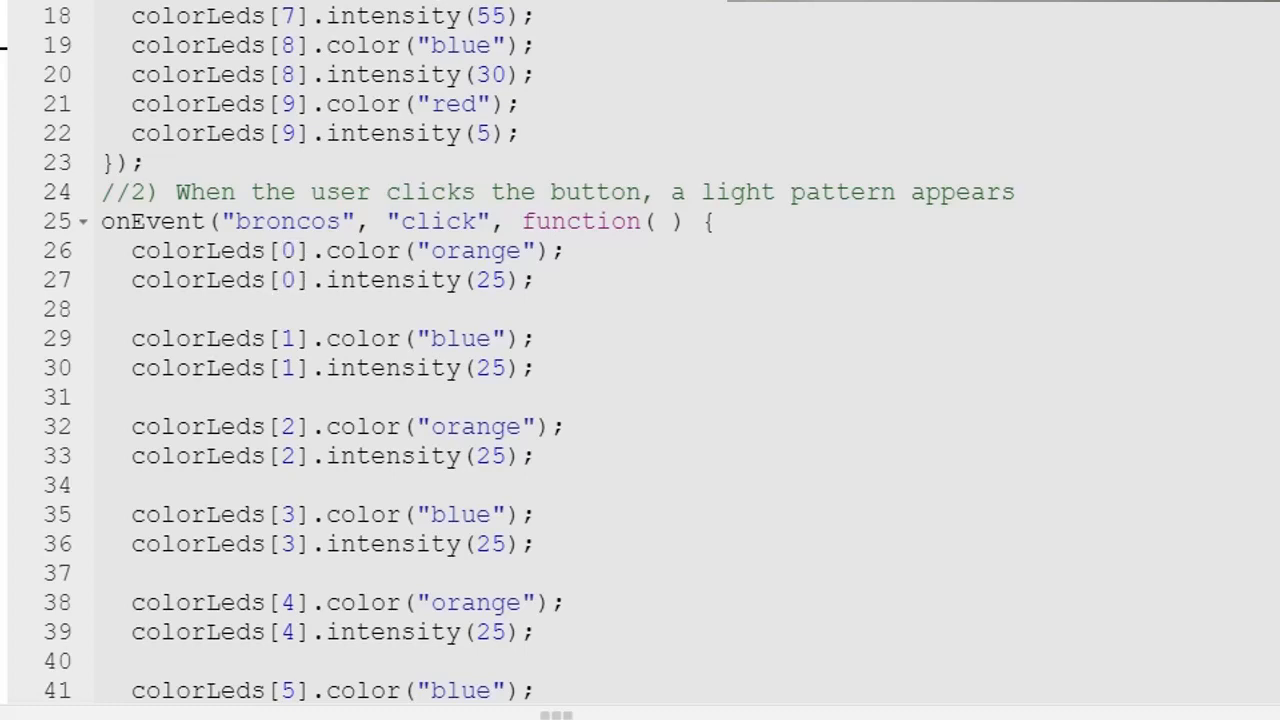
Step: Write 'for(var i=0; i<10; i++)' above the first colorLeds line so LED 0's lines sit inside the loop
{"action": "left_click", "coordinate": [120, 250]}
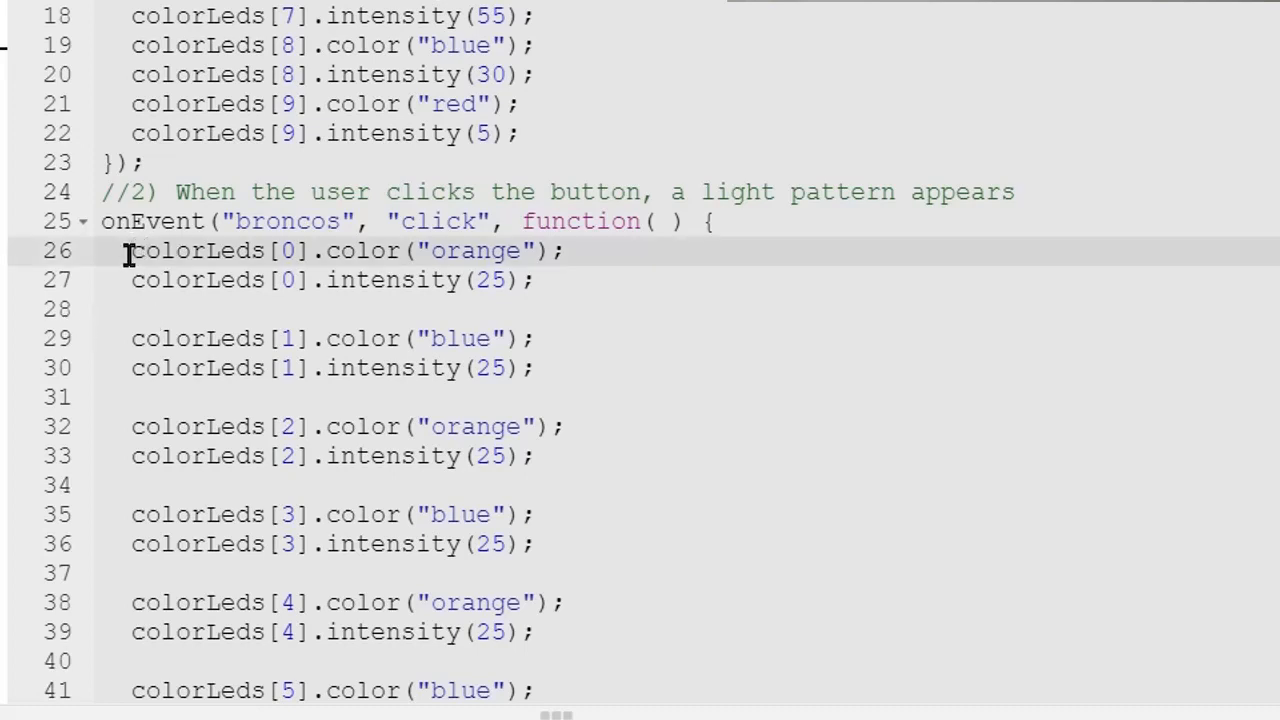
{"action": "type", "text": "for("}
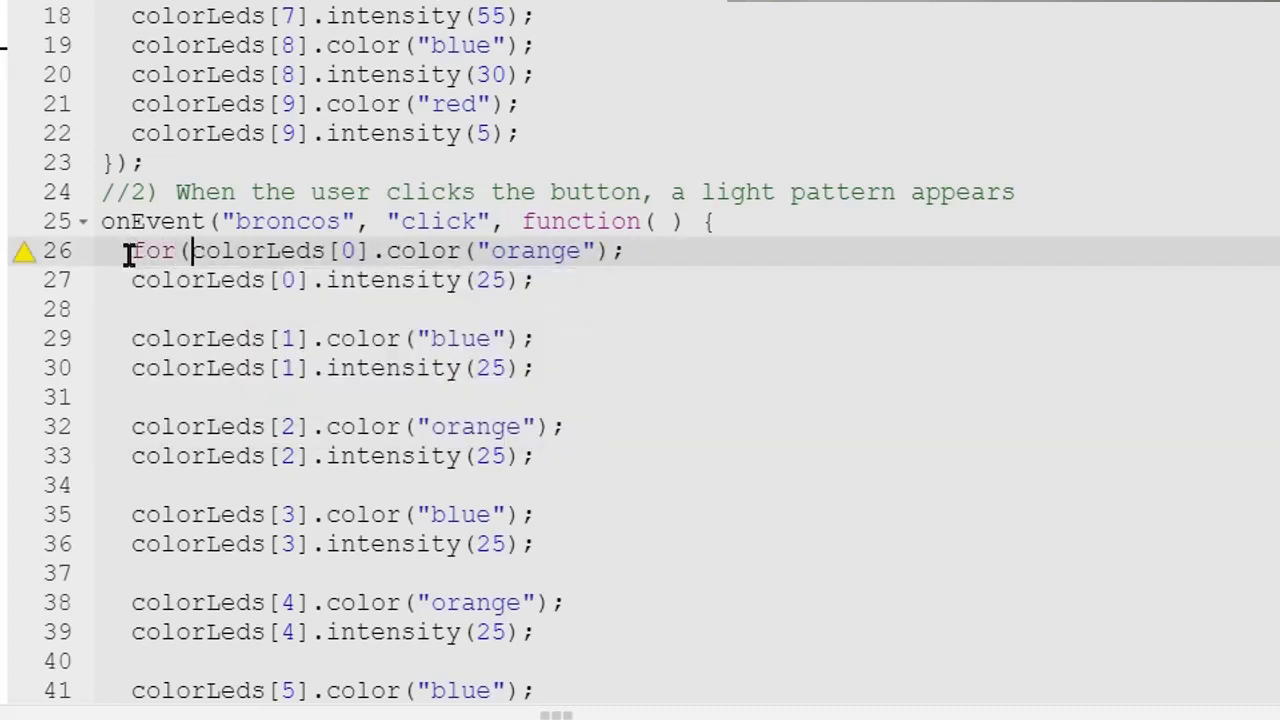
{"action": "type", "text": "var"}
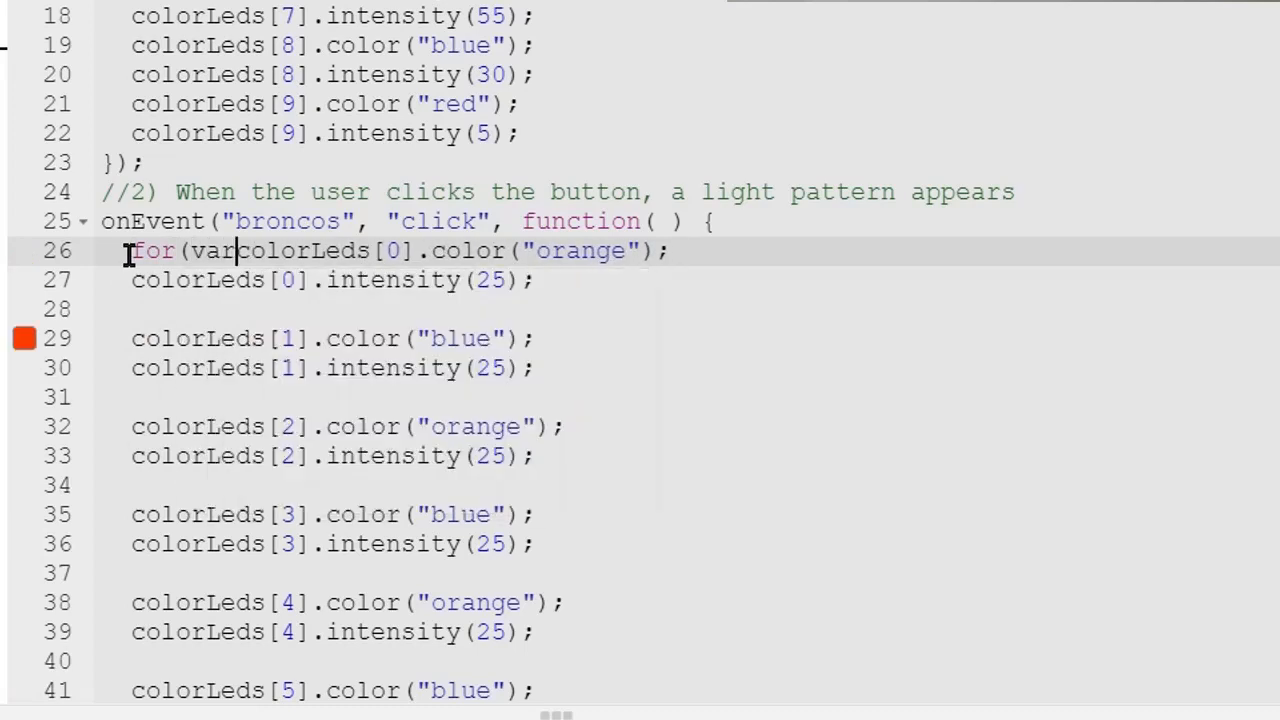
{"action": "type", "text": "="}
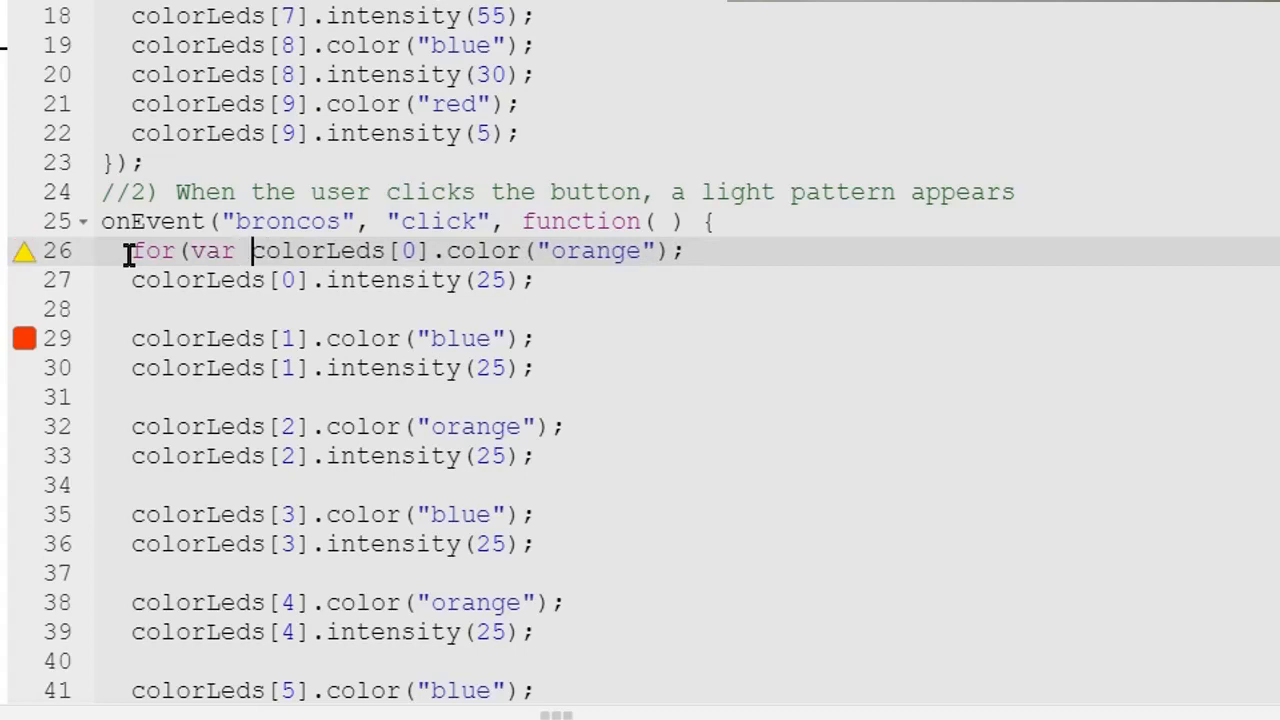
{"action": "type", "text": "i _"}
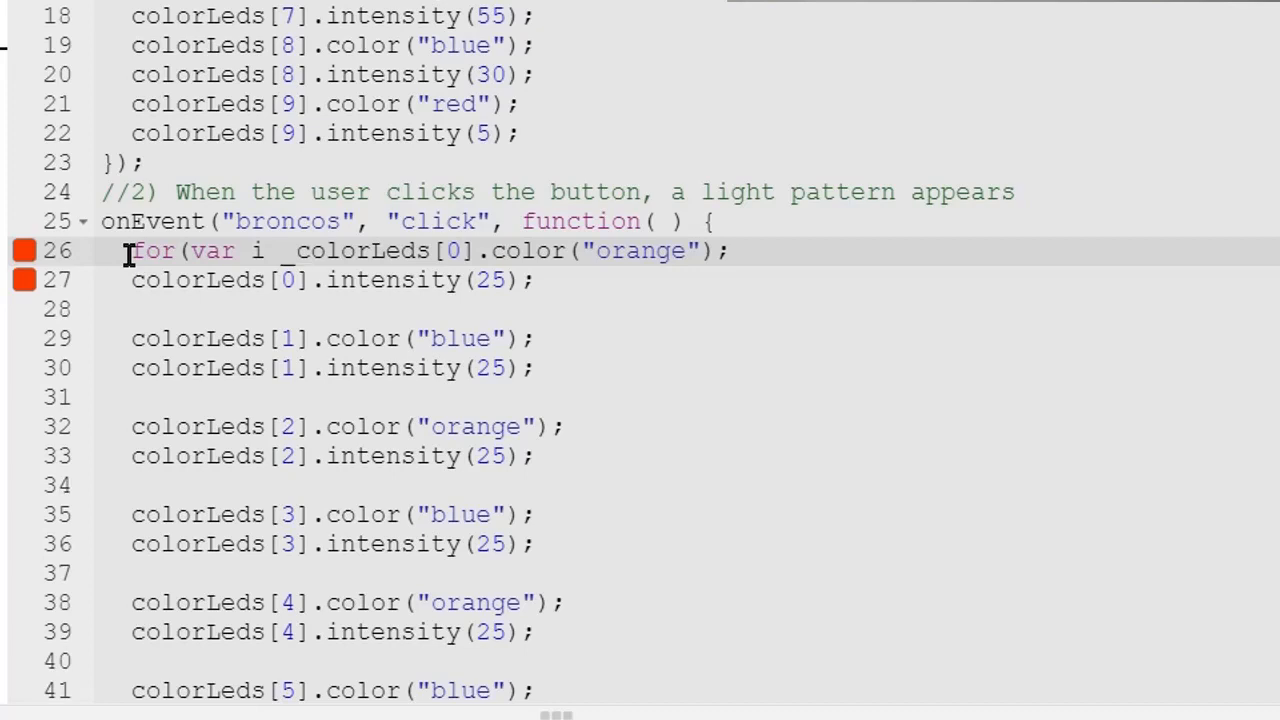
{"action": "key", "text": "Backspace"}
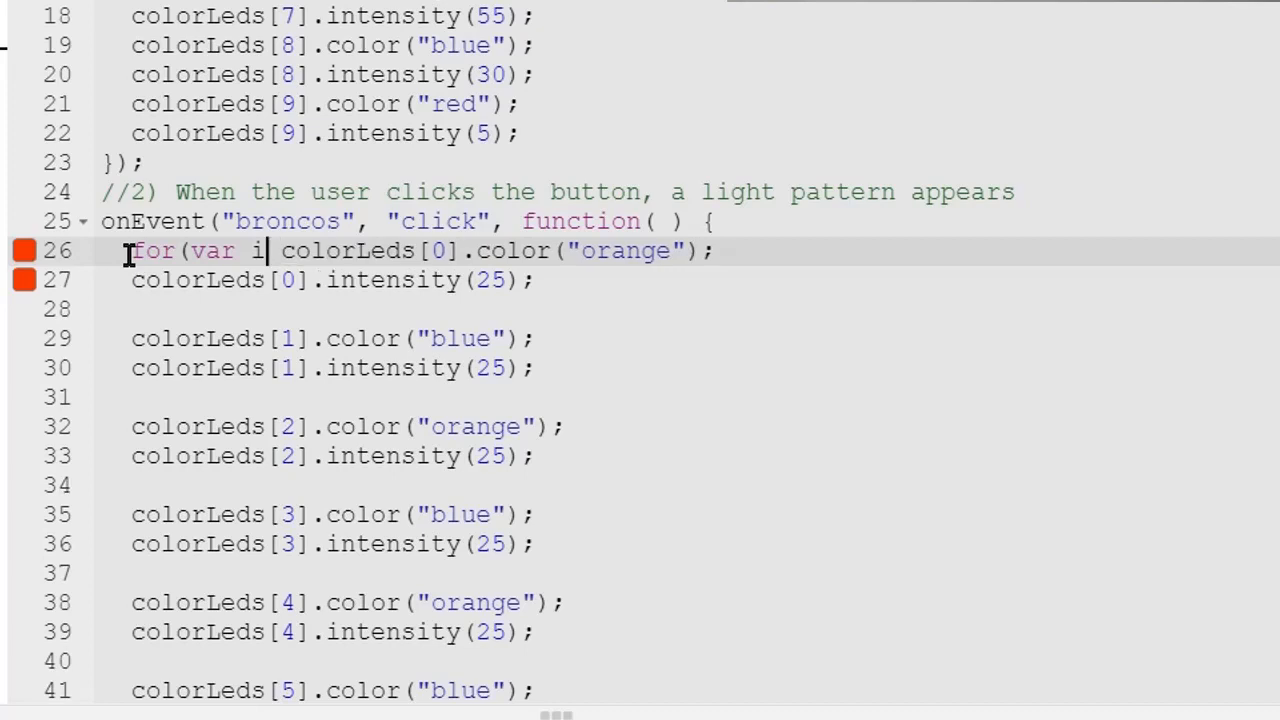
{"action": "type", "text": "=0;"}
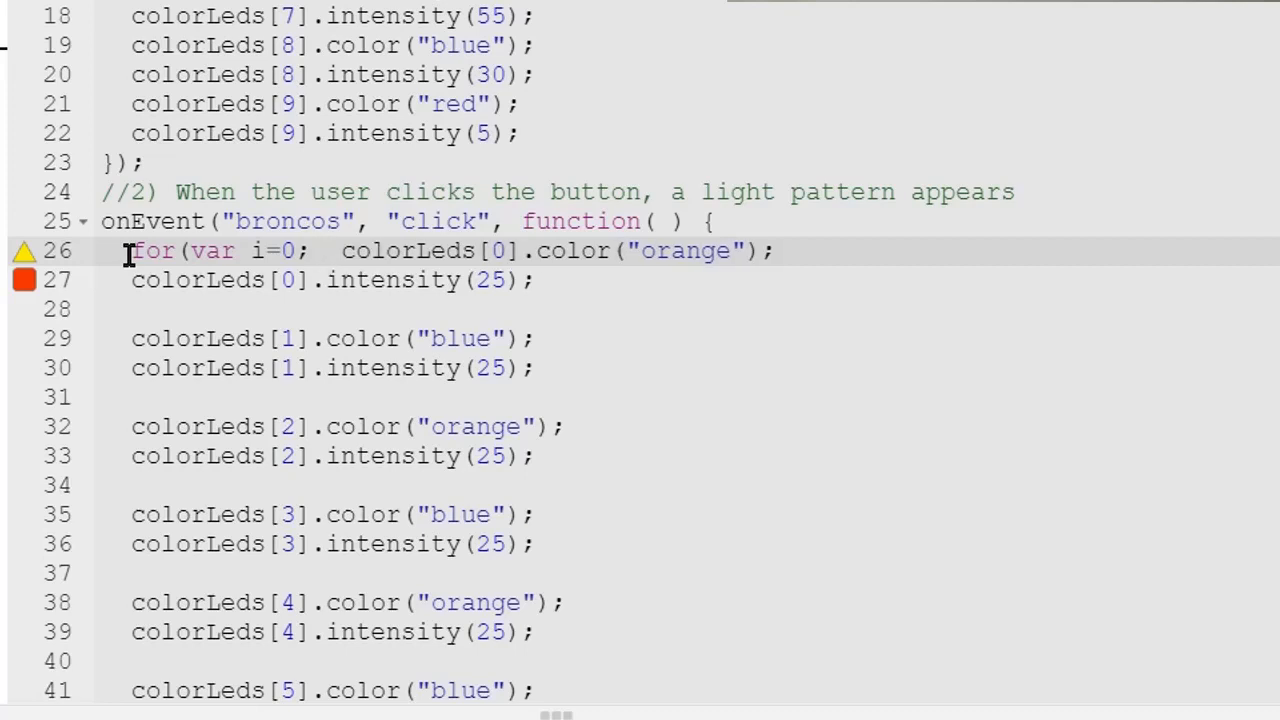
{"action": "type", "text": "i"}
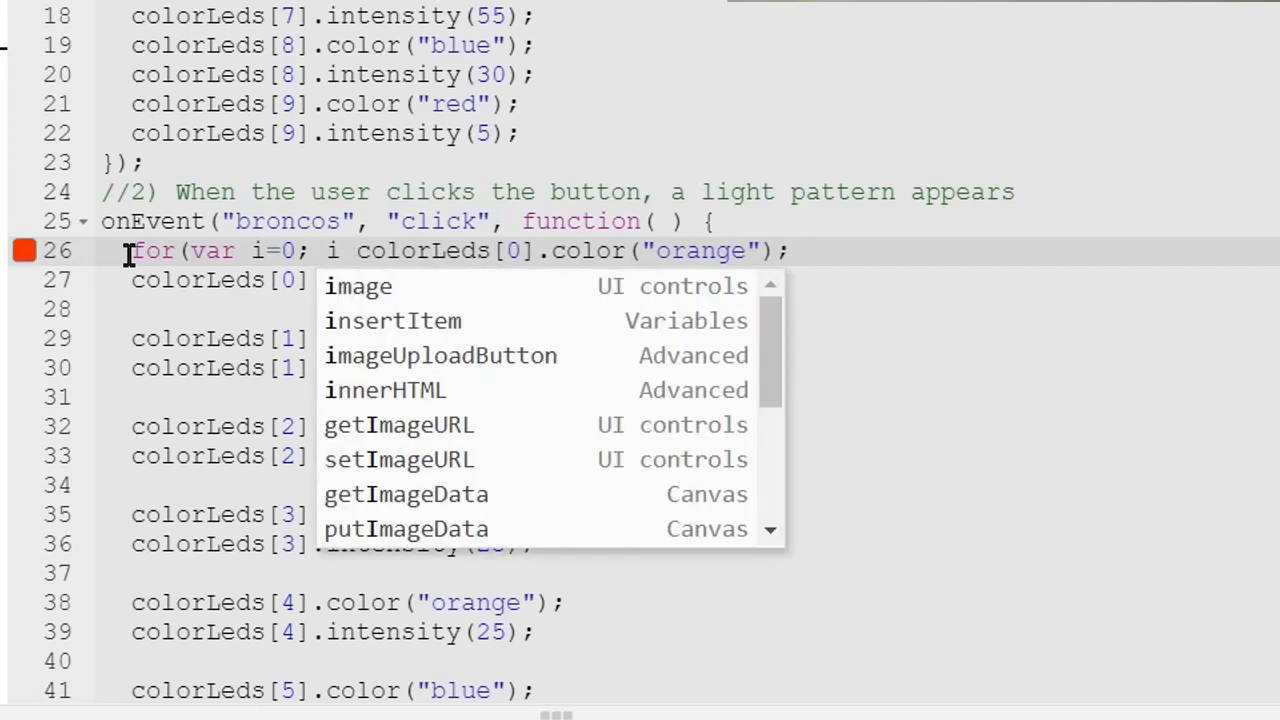
{"action": "type", "text": "<"}
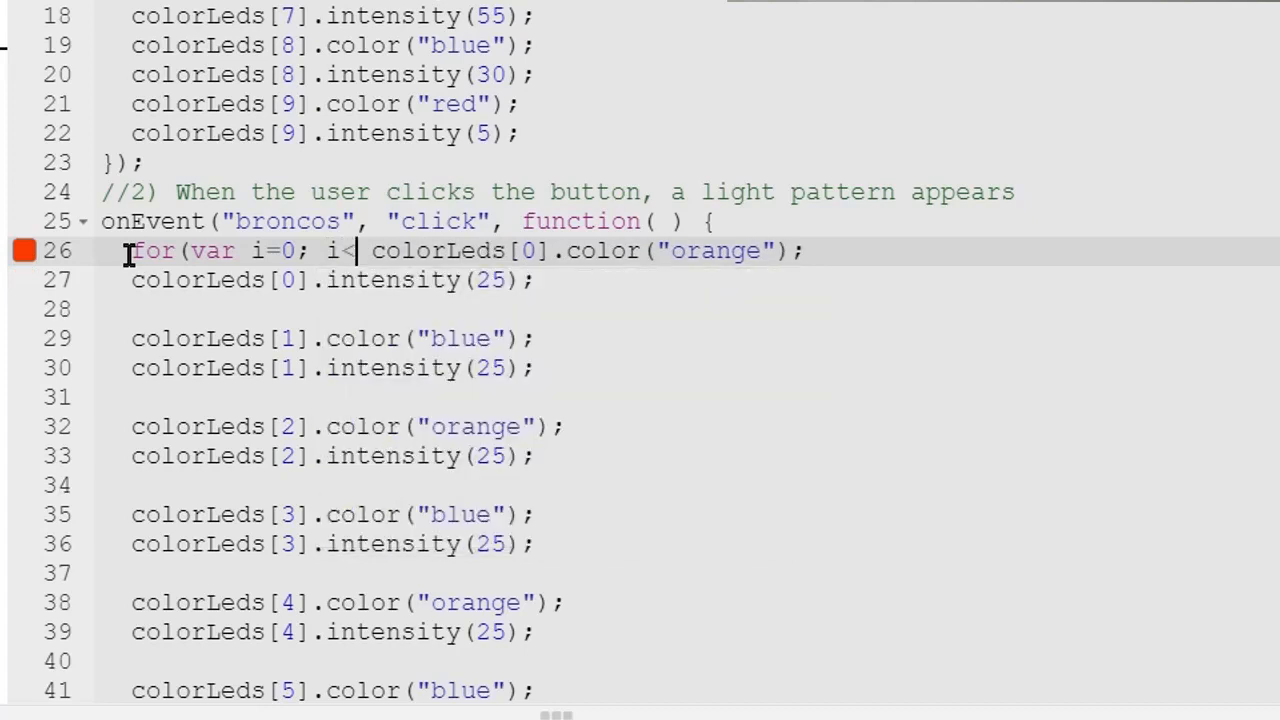
{"action": "type", "text": "10;"}
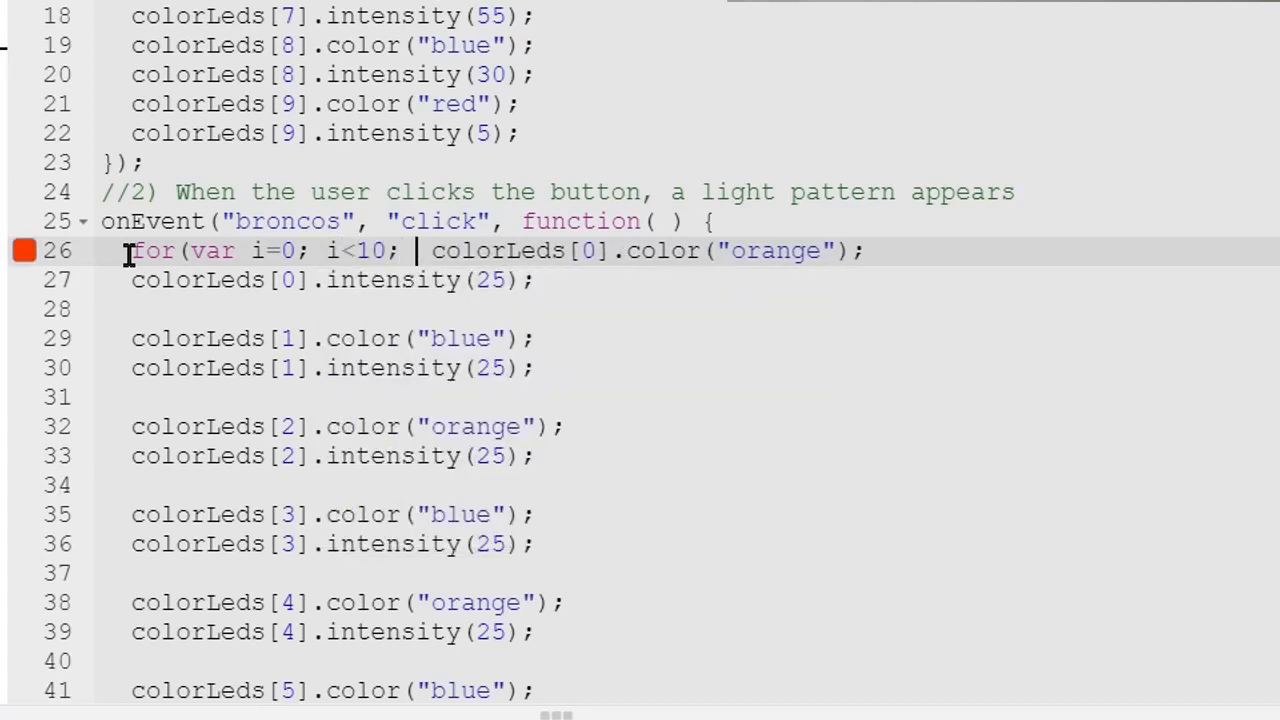
{"action": "type", "text": "i++"}
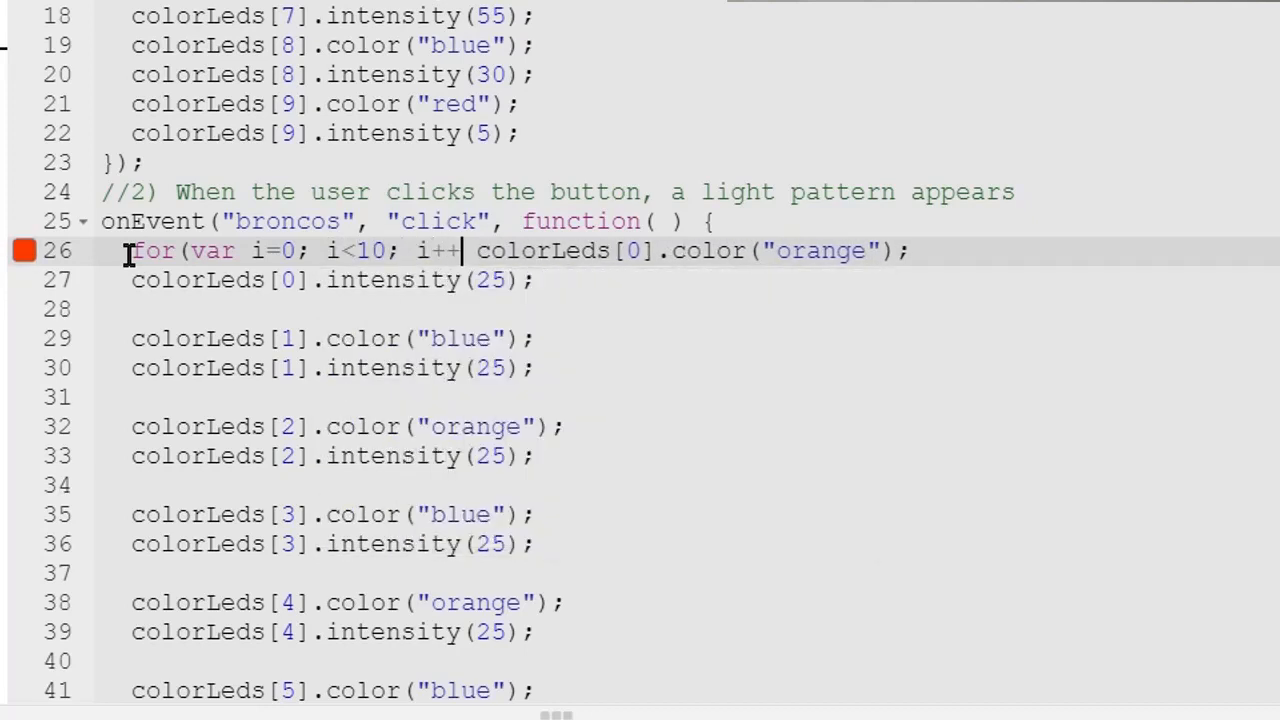
{"action": "type", "text": ")"}
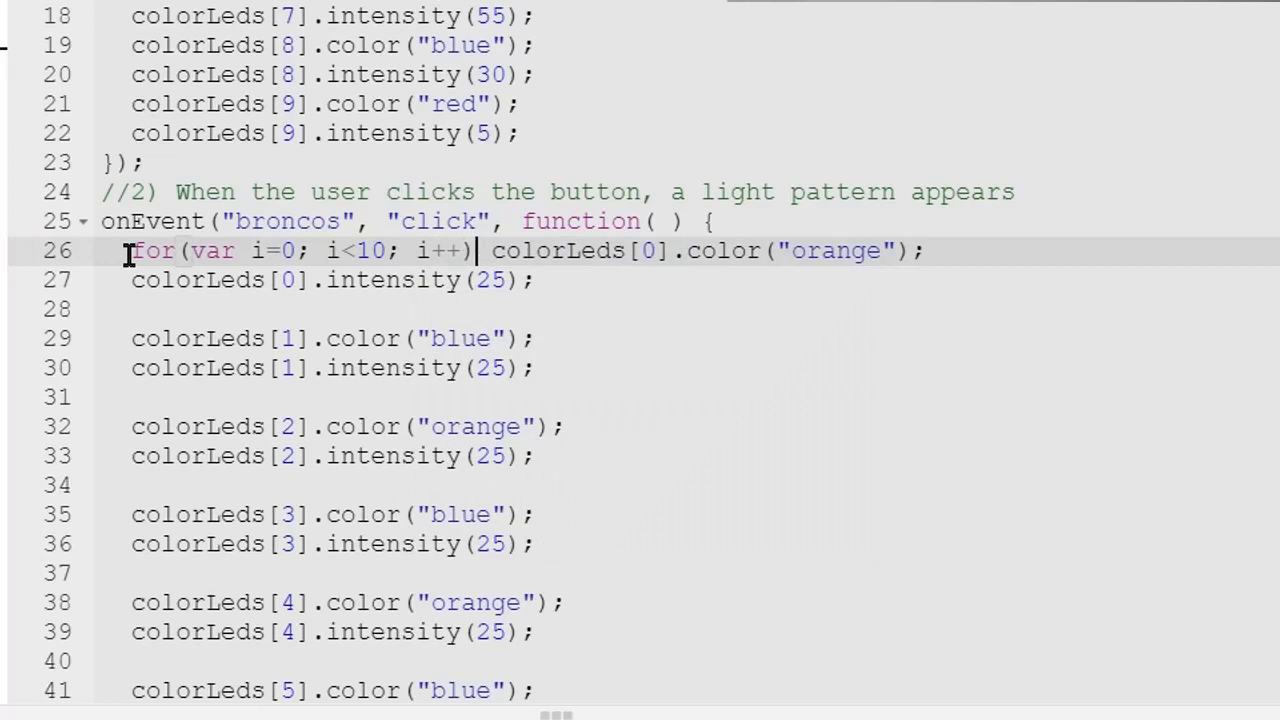
{"action": "key", "text": "Enter"}
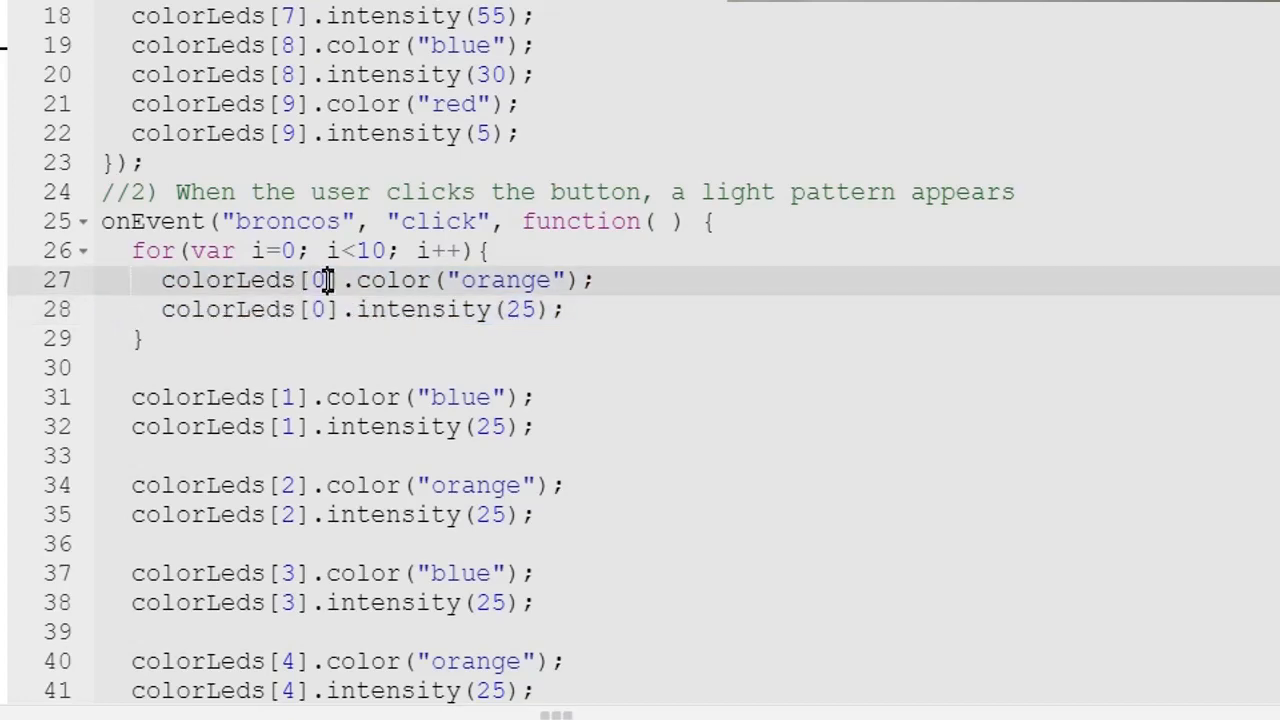
Step: Index both loop statements with colorLeds[i] so every LED gets orange at intensity 25
{"action": "type", "text": "i"}
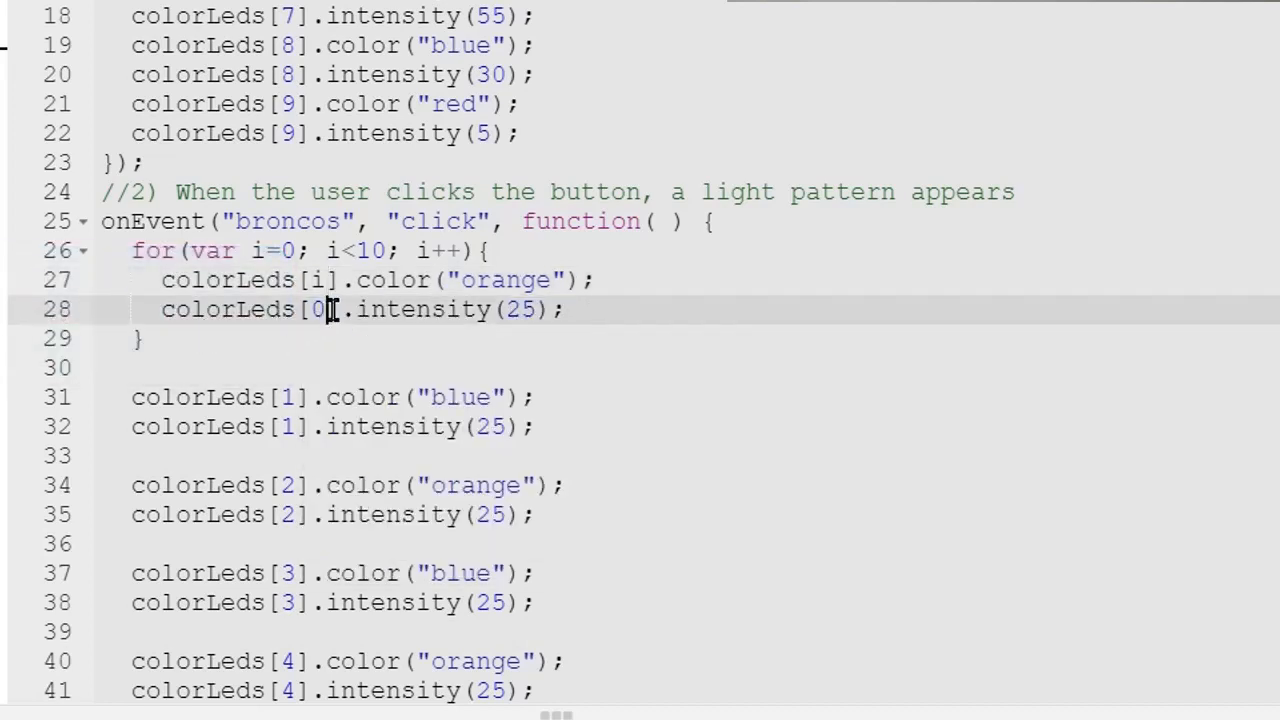
{"action": "type", "text": "i"}
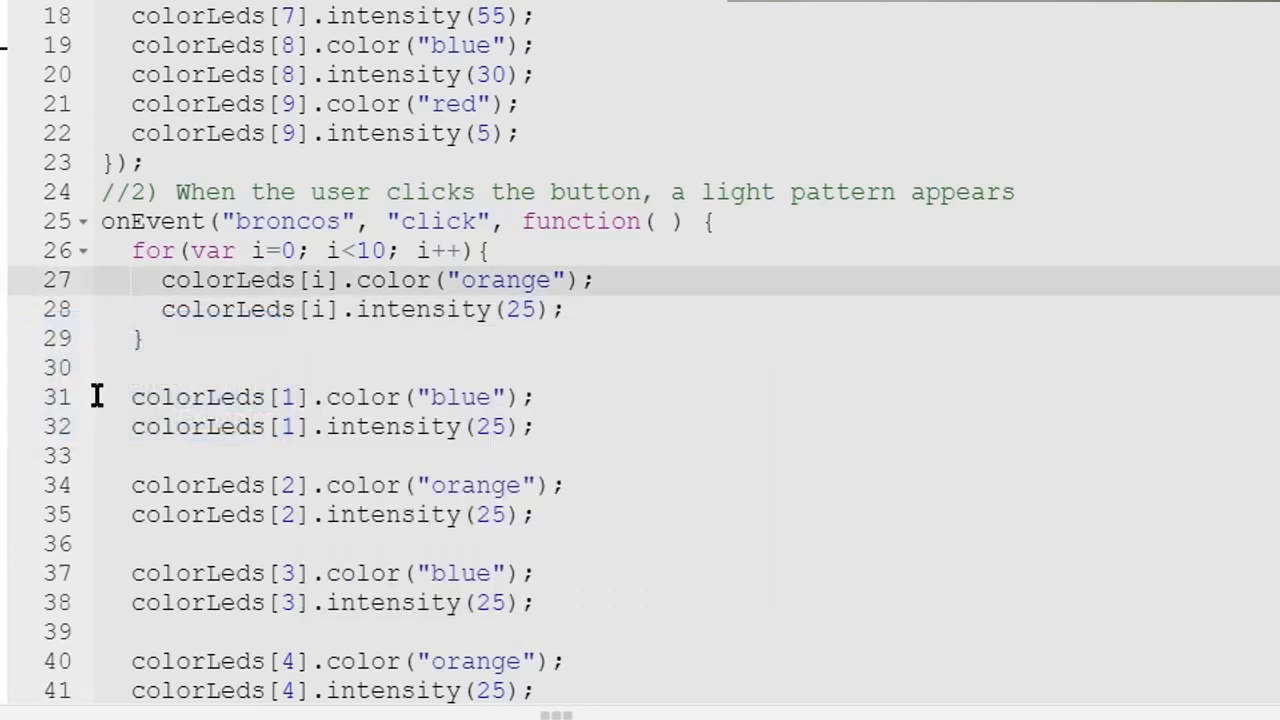
{"action": "scroll", "scroll_direction": "down", "scroll_amount": 3}
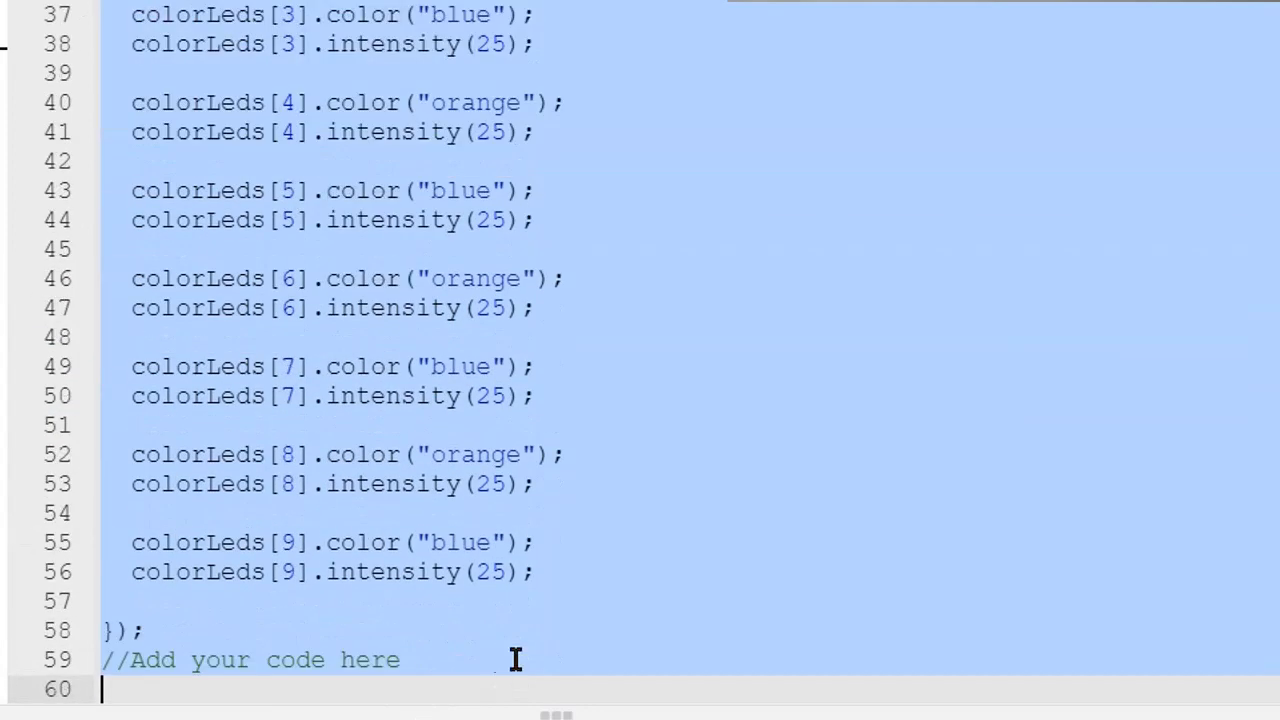
{"action": "left_click", "coordinate": [504, 572]}
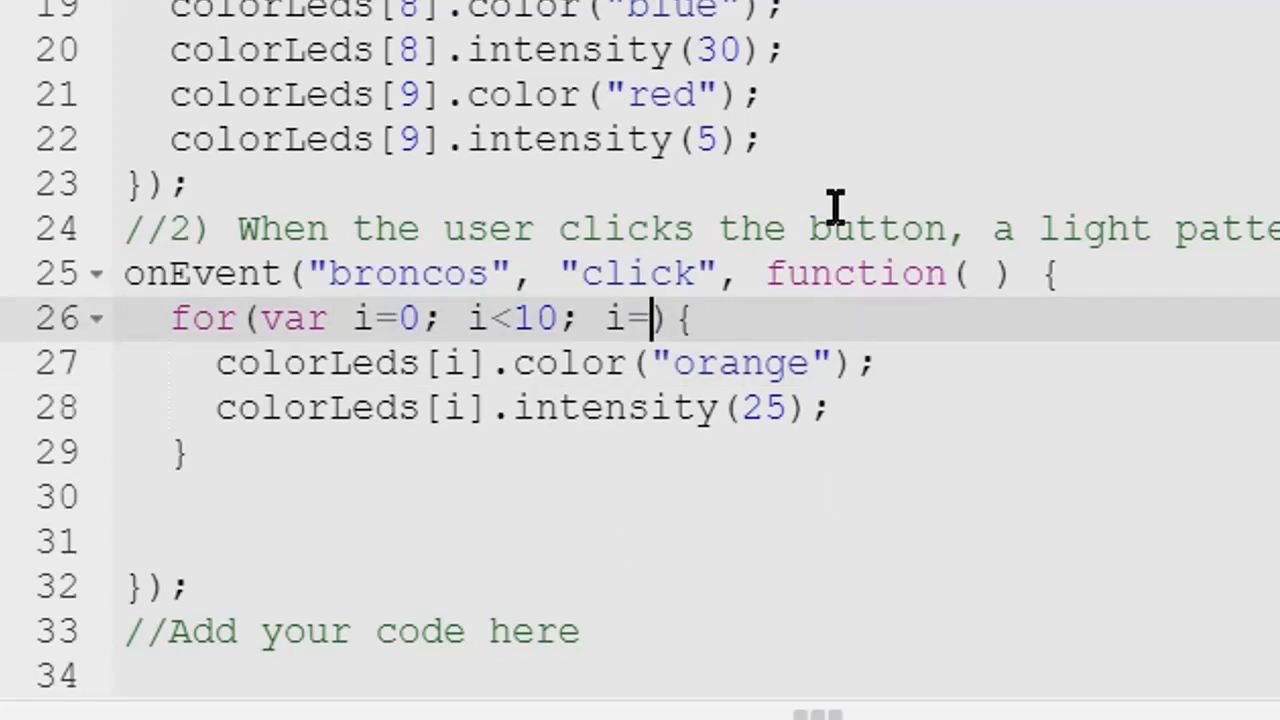
Step: Step the loop by i=i+2 and set LED i+1 to blue at intensity 25 in the copied lines
{"action": "type", "text": "i"}
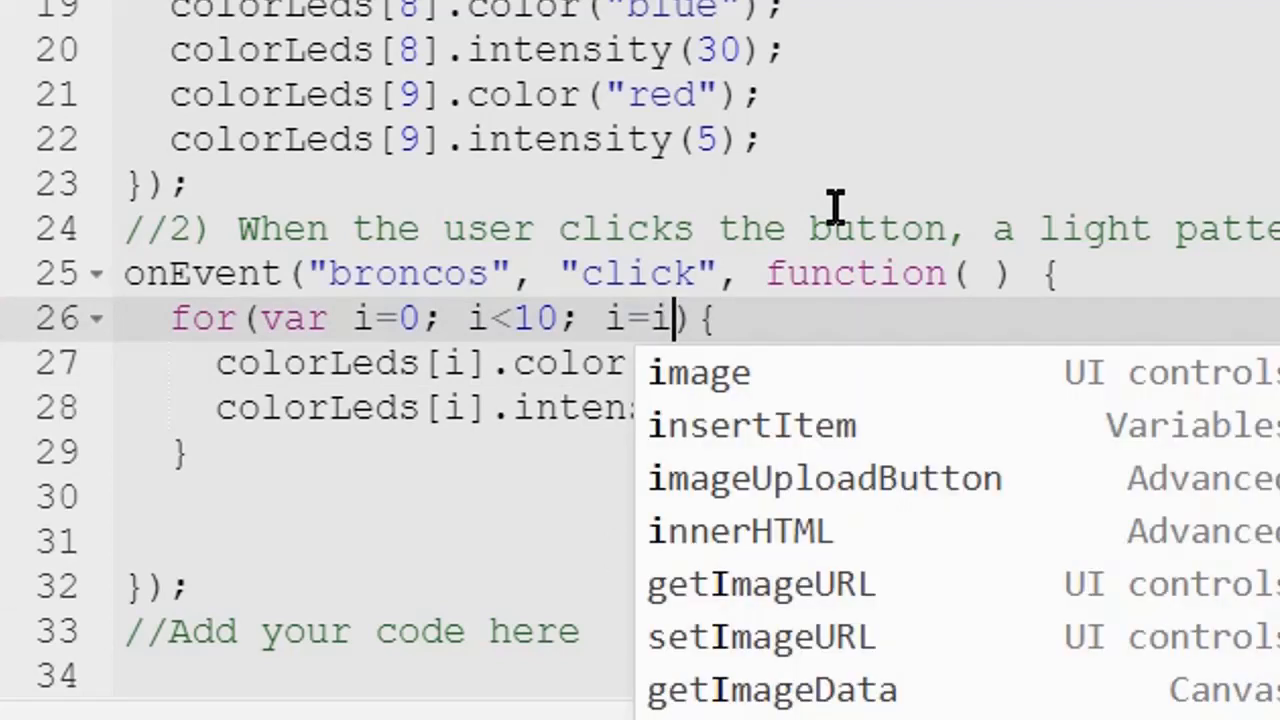
{"action": "type", "text": "+2"}
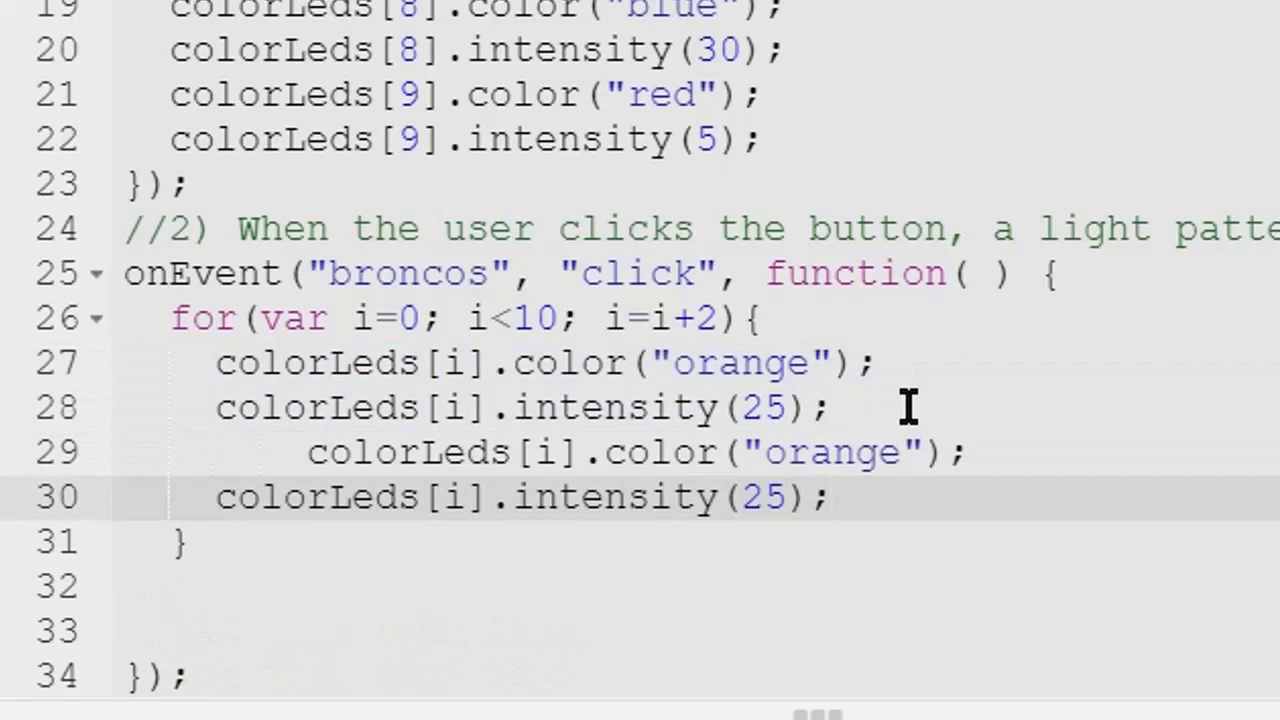
{"action": "double_click", "coordinate": [830, 452]}
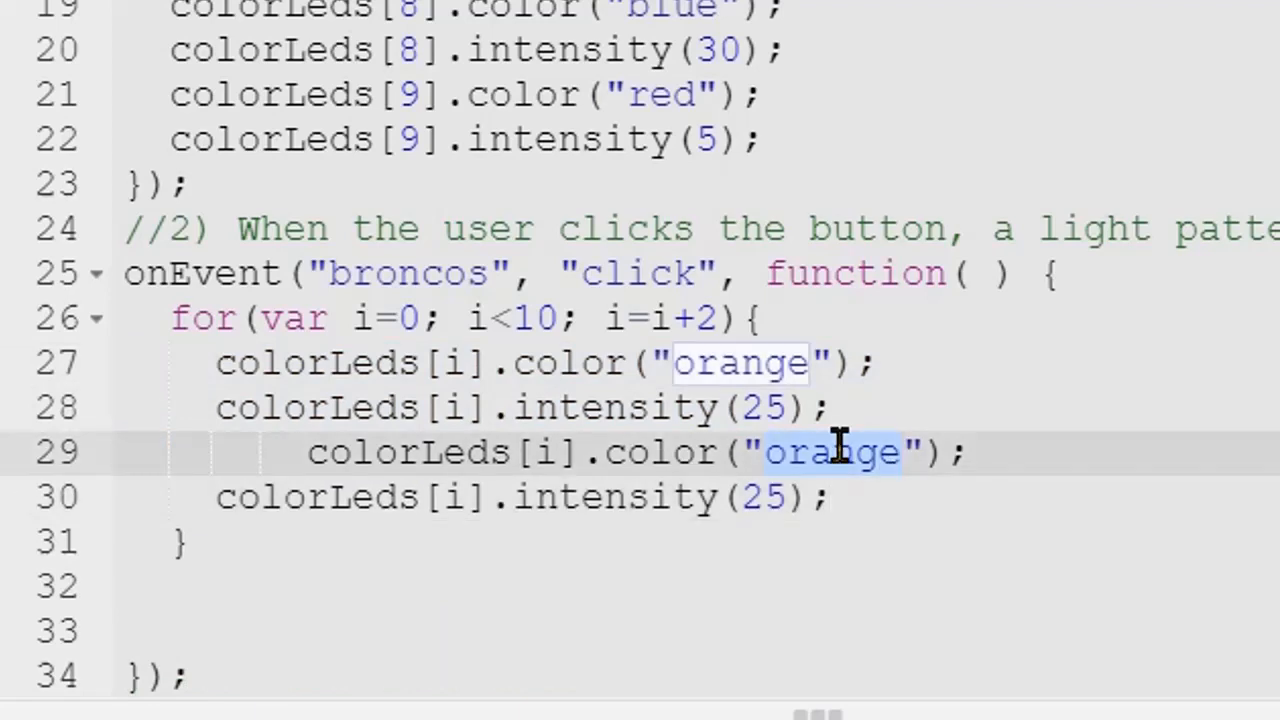
{"action": "type", "text": "blue"}
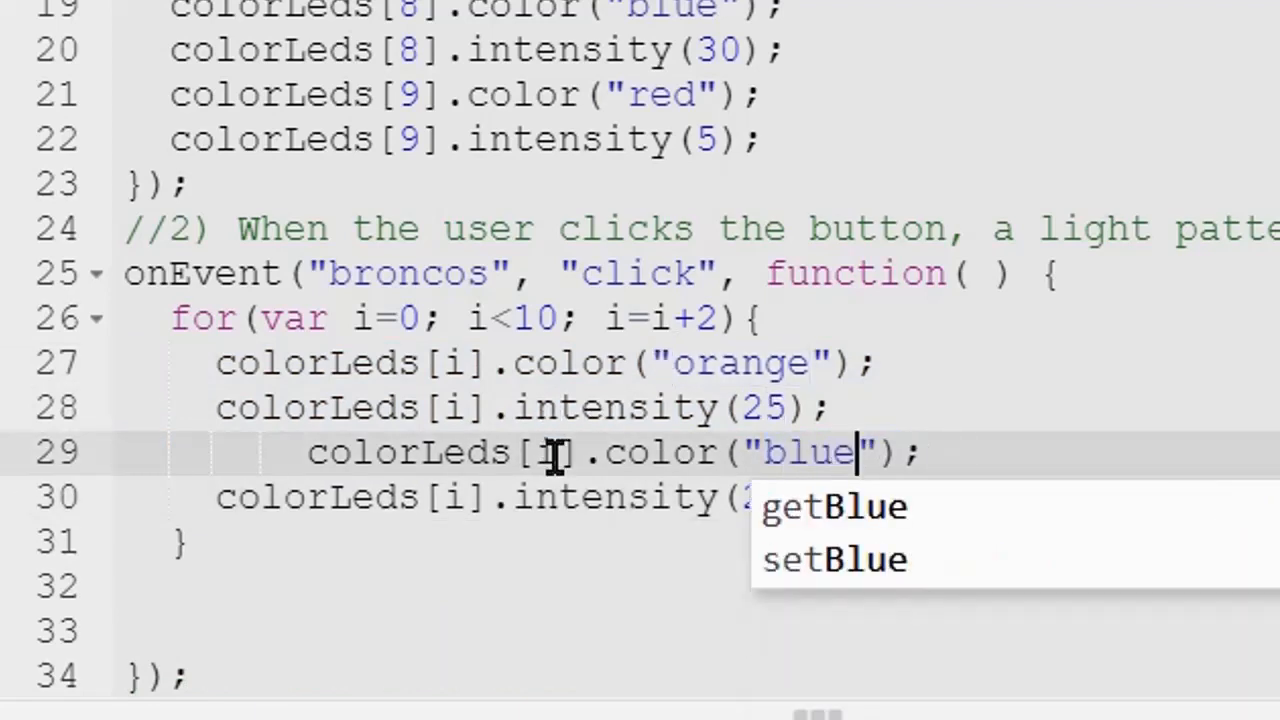
{"action": "type", "text": "+1"}
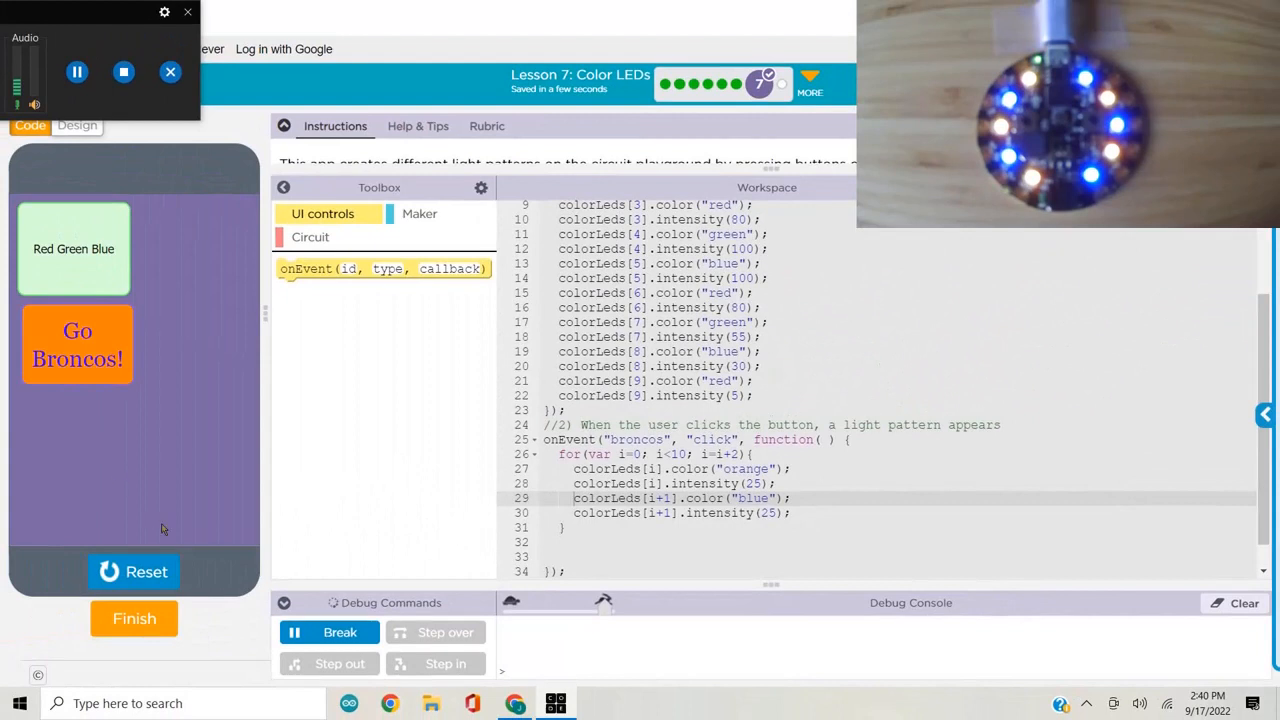
{"action": "left_click", "coordinate": [76, 72]}
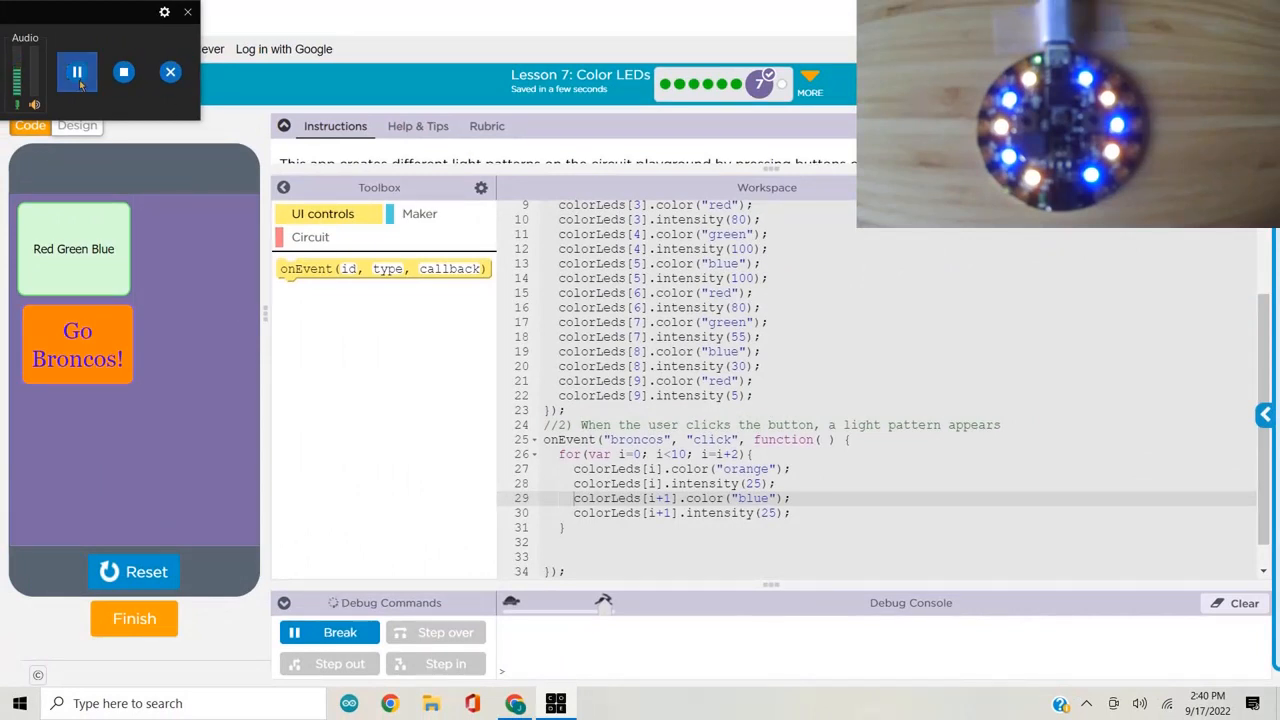
{"action": "left_click", "coordinate": [76, 72]}
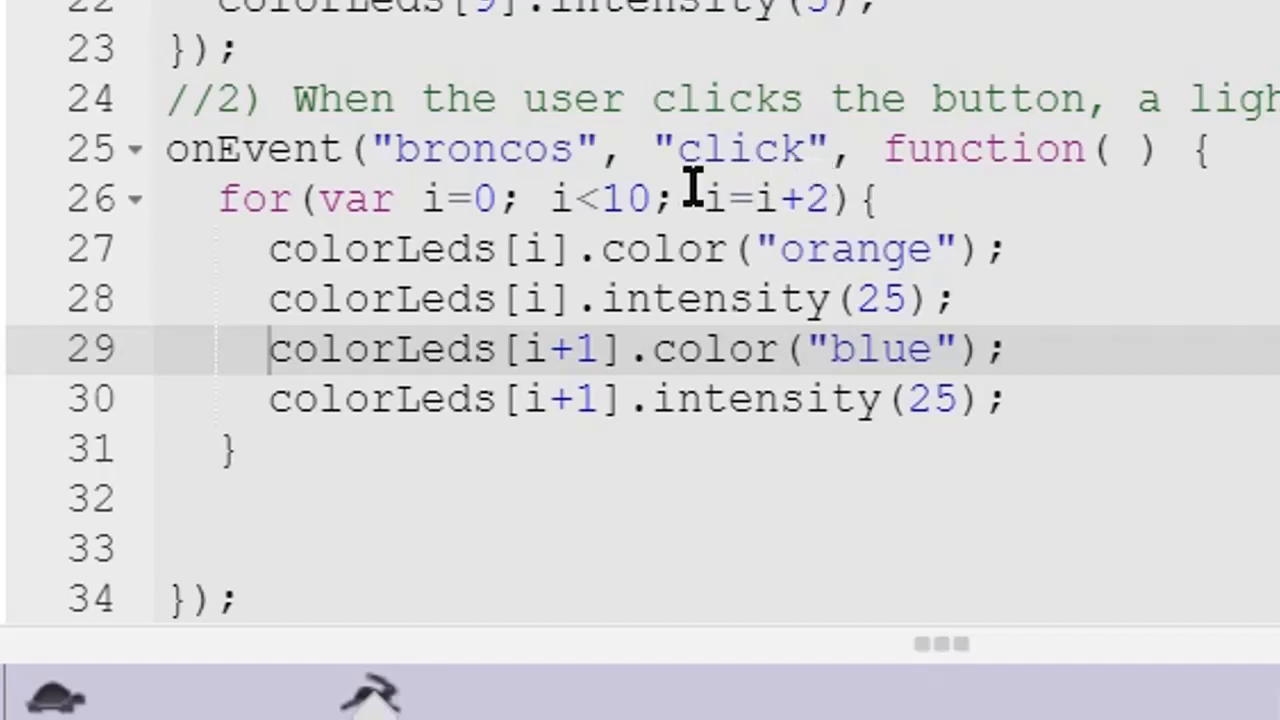
{"action": "mouse_move", "coordinate": [490, 280]}
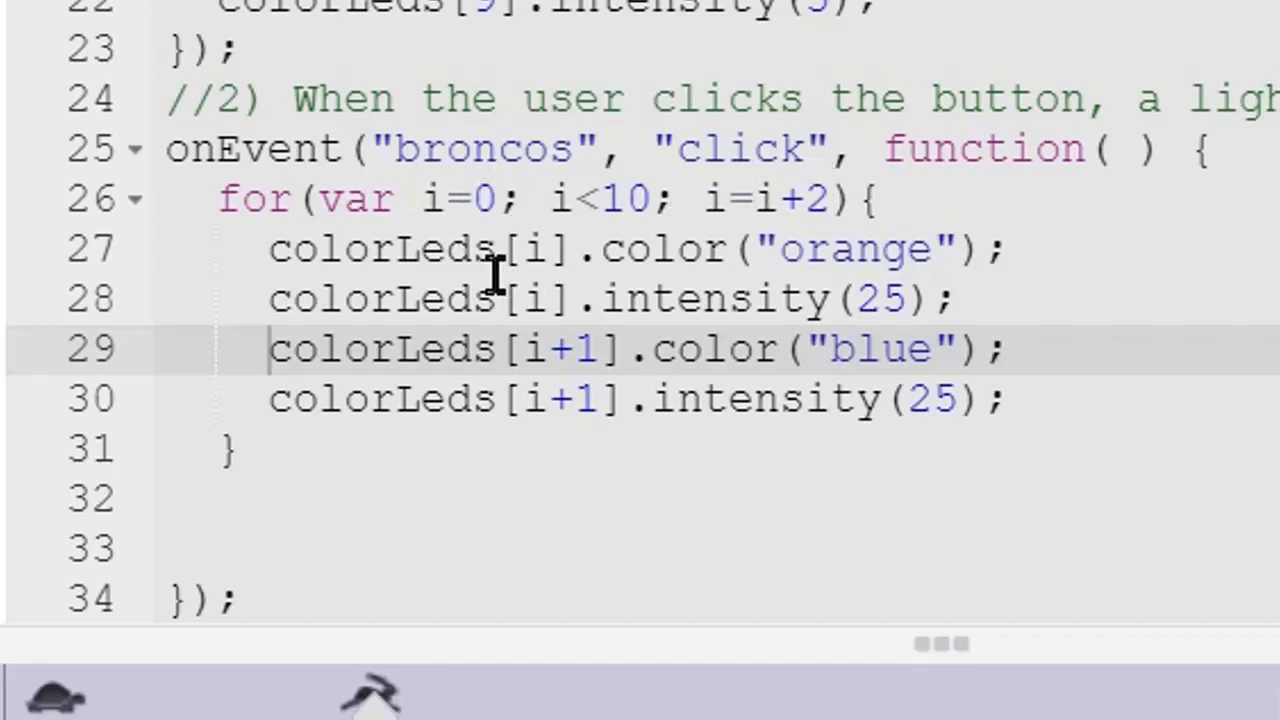
{"action": "mouse_move", "coordinate": [520, 248]}
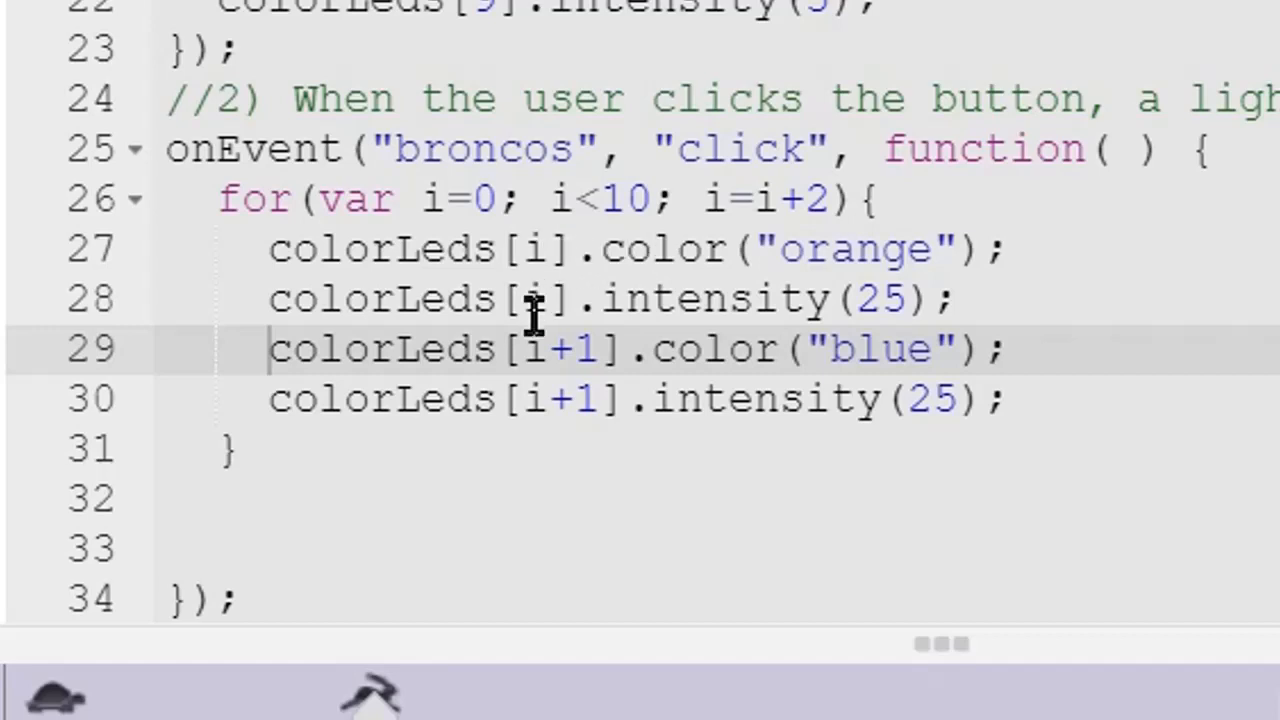
{"action": "mouse_move", "coordinate": [532, 248]}
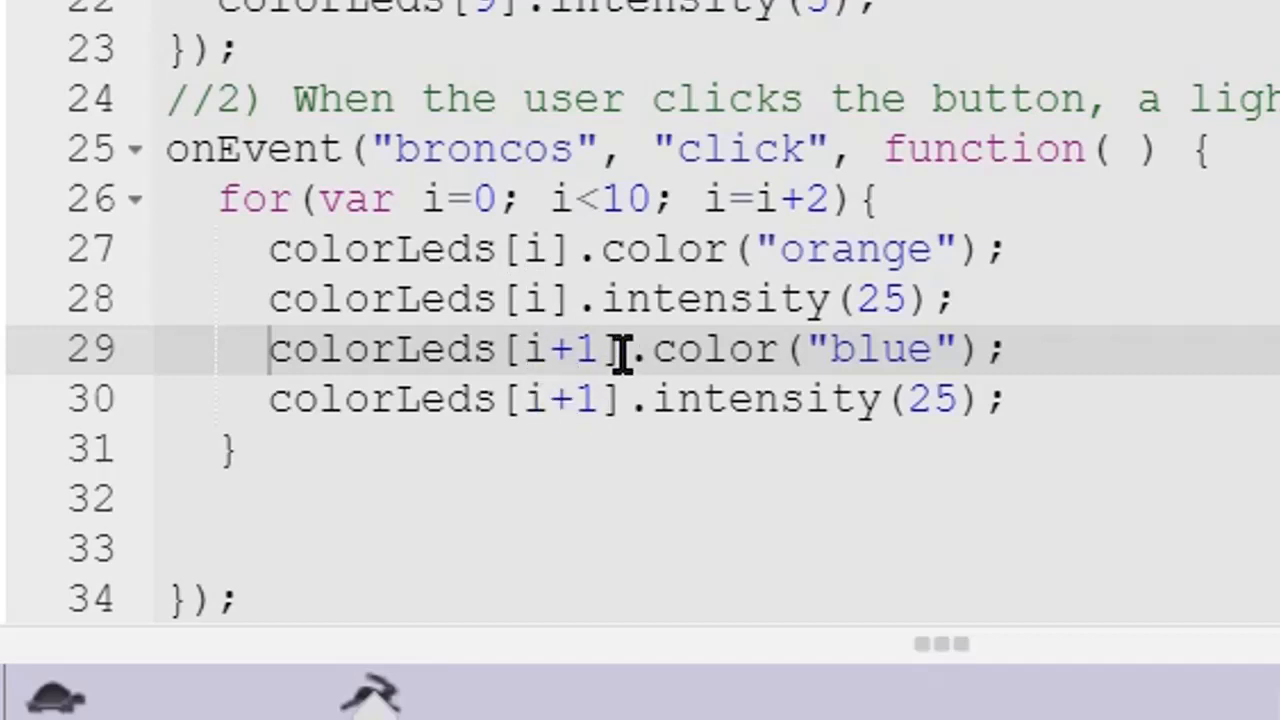
{"action": "left_click", "coordinate": [536, 248]}
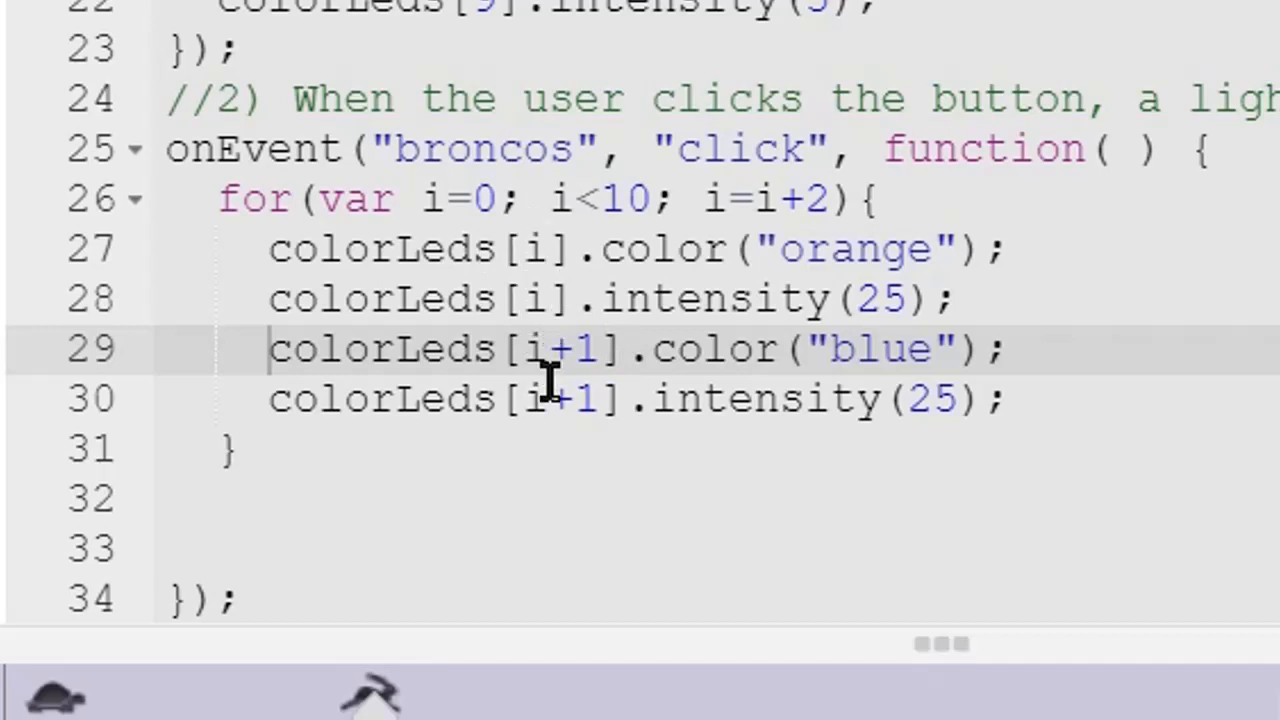
{"action": "mouse_move", "coordinate": [524, 248]}
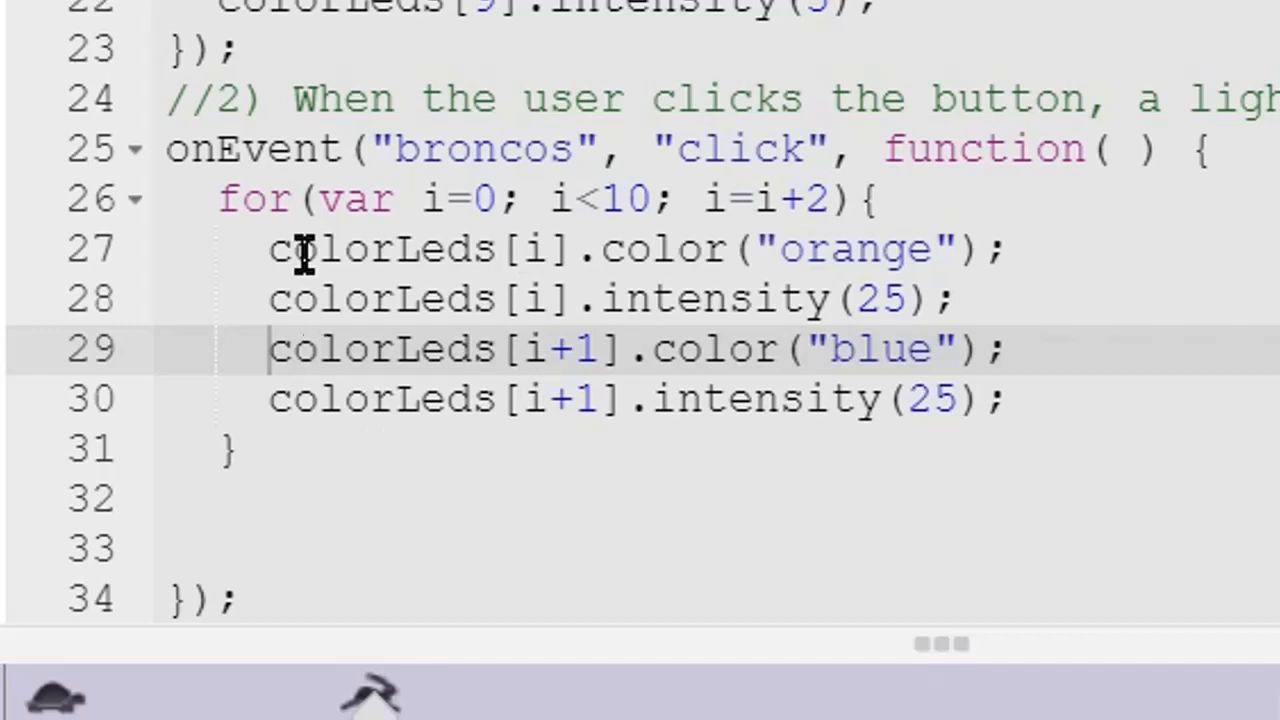
{"action": "mouse_move", "coordinate": [560, 430]}
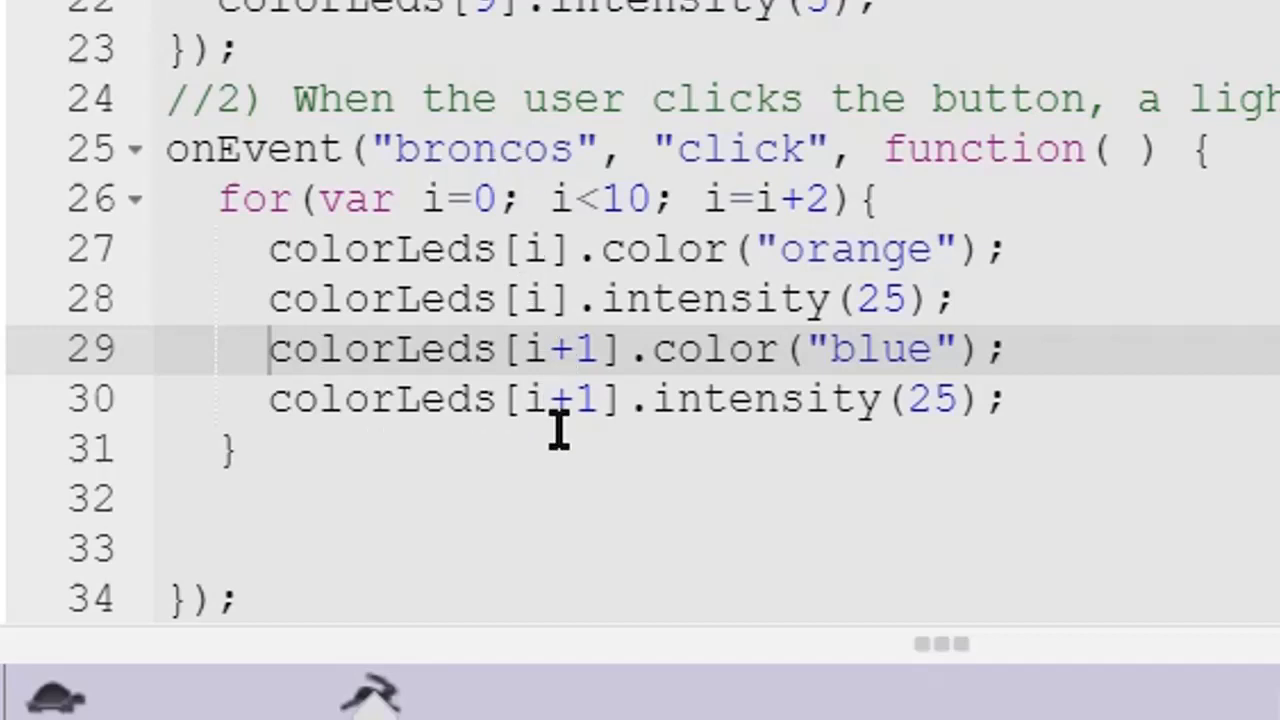
{"action": "mouse_move", "coordinate": [376, 324]}
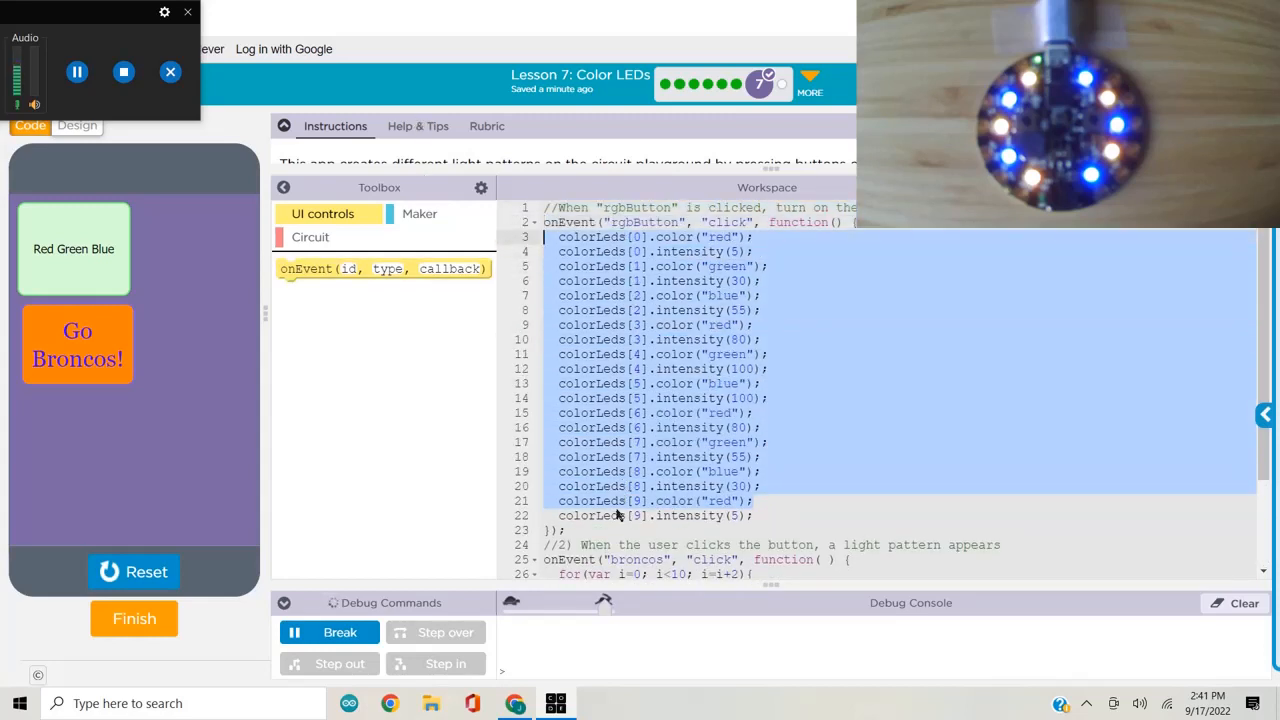
{"action": "left_click", "coordinate": [766, 516]}
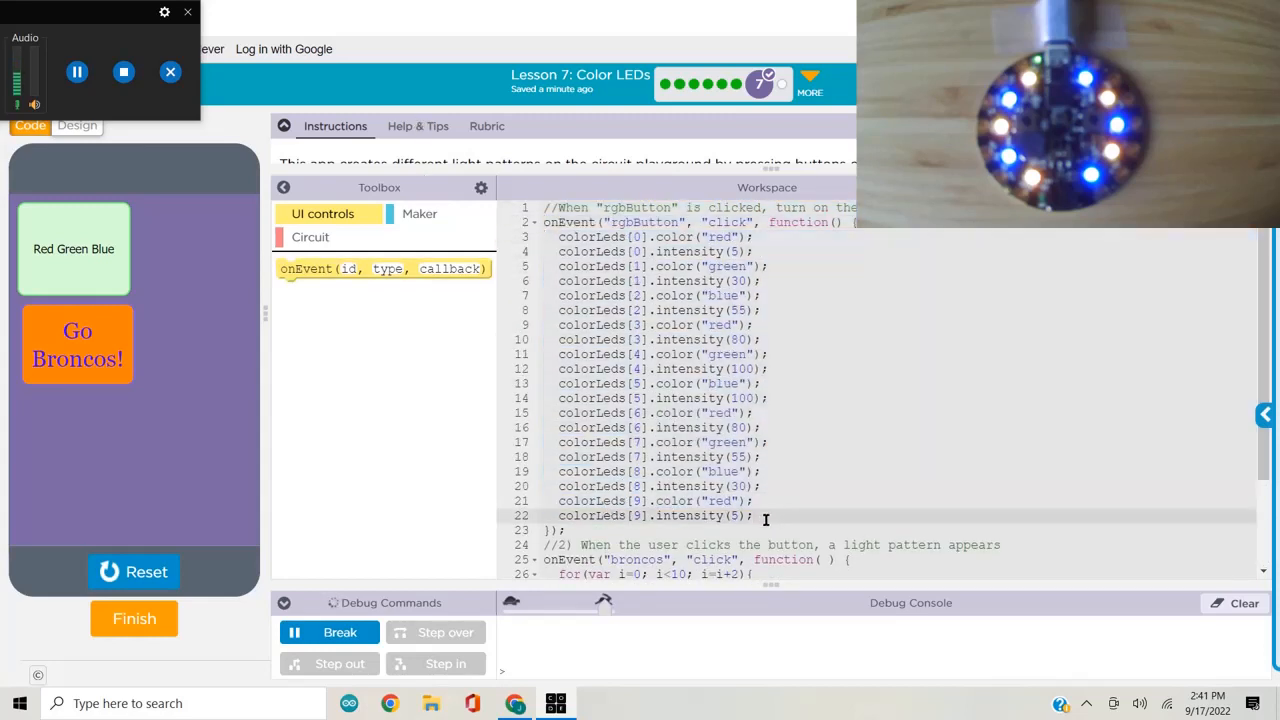
{"action": "left_click_drag", "start_coordinate": [560, 236], "coordinate": [752, 516]}
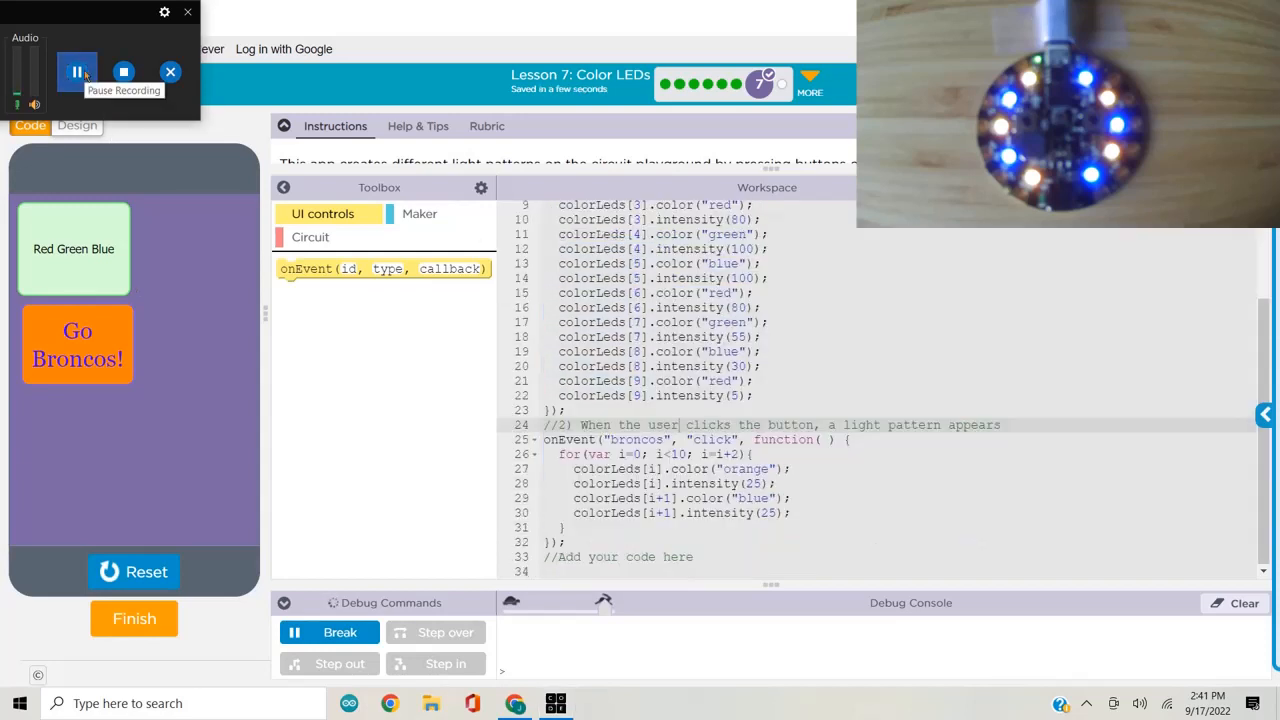
{"action": "left_click", "coordinate": [76, 72]}
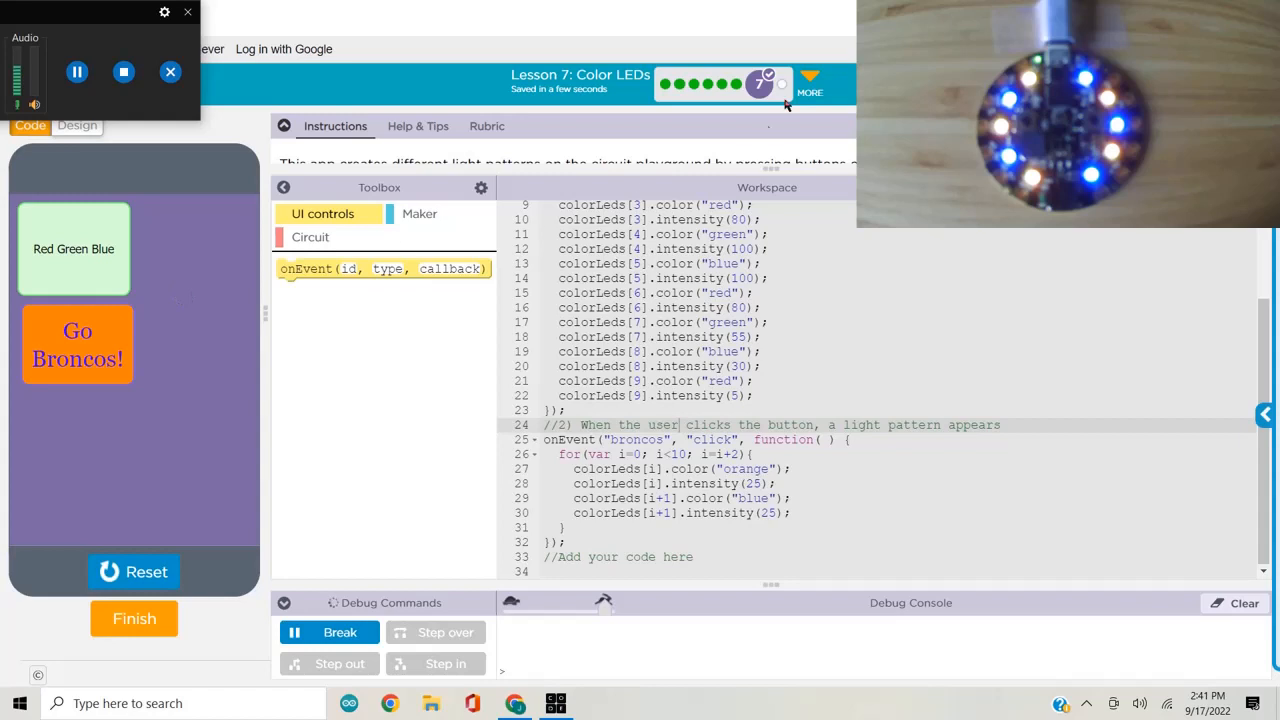